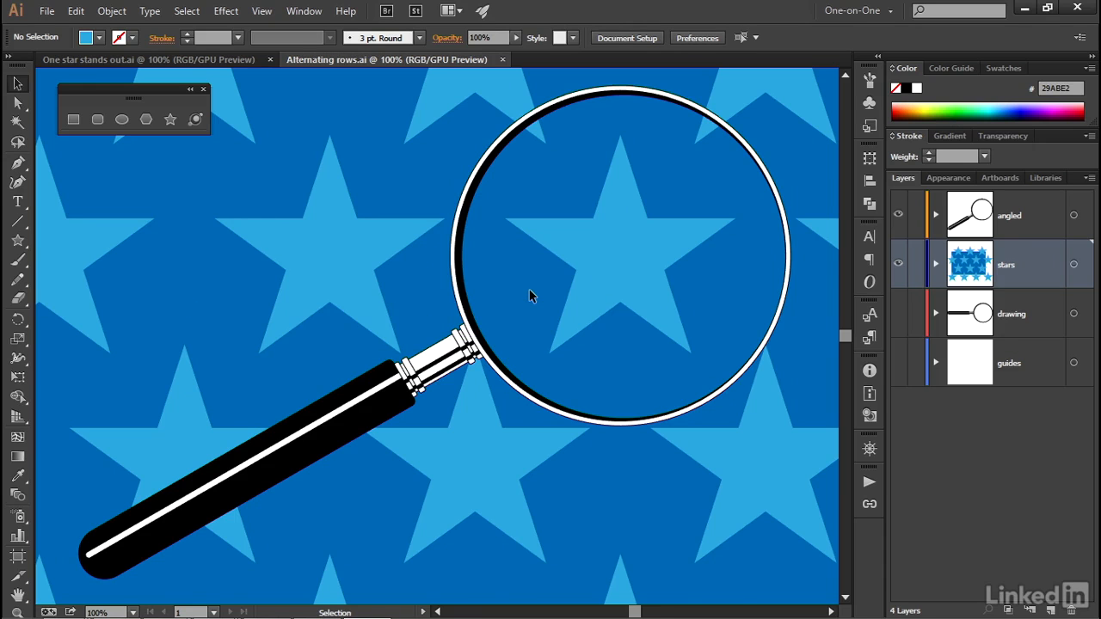
{"action": "mouse_move", "coordinate": [507, 310]}
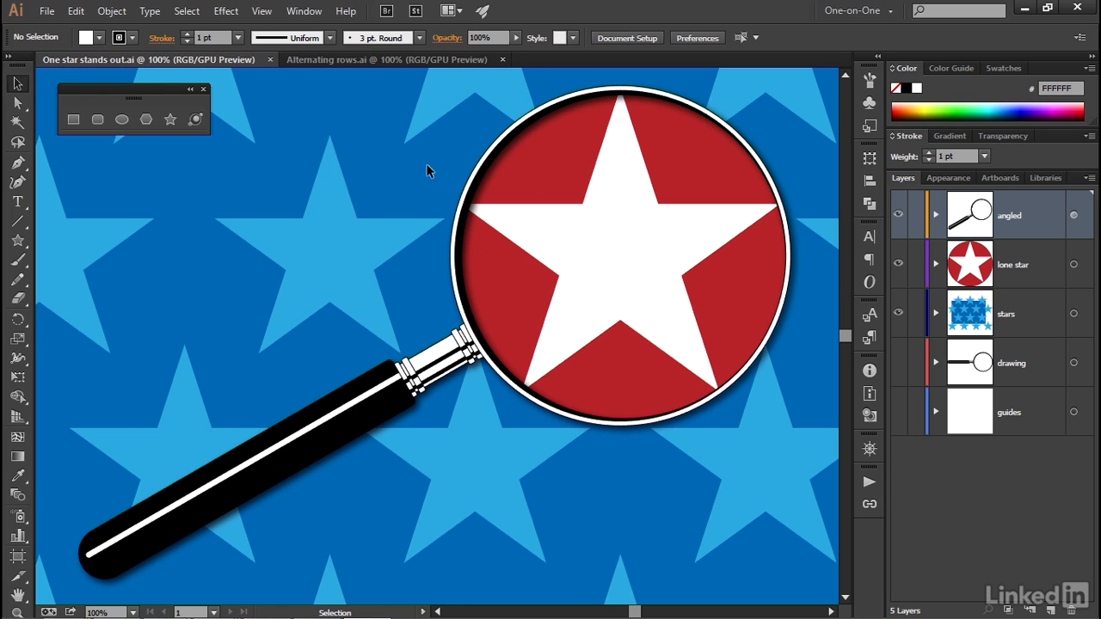
{"action": "mouse_move", "coordinate": [434, 165]}
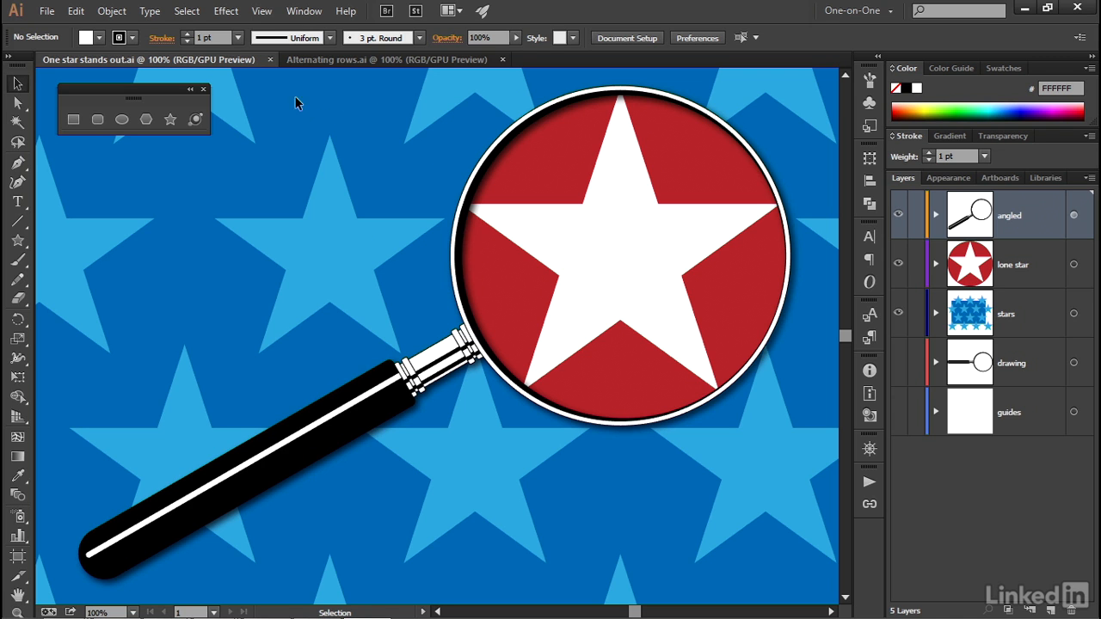
{"action": "mouse_move", "coordinate": [358, 107]}
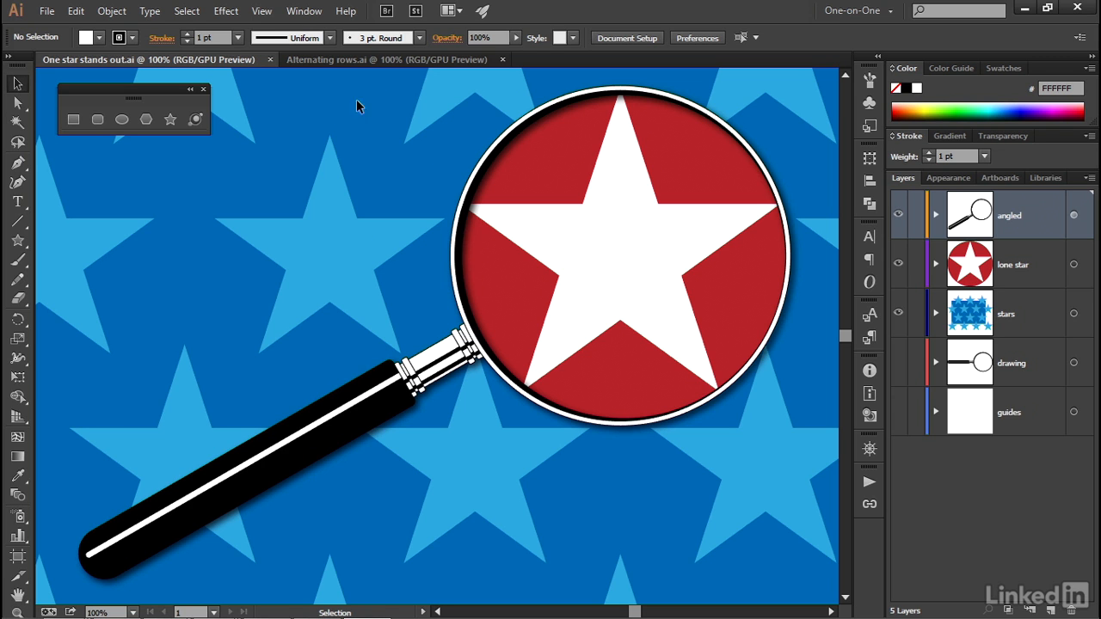
{"action": "mouse_move", "coordinate": [389, 105]}
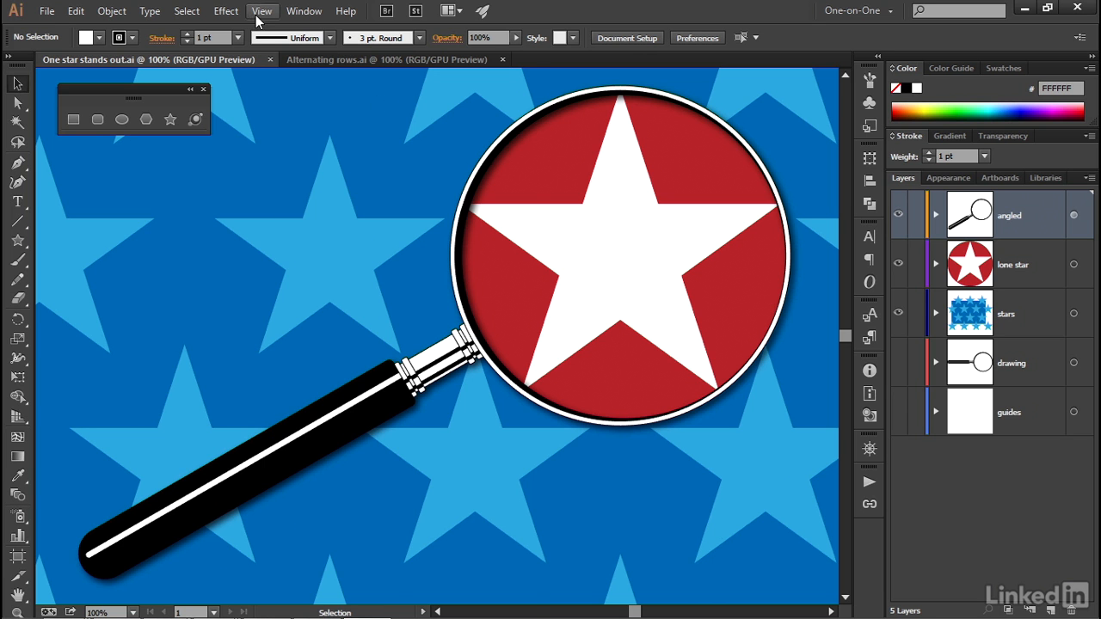
- Toggle Smart Guides from the View menu so they end up on
{"action": "left_click", "coordinate": [262, 10]}
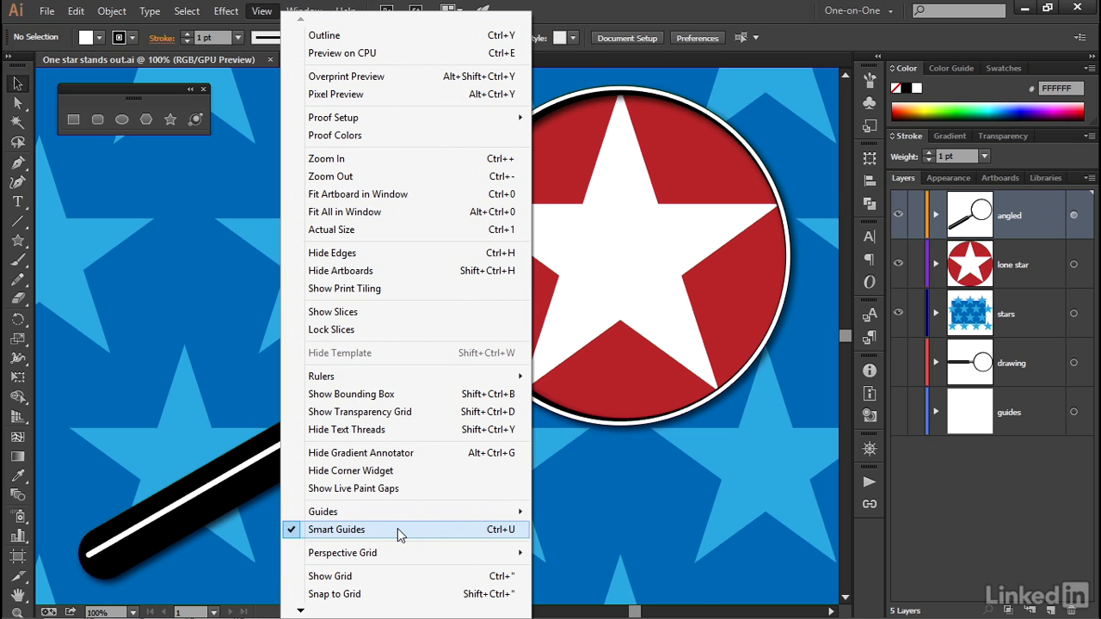
{"action": "mouse_move", "coordinate": [461, 538]}
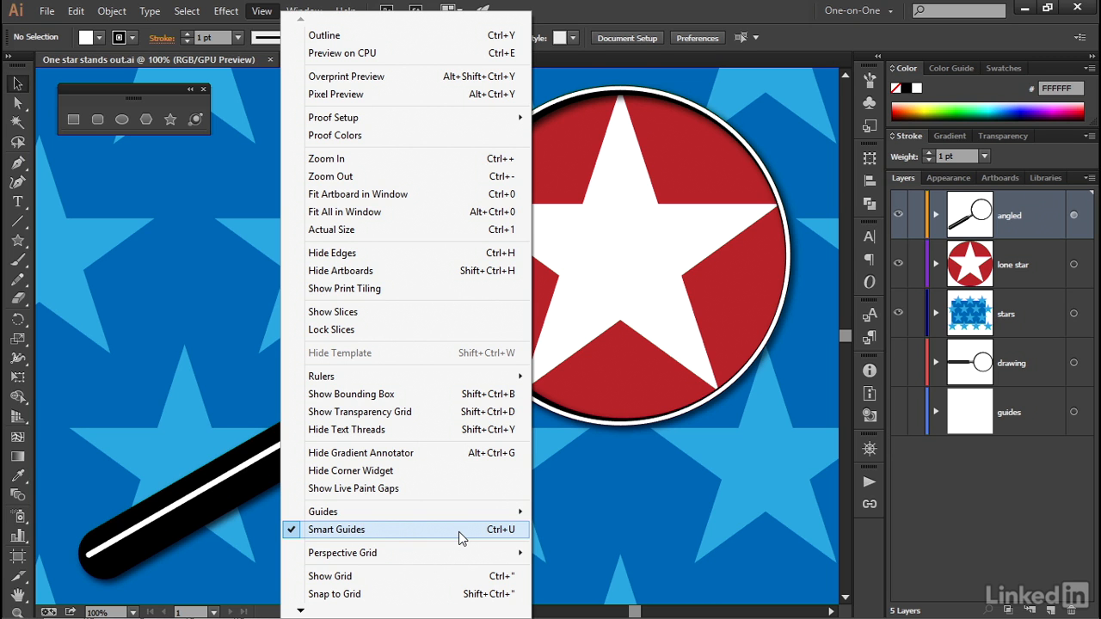
{"action": "left_click", "coordinate": [337, 529]}
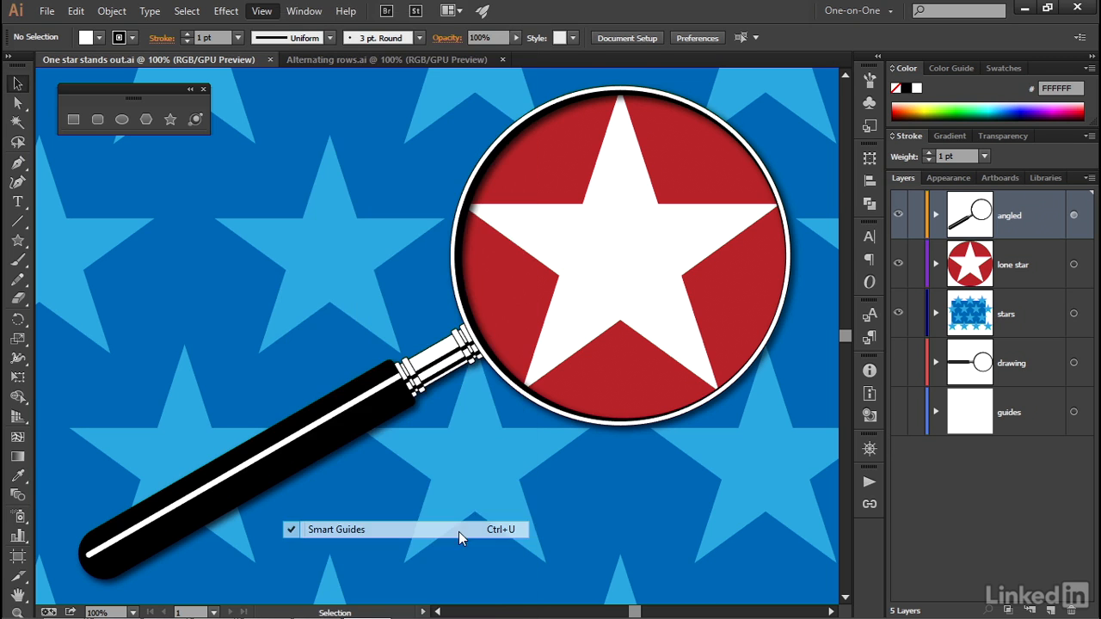
{"action": "left_click", "coordinate": [337, 530]}
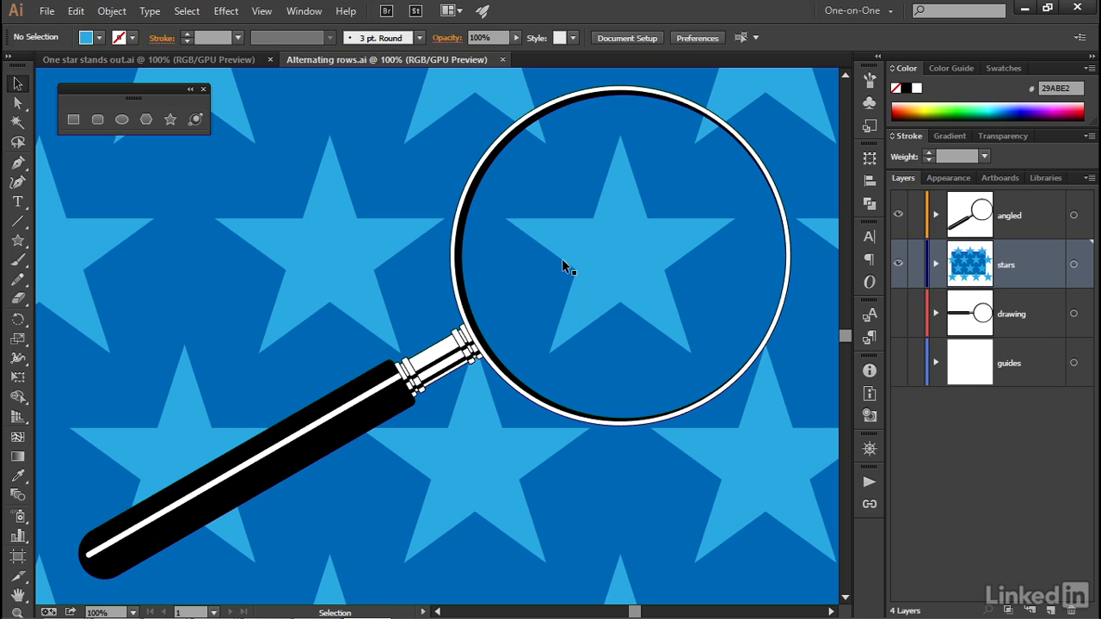
- Select the blue star inside the magnifier lens on the Alternating rows artwork
{"action": "left_click", "coordinate": [564, 266]}
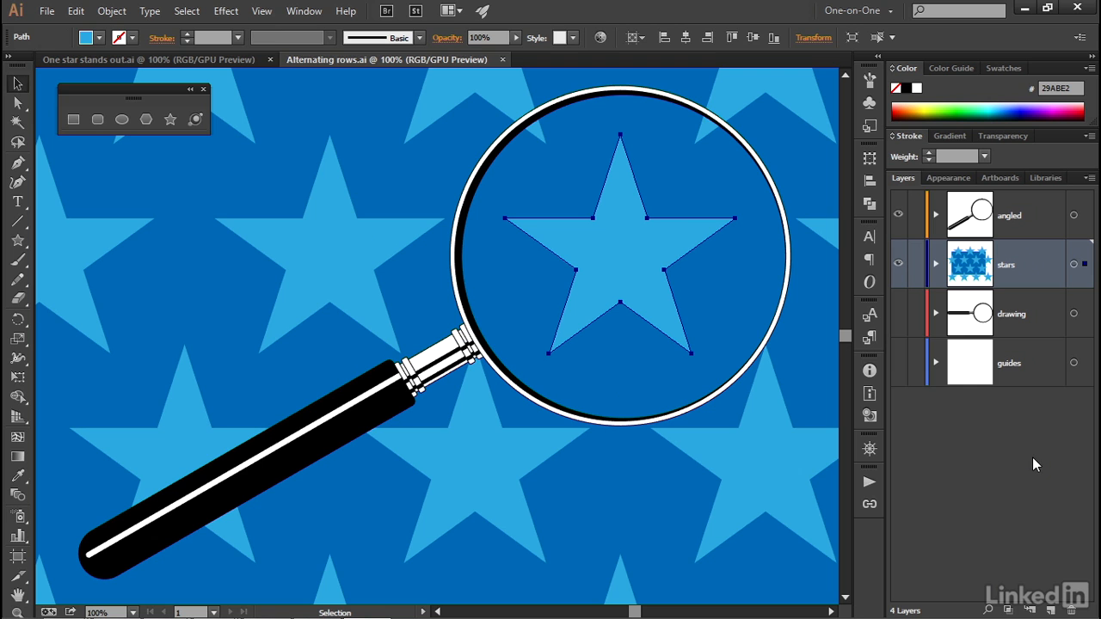
{"action": "mouse_move", "coordinate": [1053, 608]}
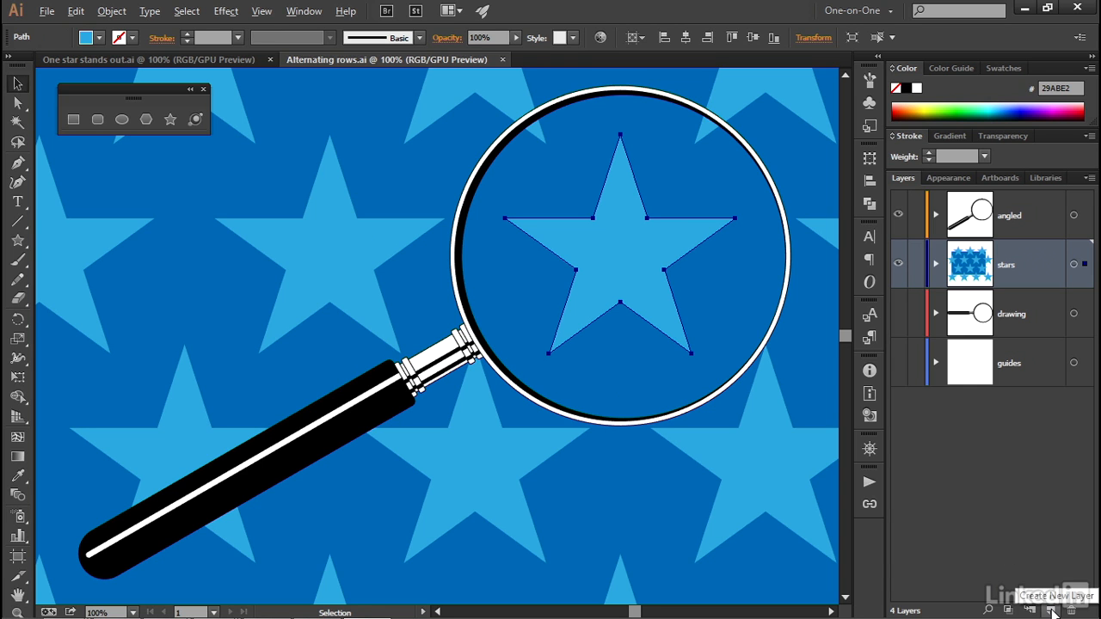
- Create a new layer named 'lone star' with Violet as its layer colour
{"action": "left_click", "coordinate": [1052, 609]}
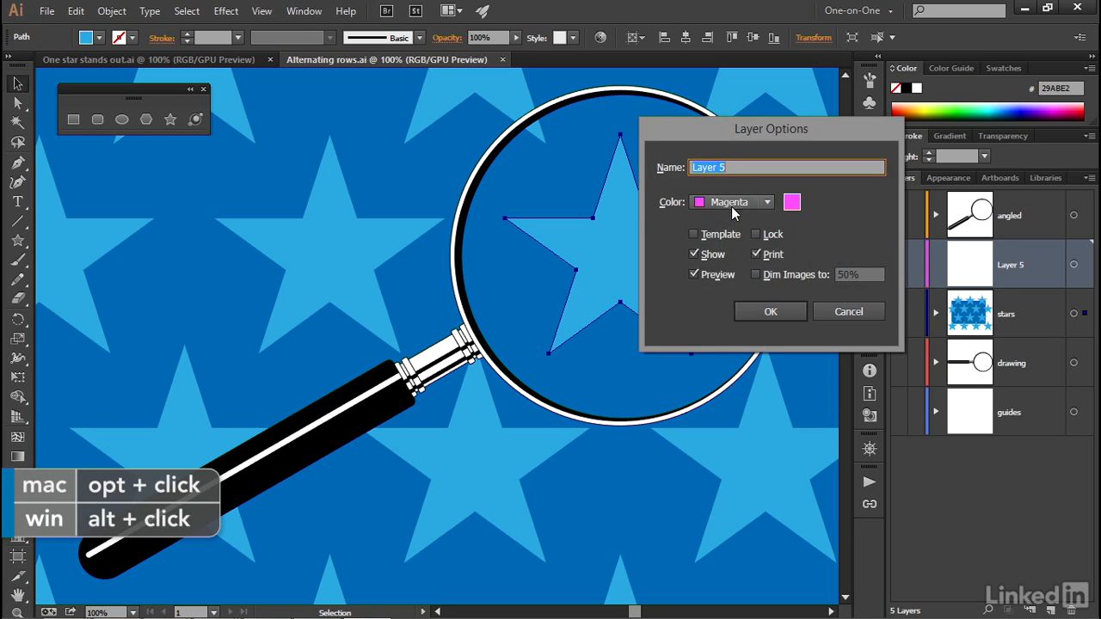
{"action": "type", "text": "lone star"}
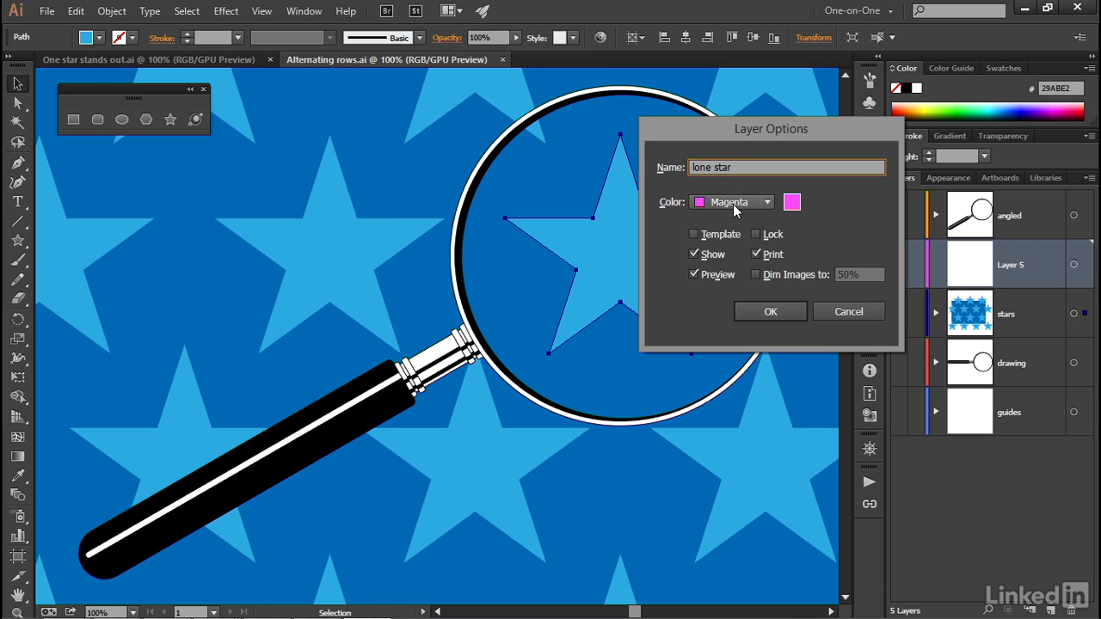
{"action": "left_click", "coordinate": [764, 203]}
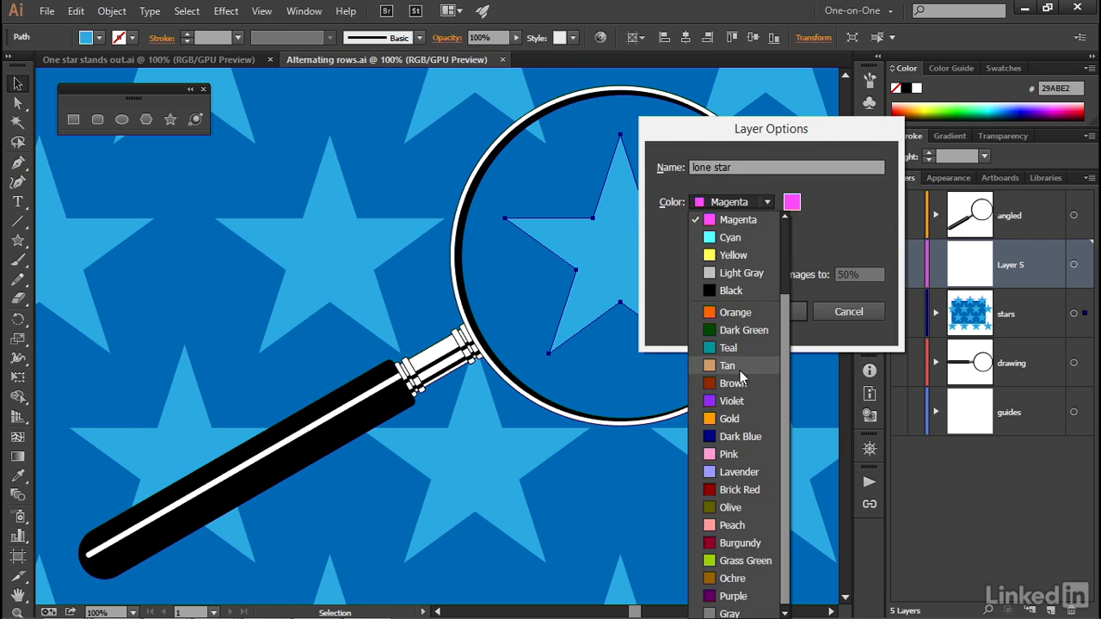
{"action": "left_click", "coordinate": [729, 399]}
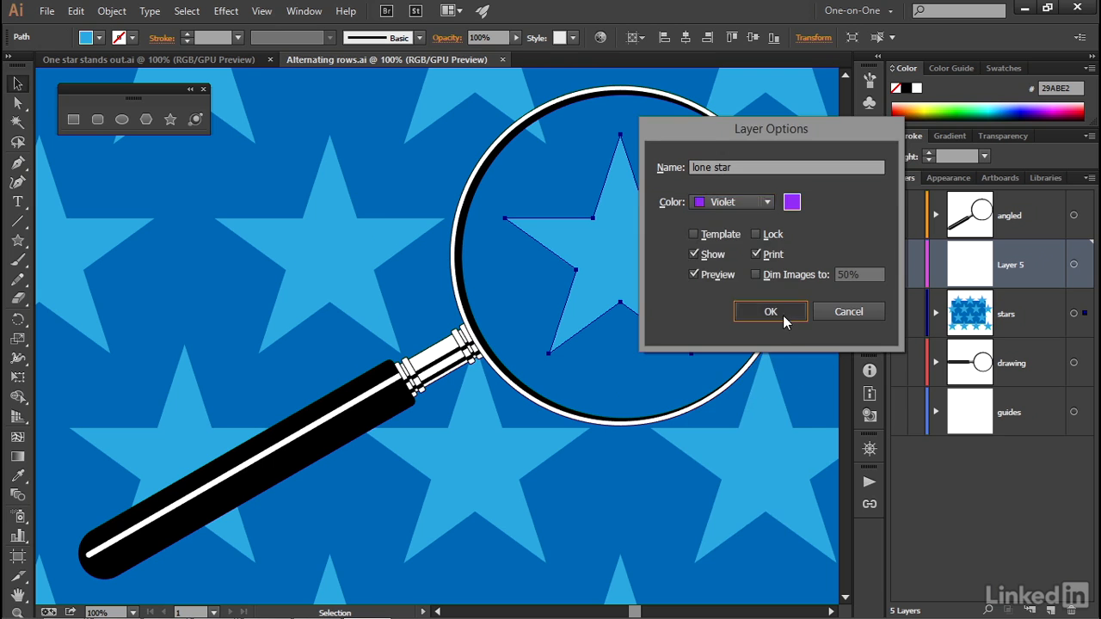
{"action": "left_click", "coordinate": [770, 311]}
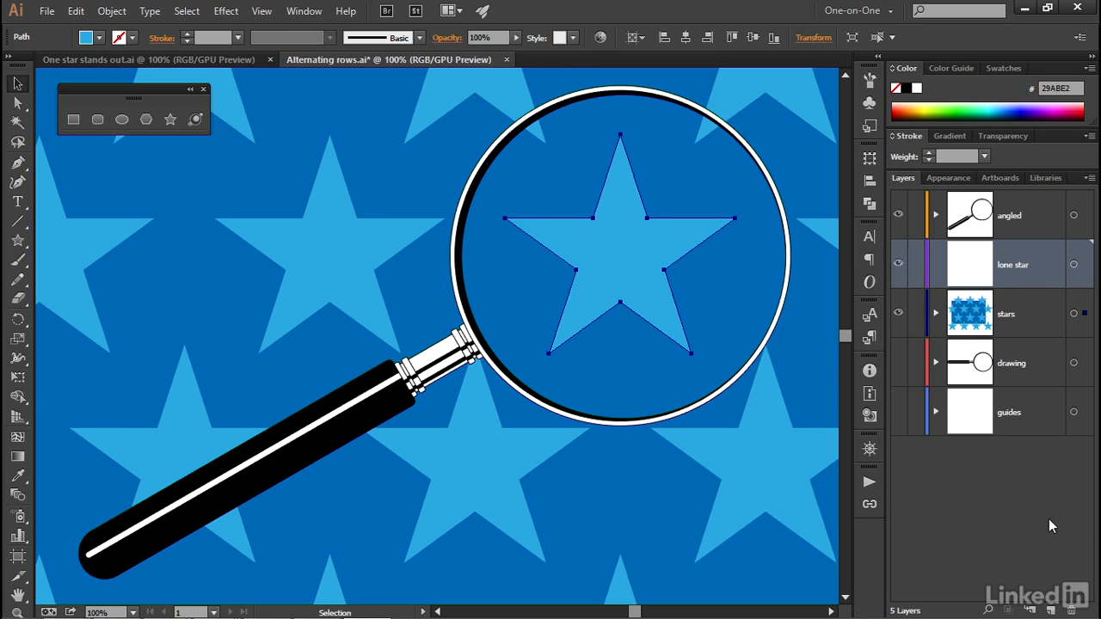
{"action": "mouse_move", "coordinate": [543, 264]}
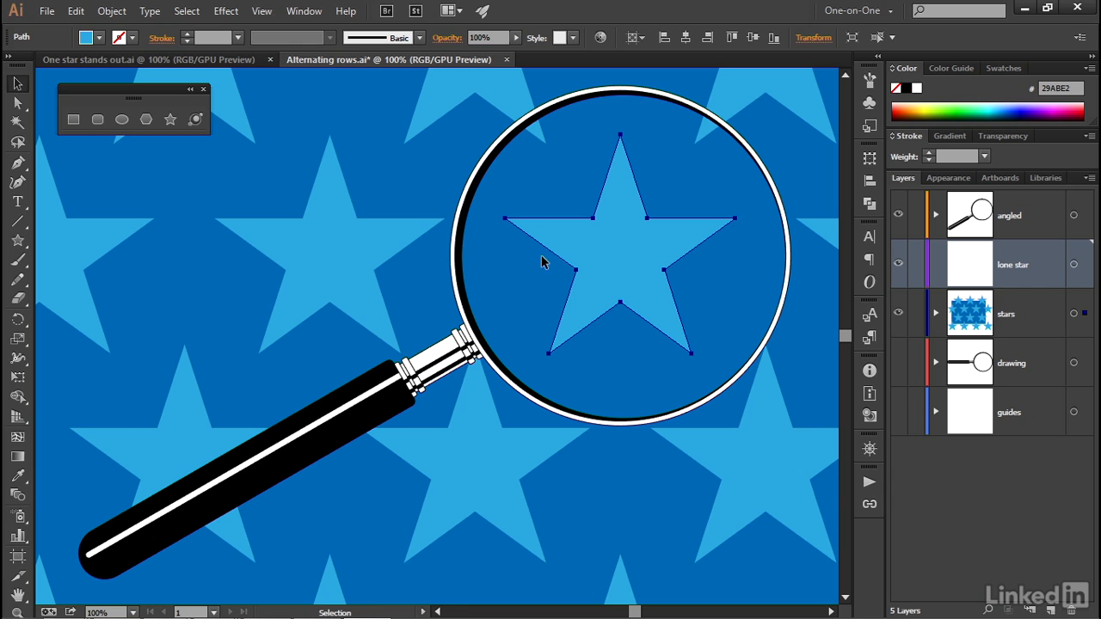
- Deselect the lens star via Select > Deselect so nothing is active
{"action": "left_click", "coordinate": [185, 10]}
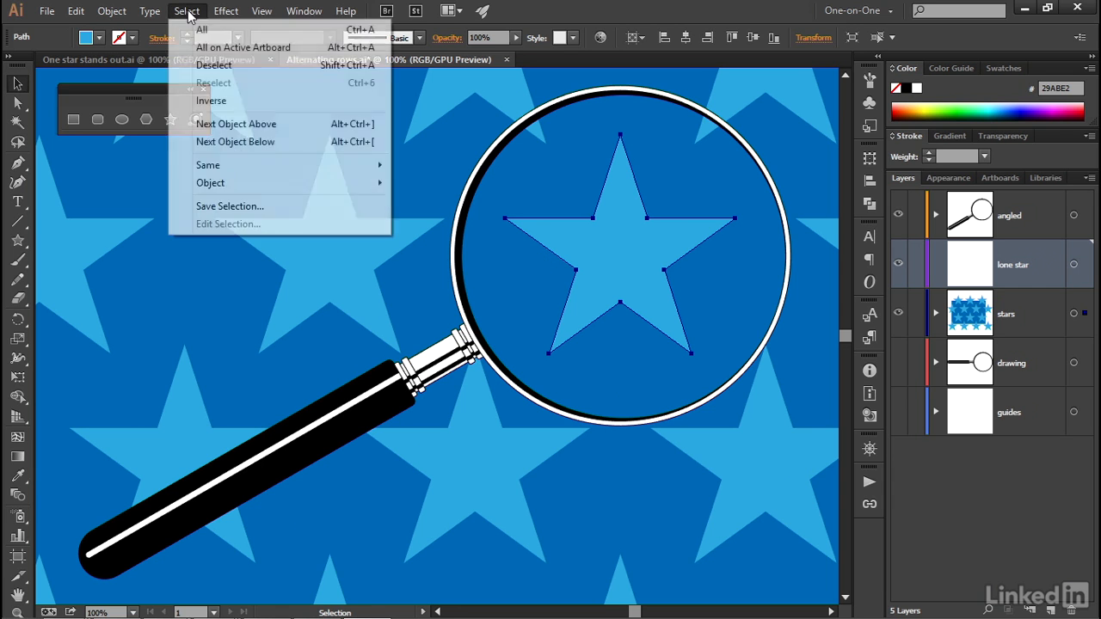
{"action": "mouse_move", "coordinate": [258, 69]}
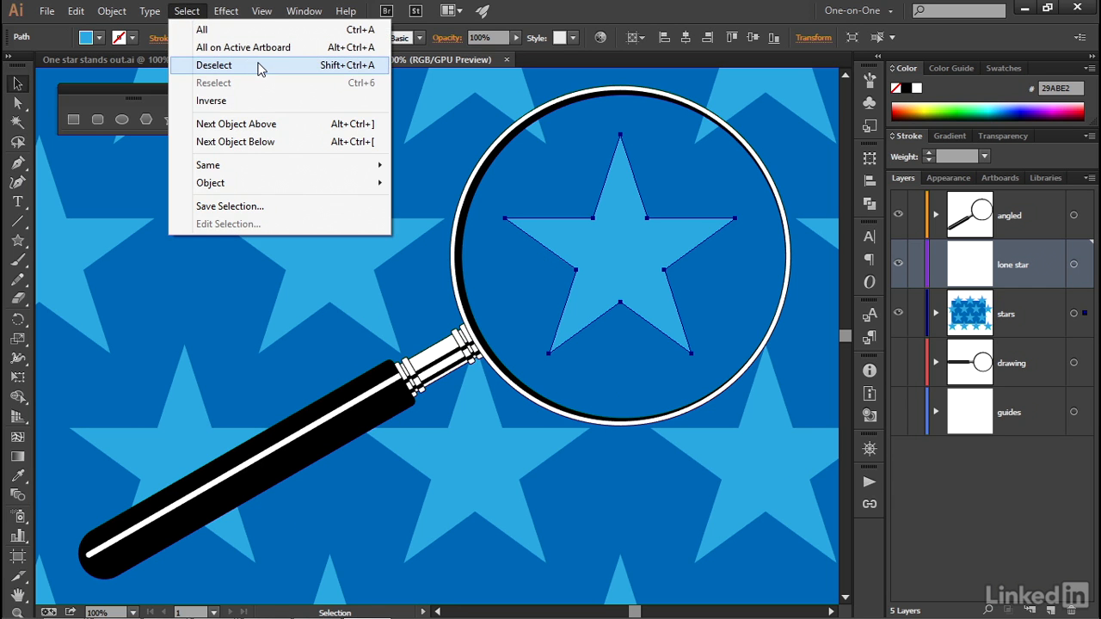
{"action": "mouse_move", "coordinate": [309, 70]}
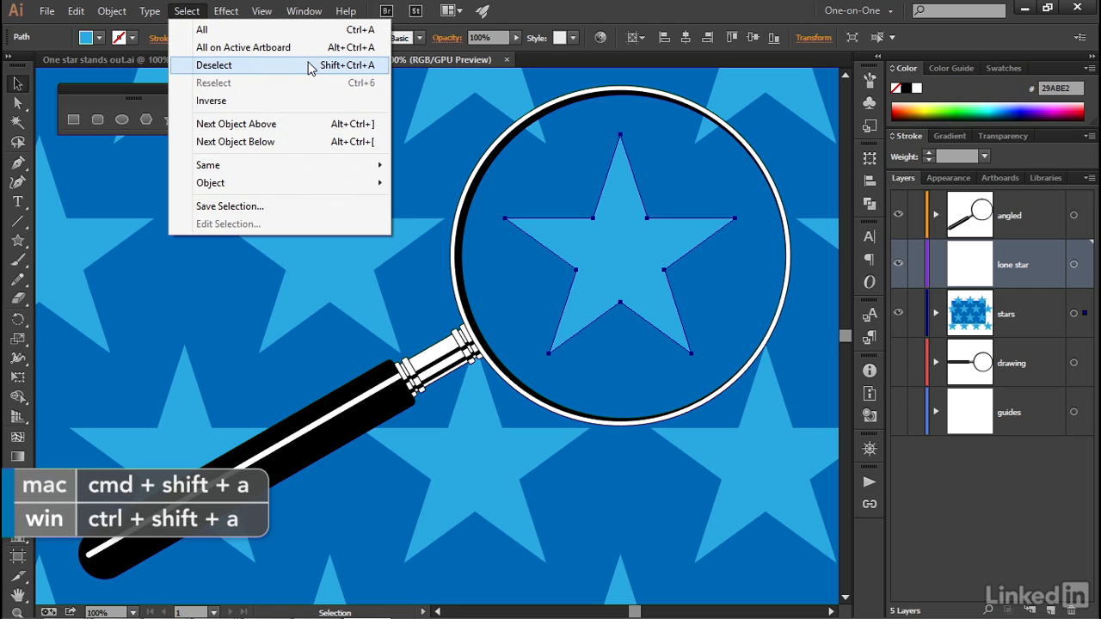
{"action": "left_click", "coordinate": [213, 66]}
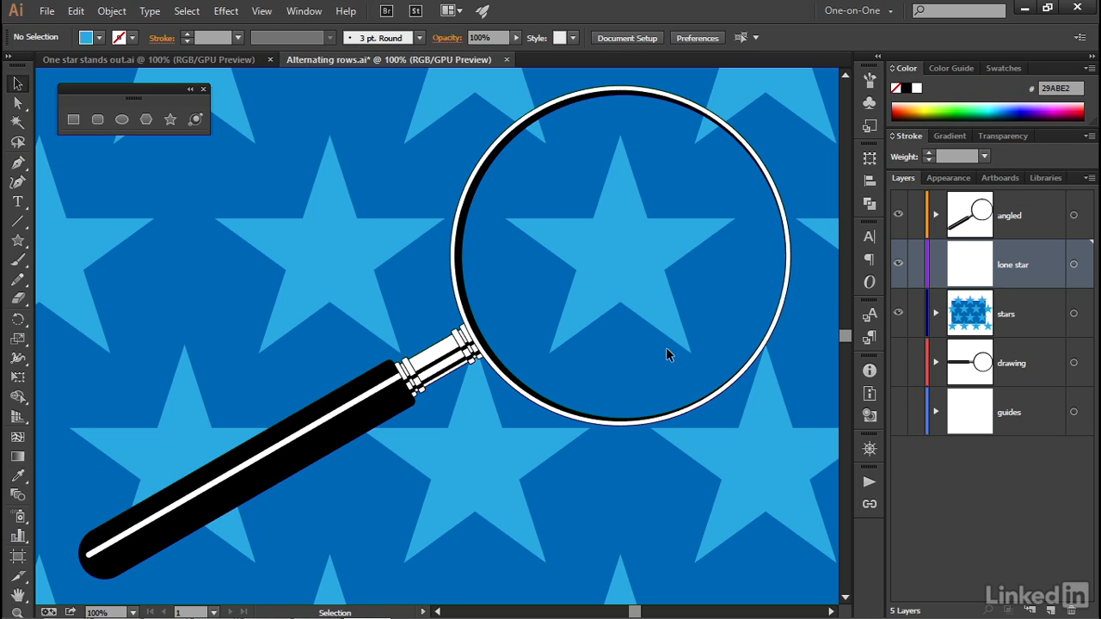
{"action": "mouse_move", "coordinate": [537, 296]}
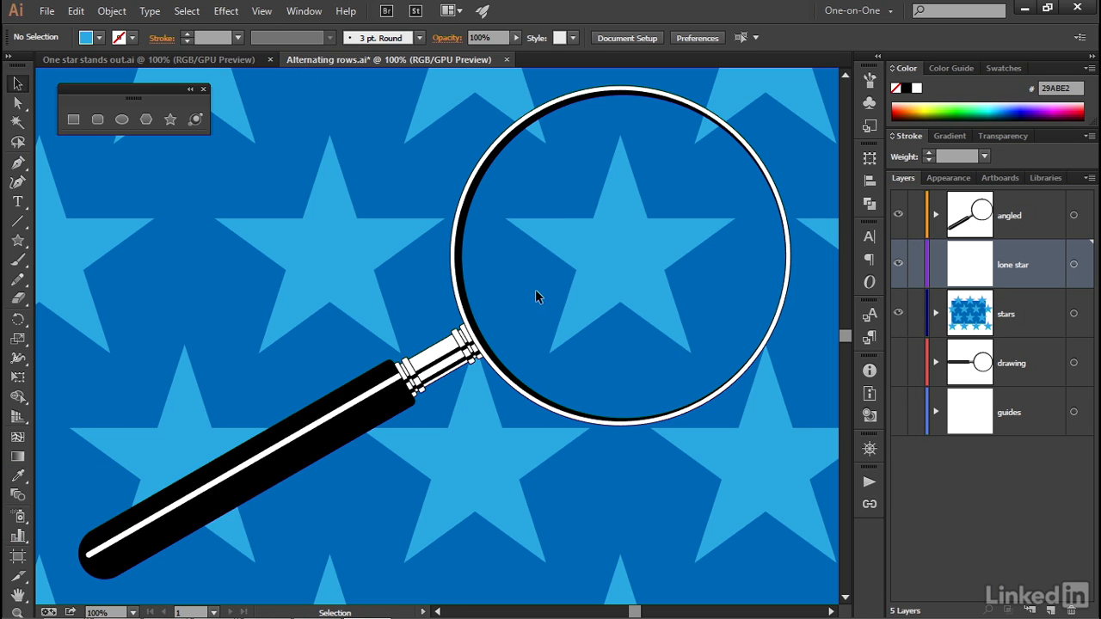
{"action": "mouse_move", "coordinate": [475, 296]}
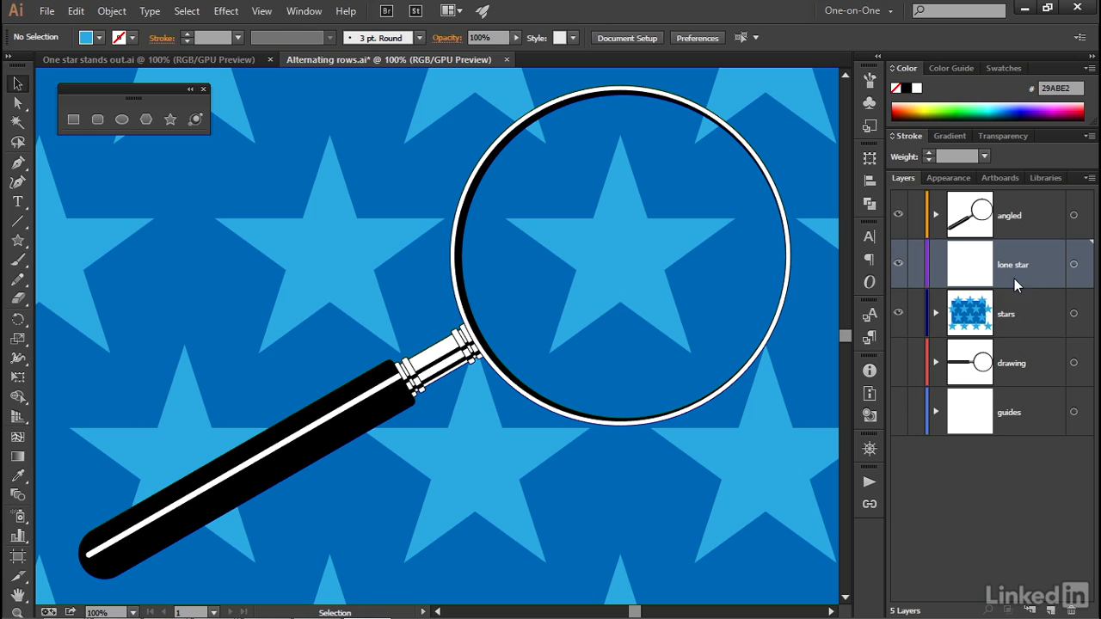
{"action": "mouse_move", "coordinate": [1040, 265]}
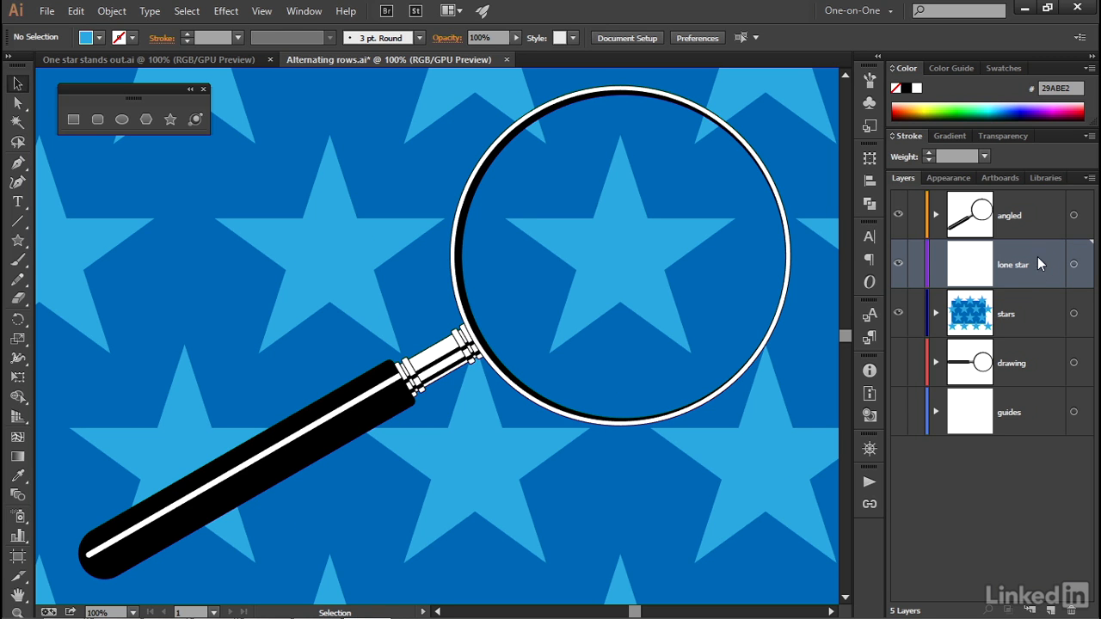
{"action": "left_click", "coordinate": [1086, 177]}
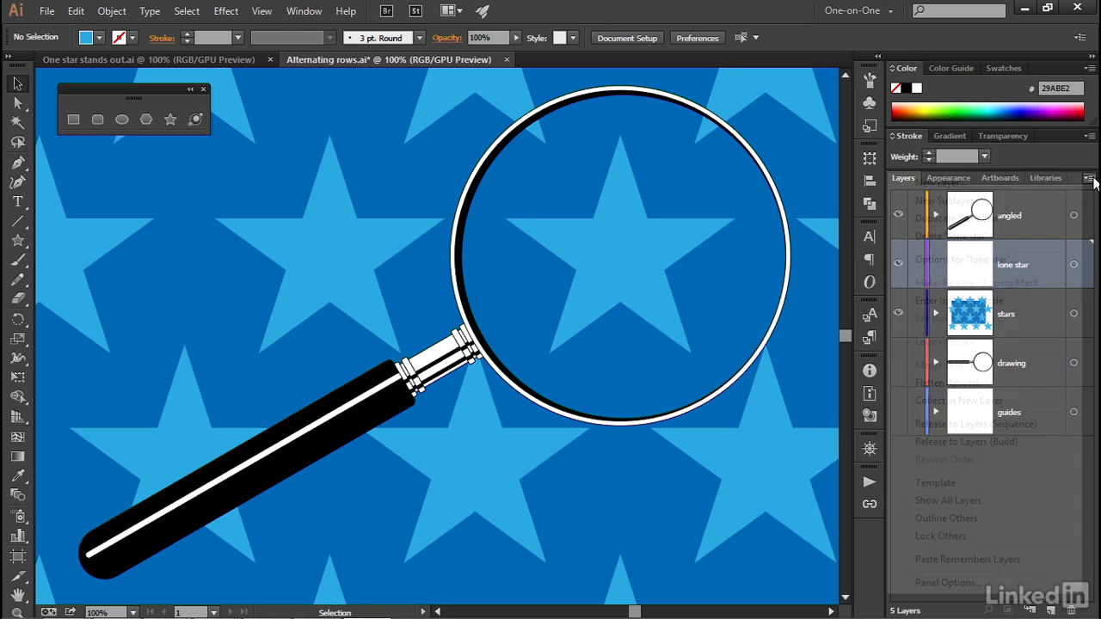
{"action": "left_click", "coordinate": [1087, 177]}
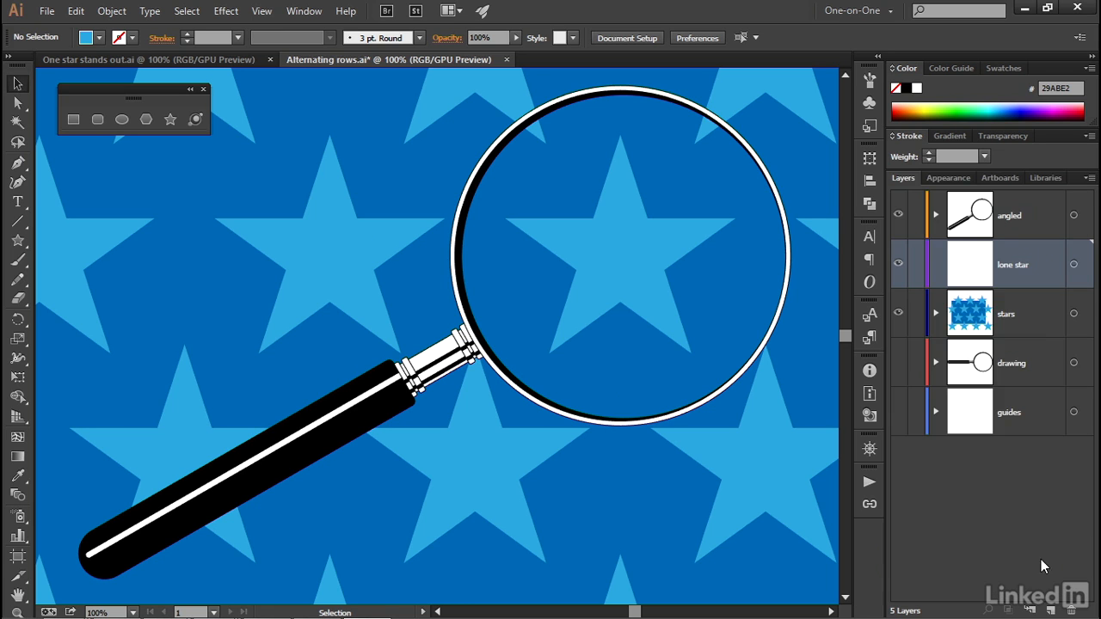
{"action": "mouse_move", "coordinate": [601, 187]}
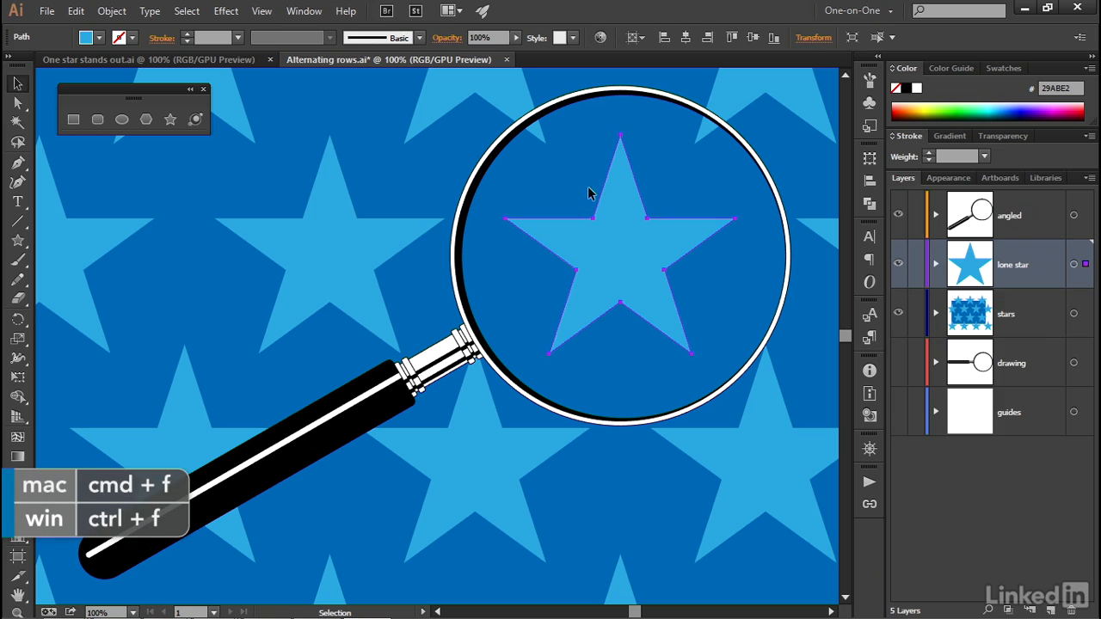
{"action": "mouse_move", "coordinate": [600, 323]}
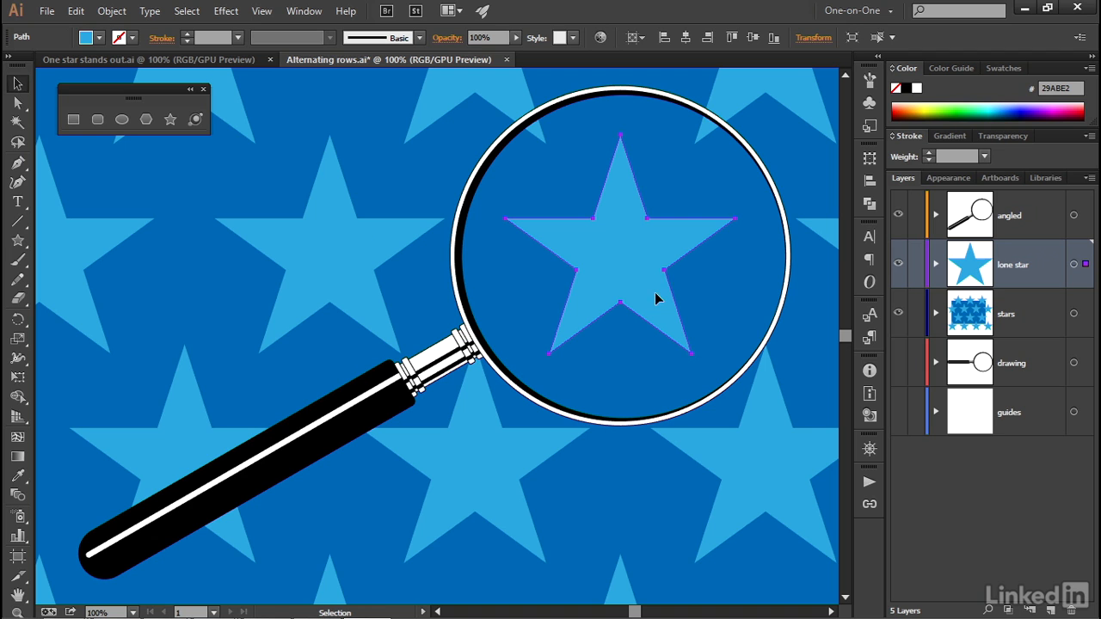
{"action": "mouse_move", "coordinate": [595, 199]}
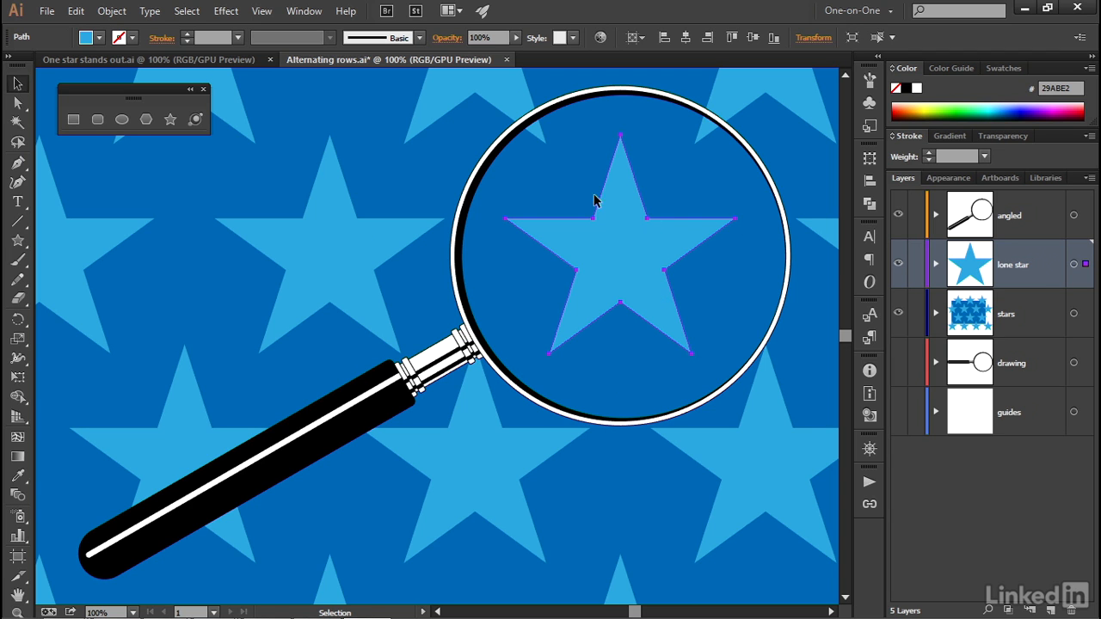
{"action": "mouse_move", "coordinate": [368, 275]}
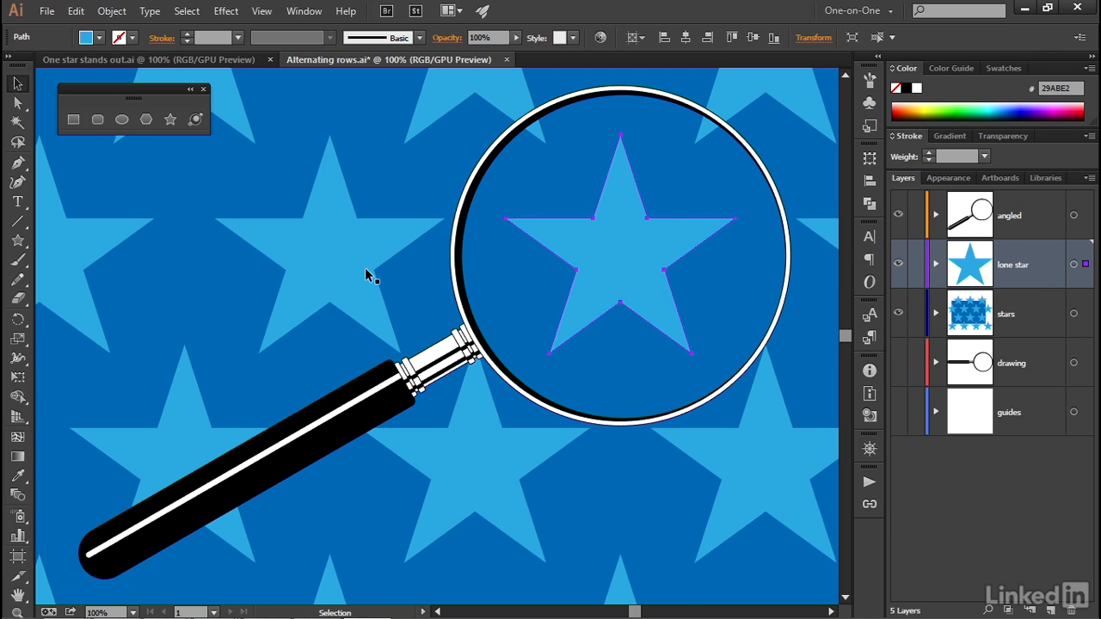
{"action": "mouse_move", "coordinate": [571, 285]}
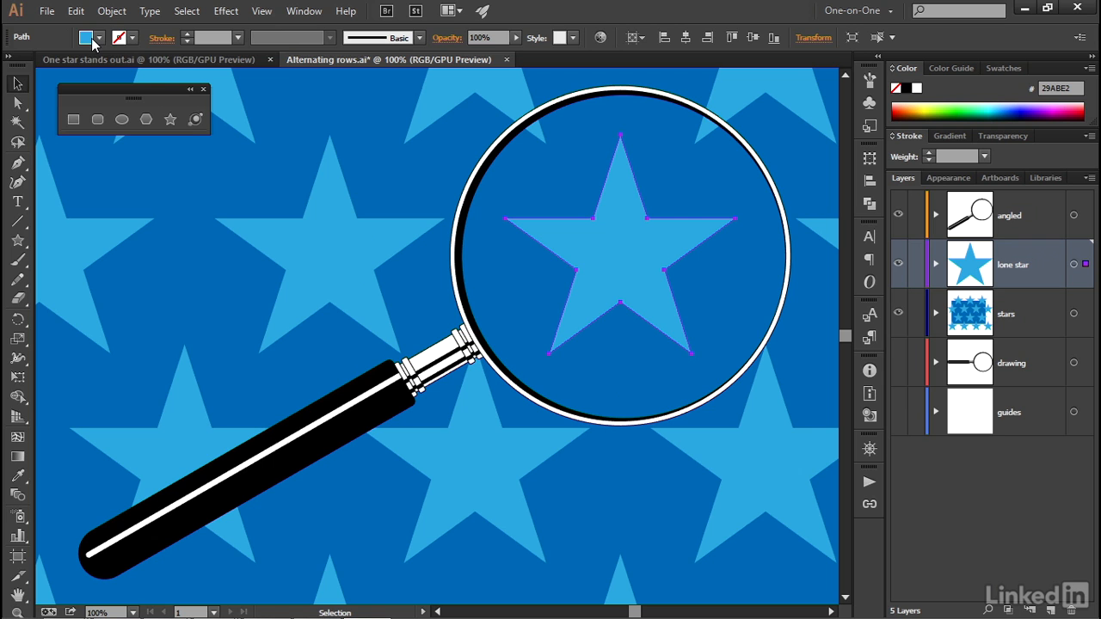
- Fill the lone star copy with white (FFFFFF)
{"action": "left_click", "coordinate": [86, 38]}
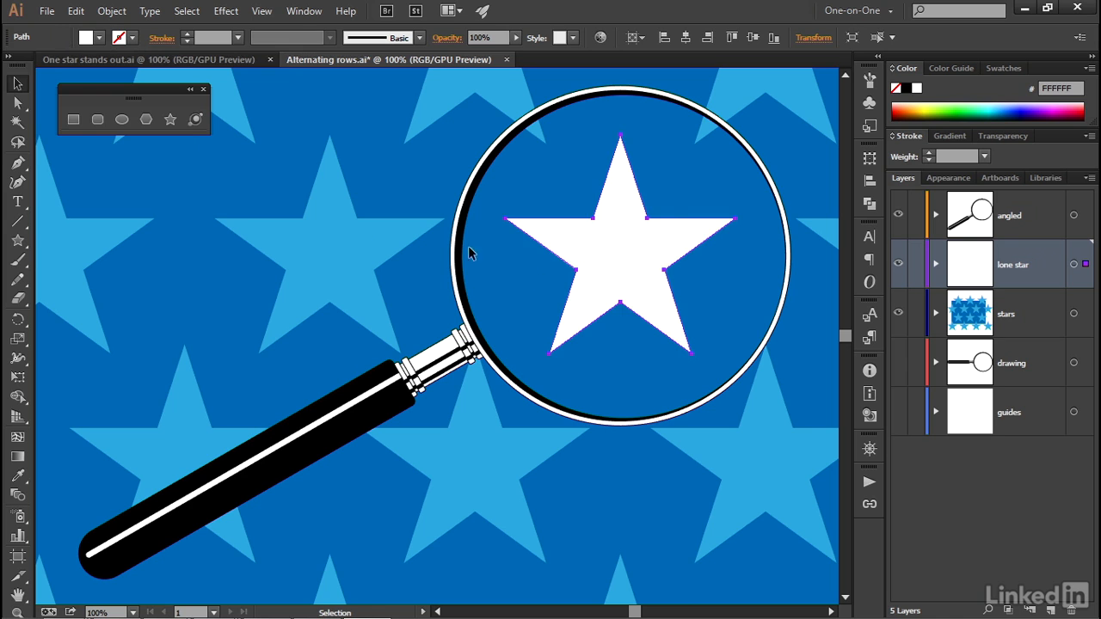
{"action": "mouse_move", "coordinate": [794, 98]}
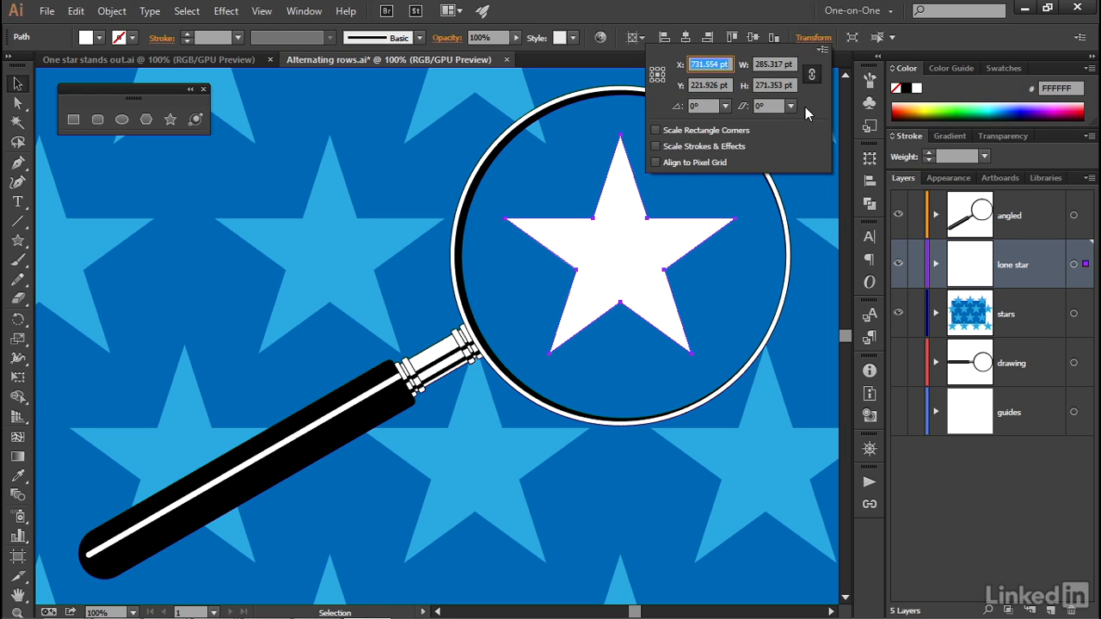
- Scale the white star to 130% proportionally, about 377 pt wide and tall
{"action": "left_click", "coordinate": [774, 63]}
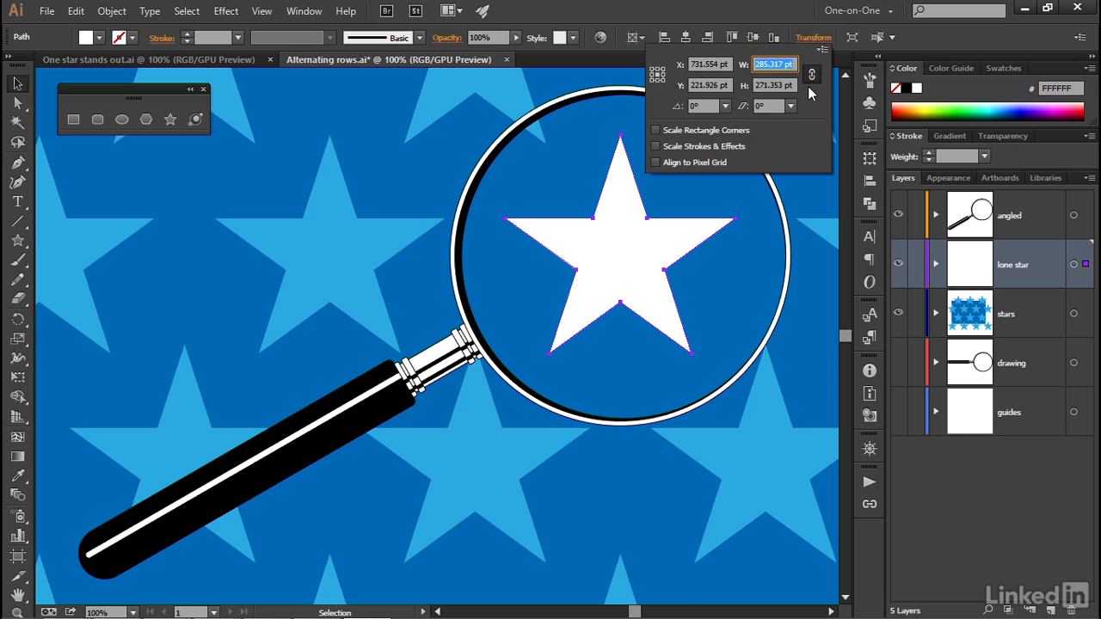
{"action": "type", "text": "130"}
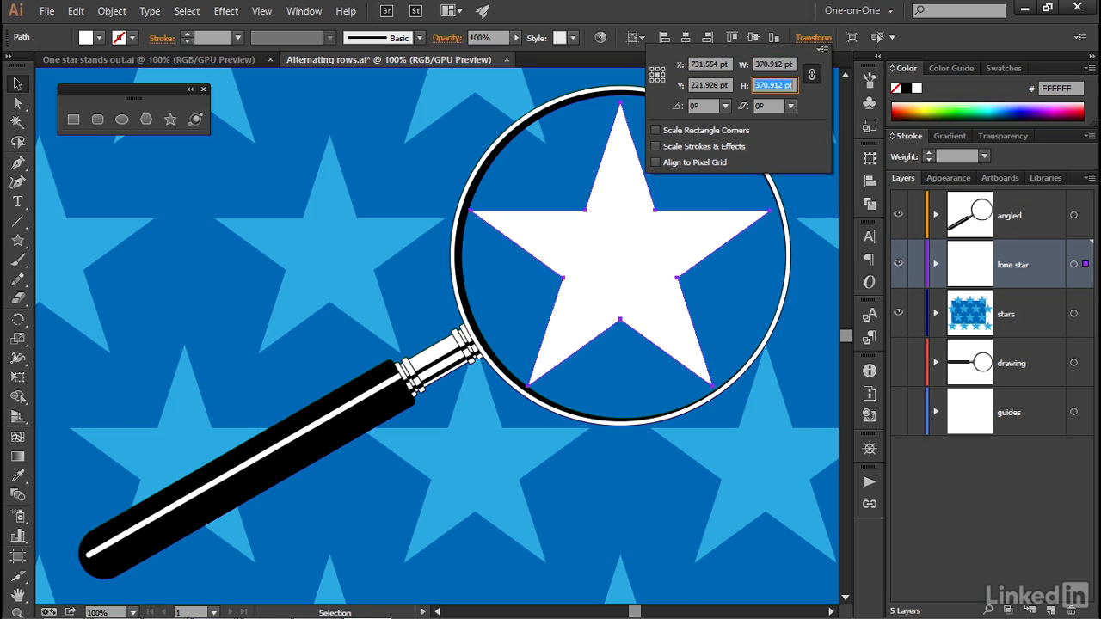
{"action": "mouse_move", "coordinate": [585, 243]}
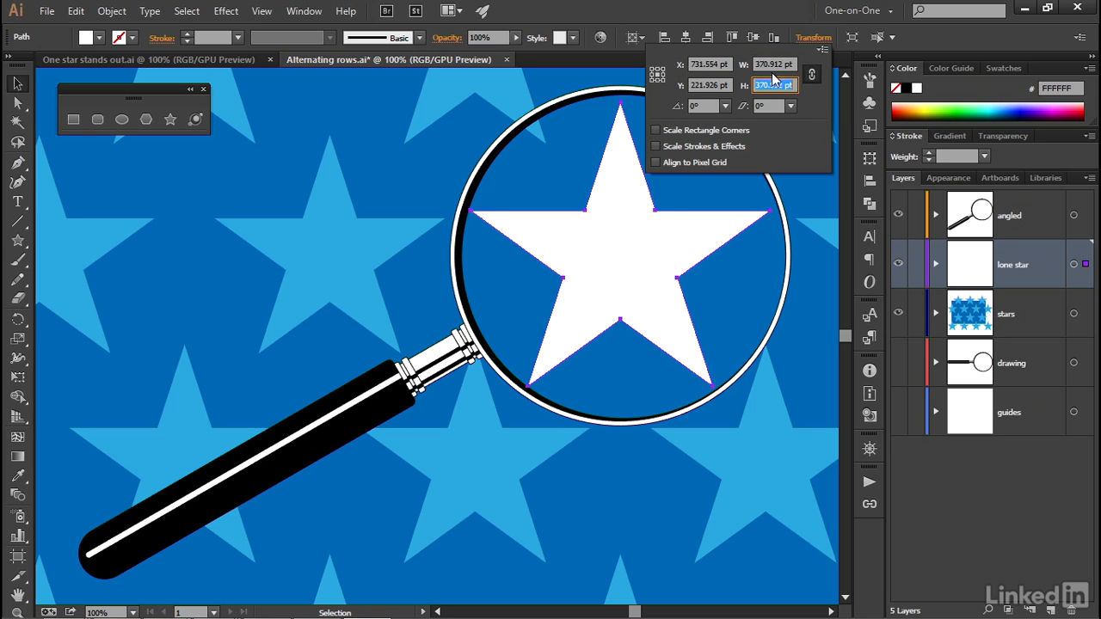
{"action": "mouse_move", "coordinate": [774, 85]}
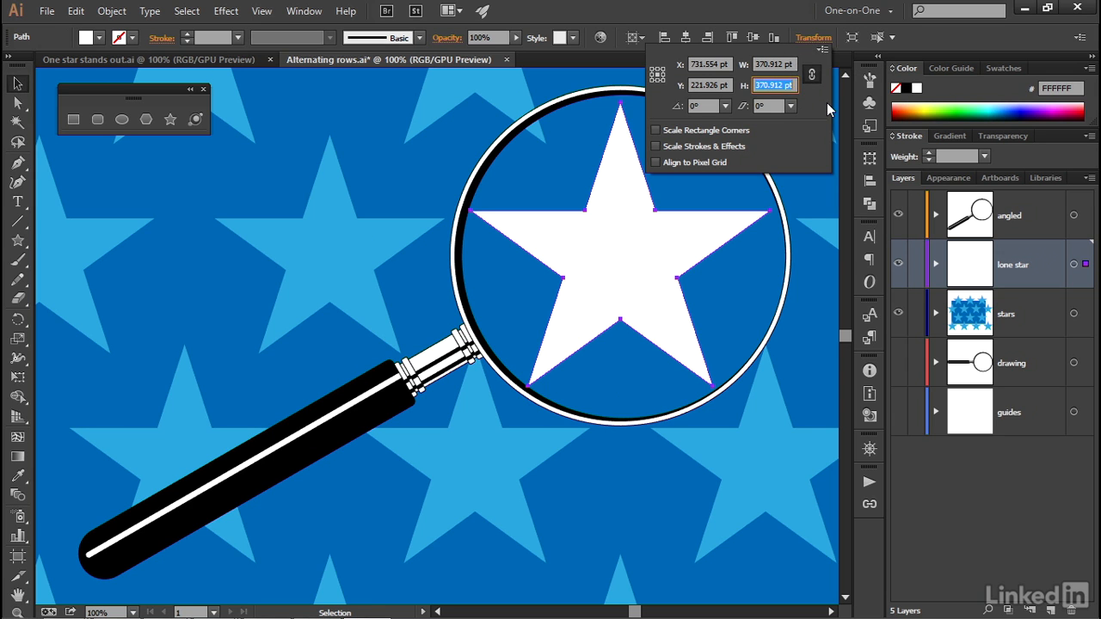
{"action": "mouse_move", "coordinate": [750, 165]}
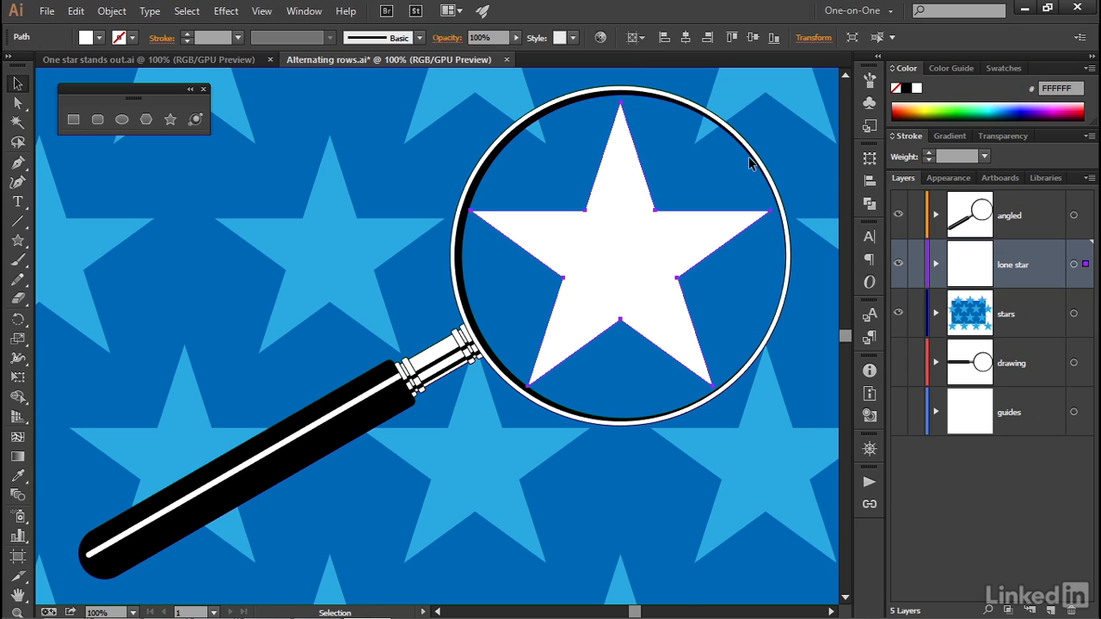
{"action": "mouse_move", "coordinate": [609, 110]}
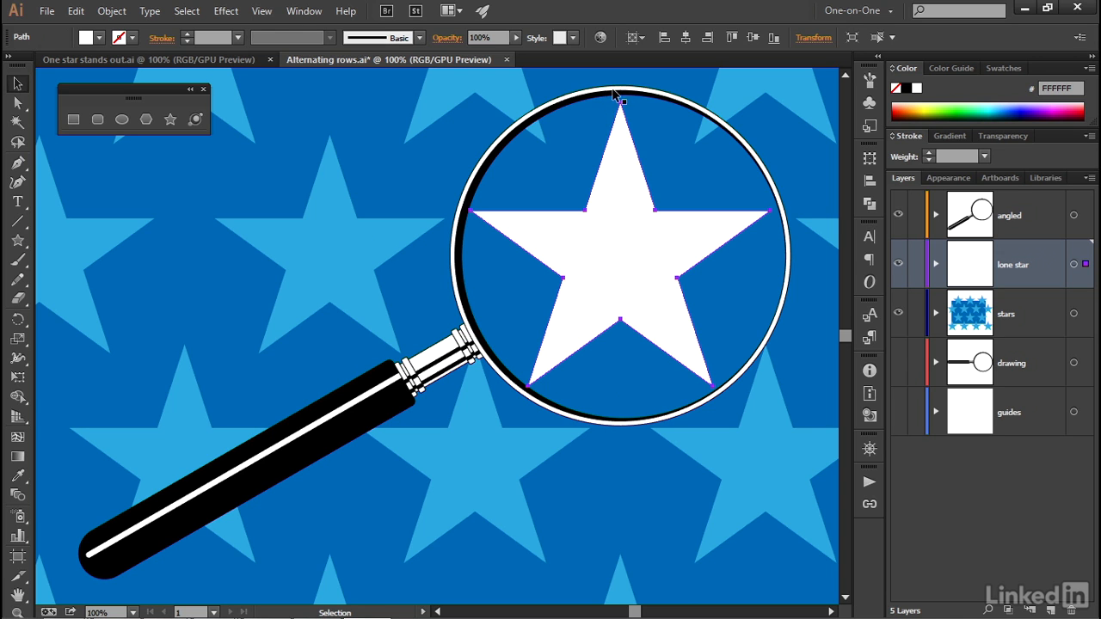
{"action": "mouse_move", "coordinate": [546, 404]}
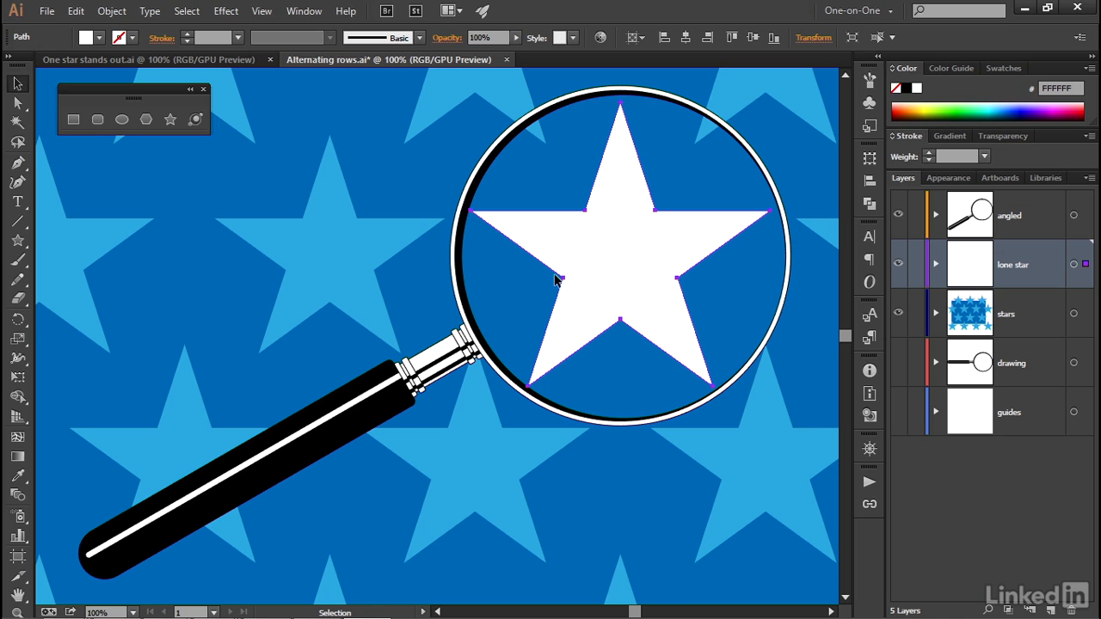
{"action": "mouse_move", "coordinate": [650, 276]}
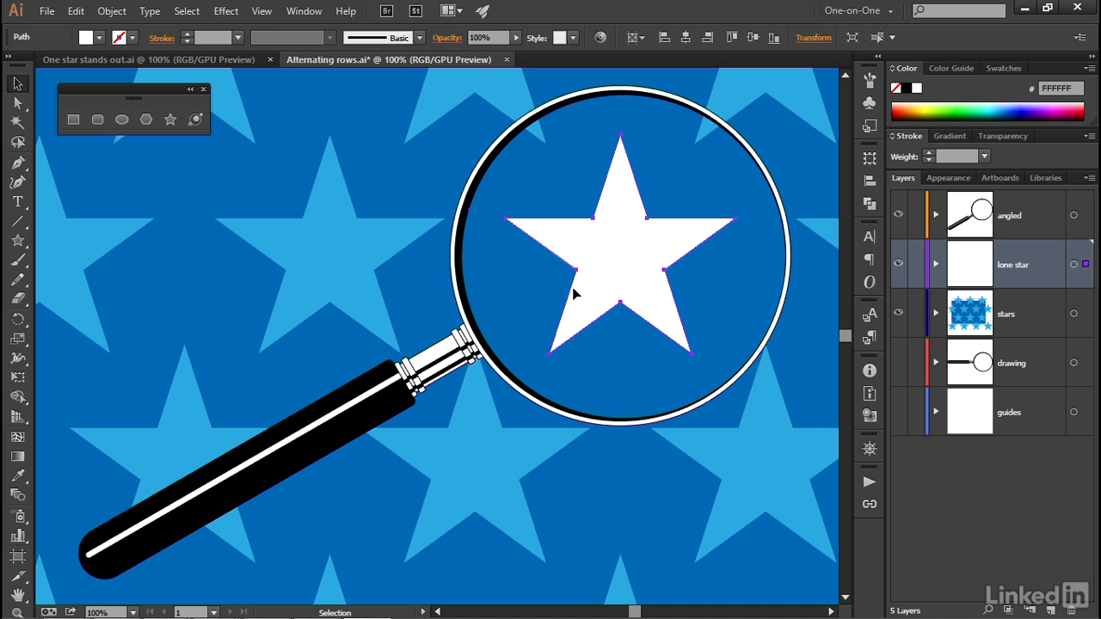
{"action": "mouse_move", "coordinate": [489, 251]}
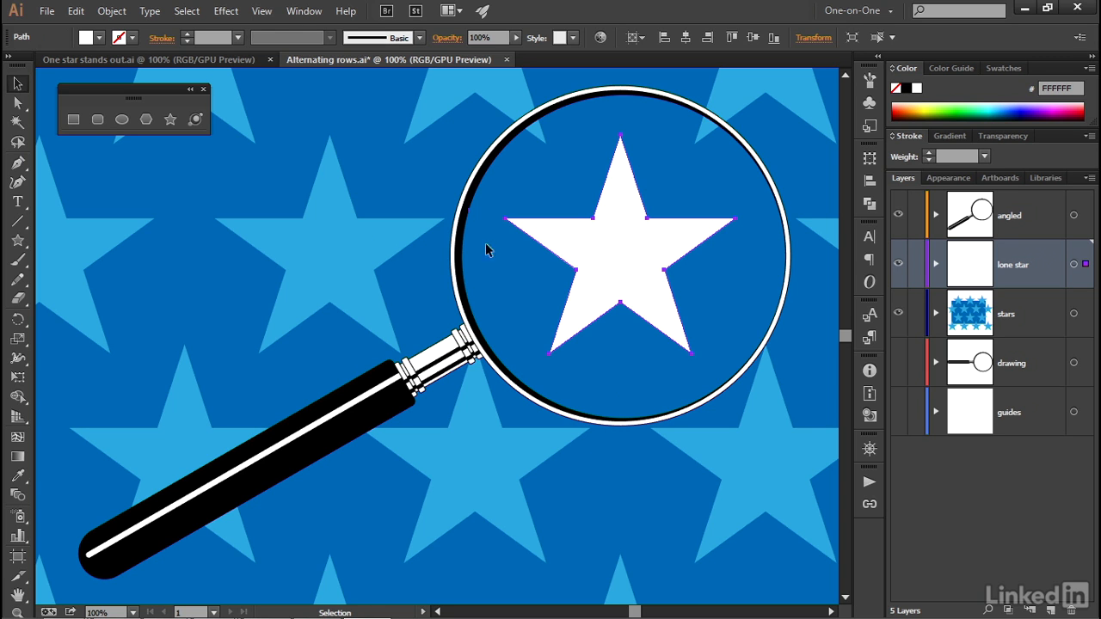
{"action": "mouse_move", "coordinate": [277, 118]}
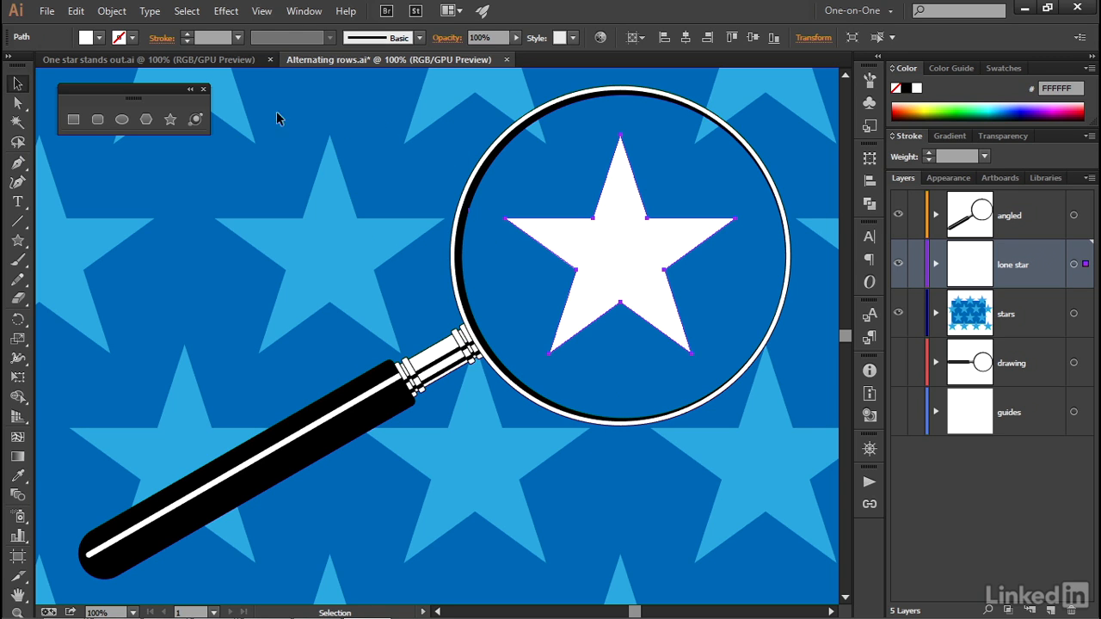
{"action": "mouse_move", "coordinate": [121, 38]}
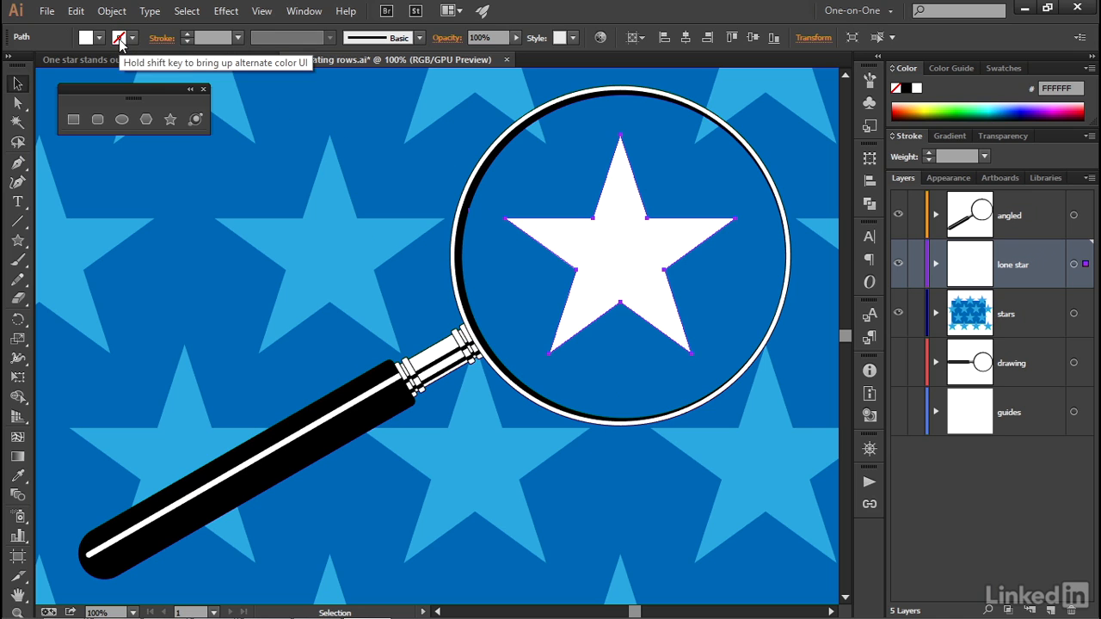
- Give the white star a white stroke at 10 pt weight
{"action": "left_click", "coordinate": [120, 38]}
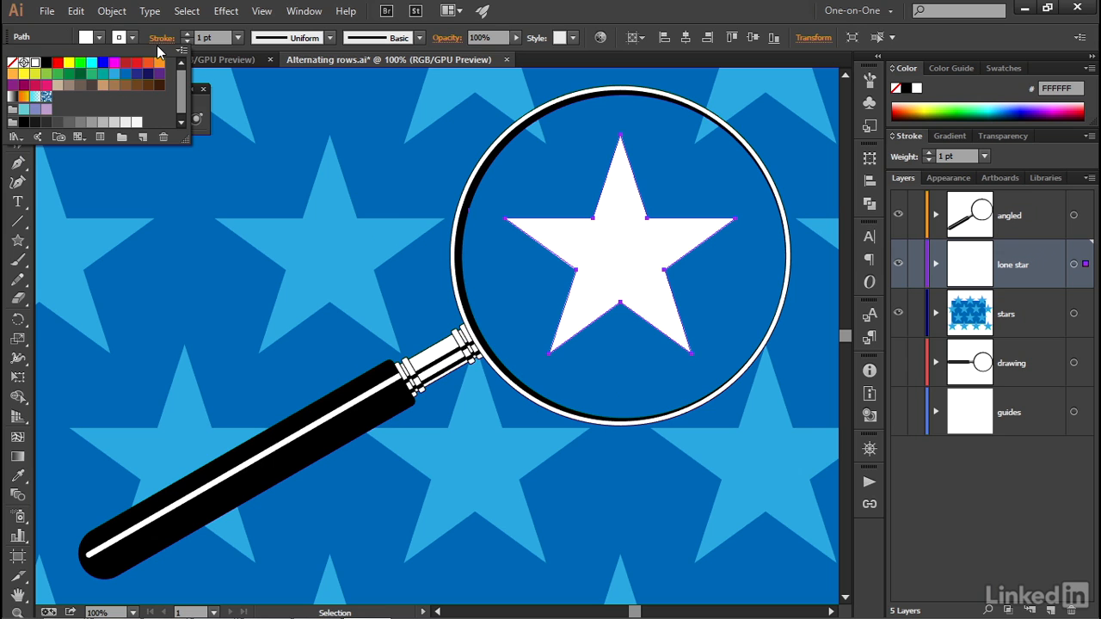
{"action": "mouse_move", "coordinate": [237, 43]}
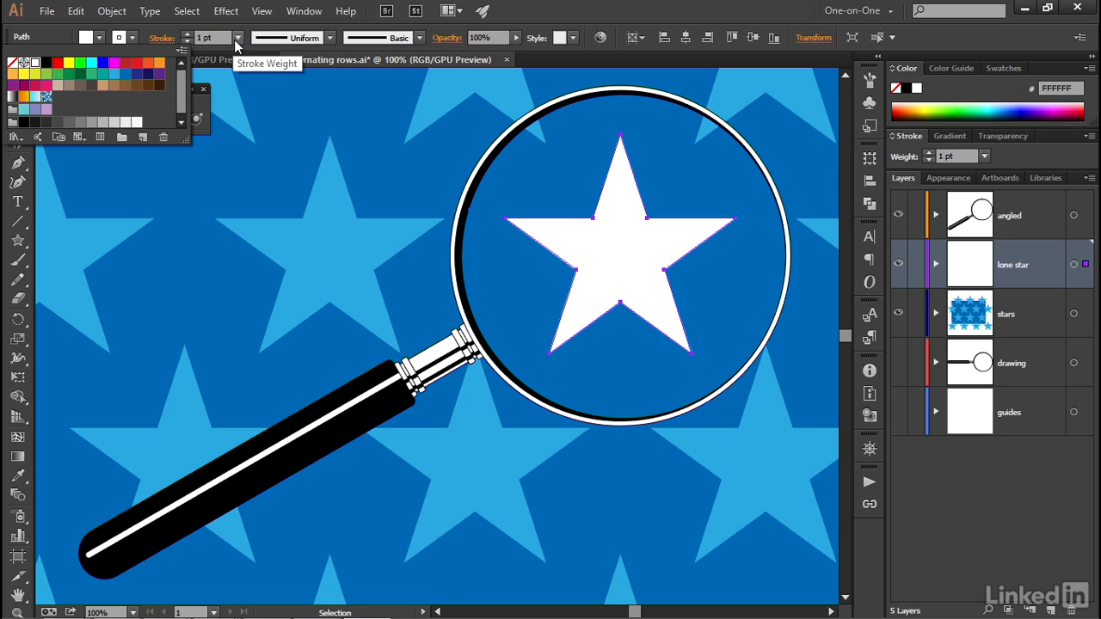
{"action": "left_click", "coordinate": [241, 38]}
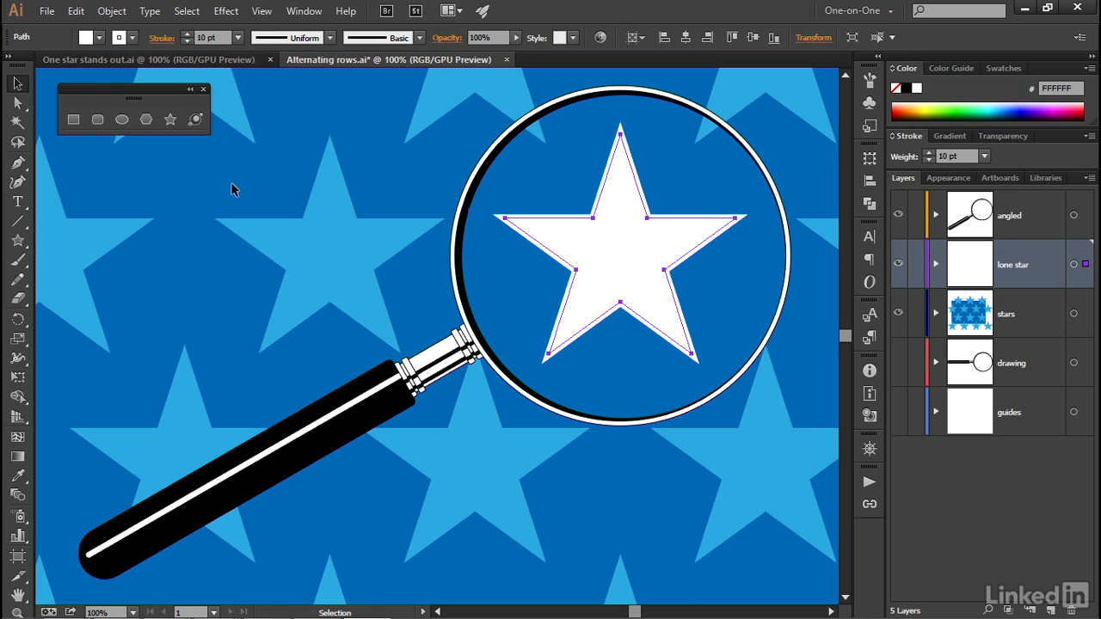
{"action": "mouse_move", "coordinate": [242, 110]}
{"action": "type", "text": "37"}
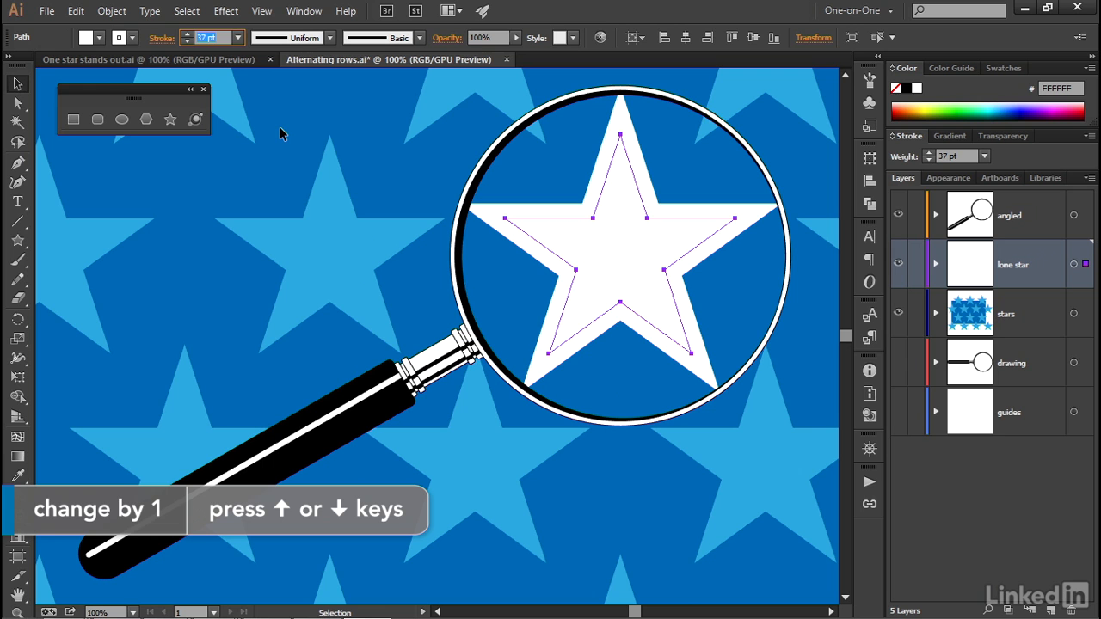
{"action": "key", "text": "up"}
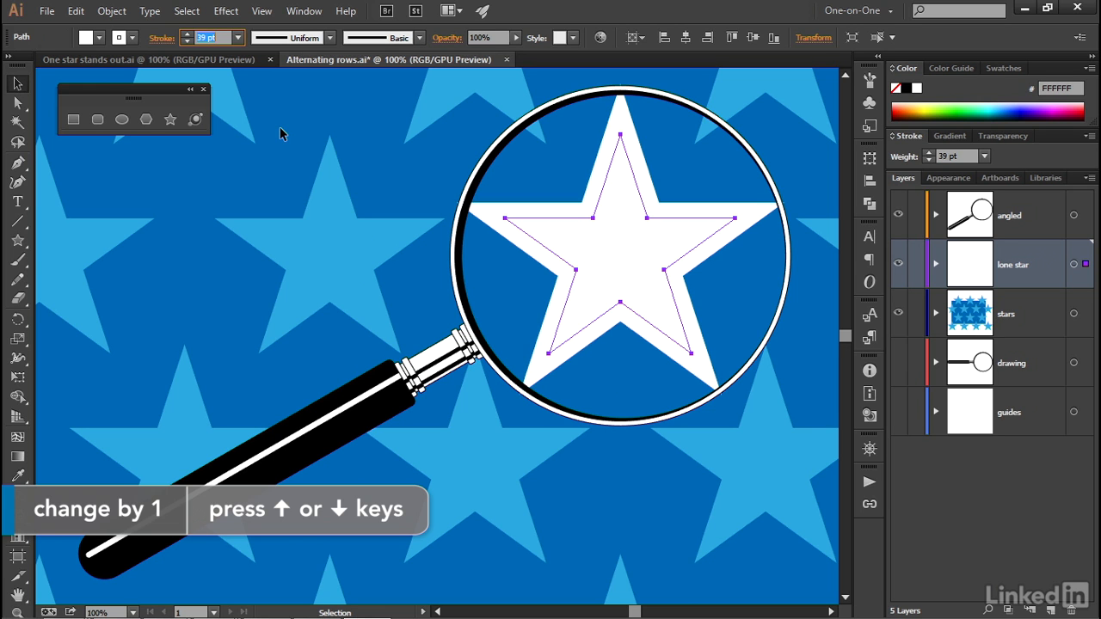
{"action": "key", "text": "up"}
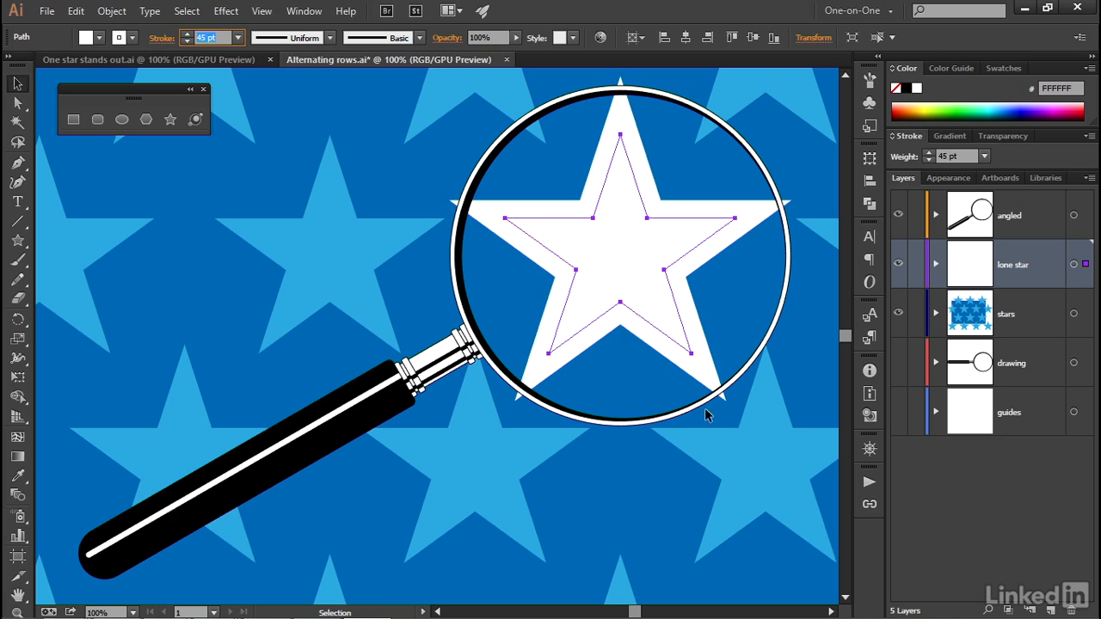
{"action": "mouse_move", "coordinate": [454, 223]}
{"action": "type", "text": "33"}
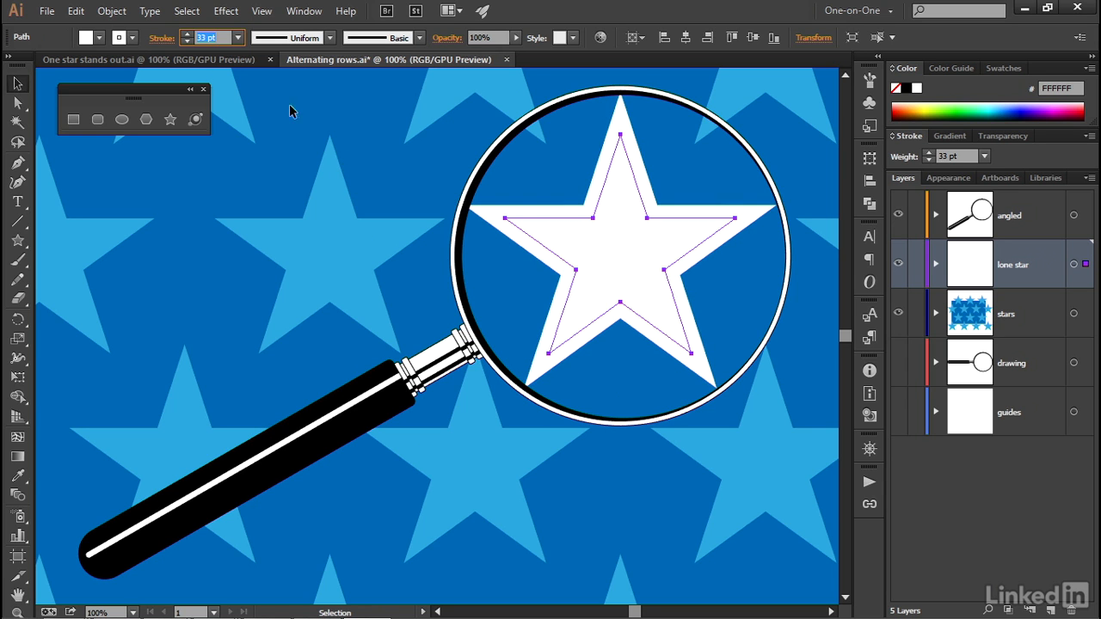
{"action": "left_click", "coordinate": [186, 34]}
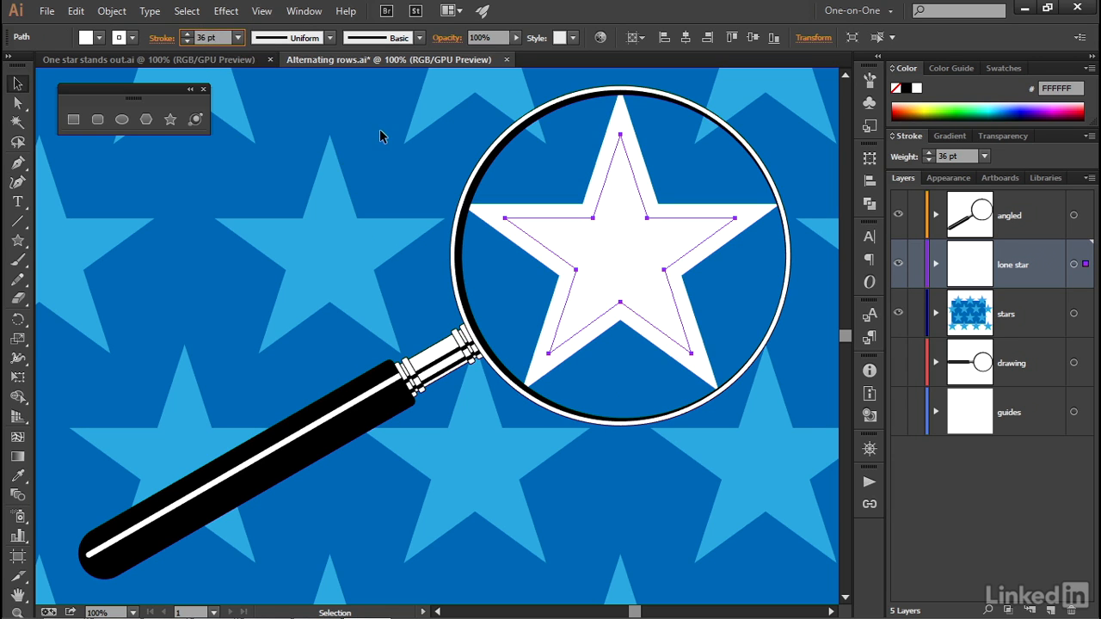
{"action": "mouse_move", "coordinate": [361, 250]}
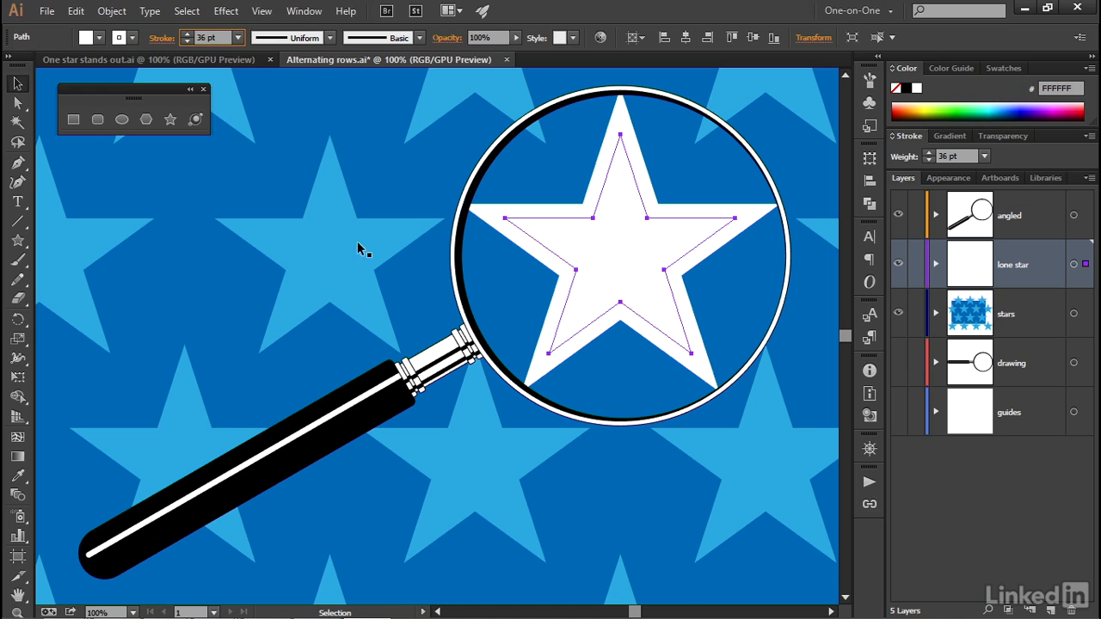
{"action": "mouse_move", "coordinate": [396, 268]}
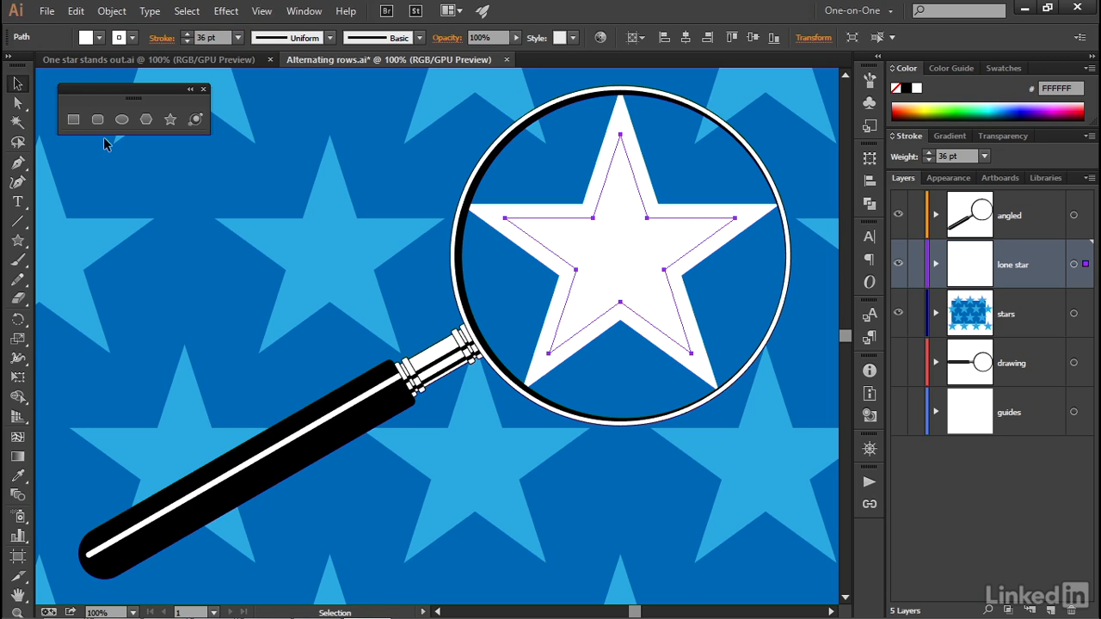
{"action": "mouse_move", "coordinate": [421, 162]}
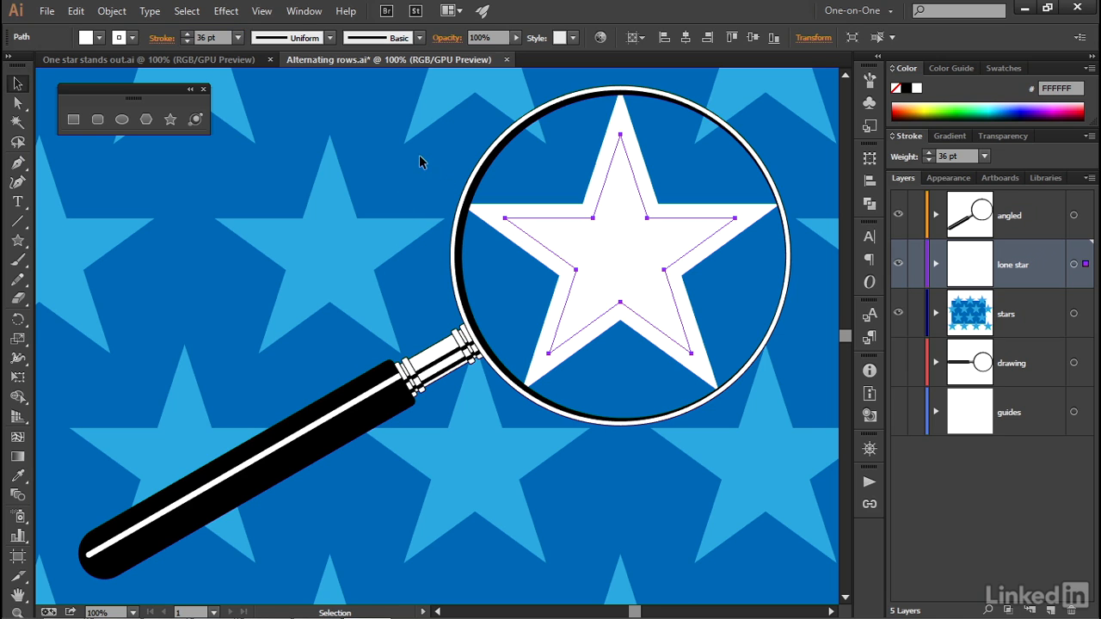
{"action": "mouse_move", "coordinate": [645, 406]}
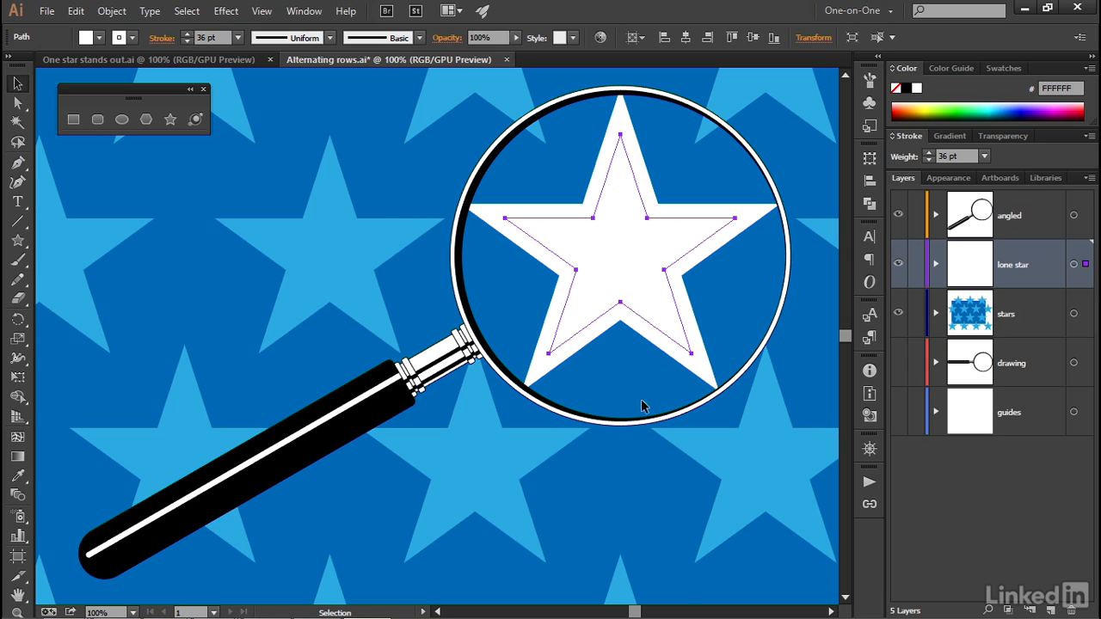
{"action": "mouse_move", "coordinate": [491, 275]}
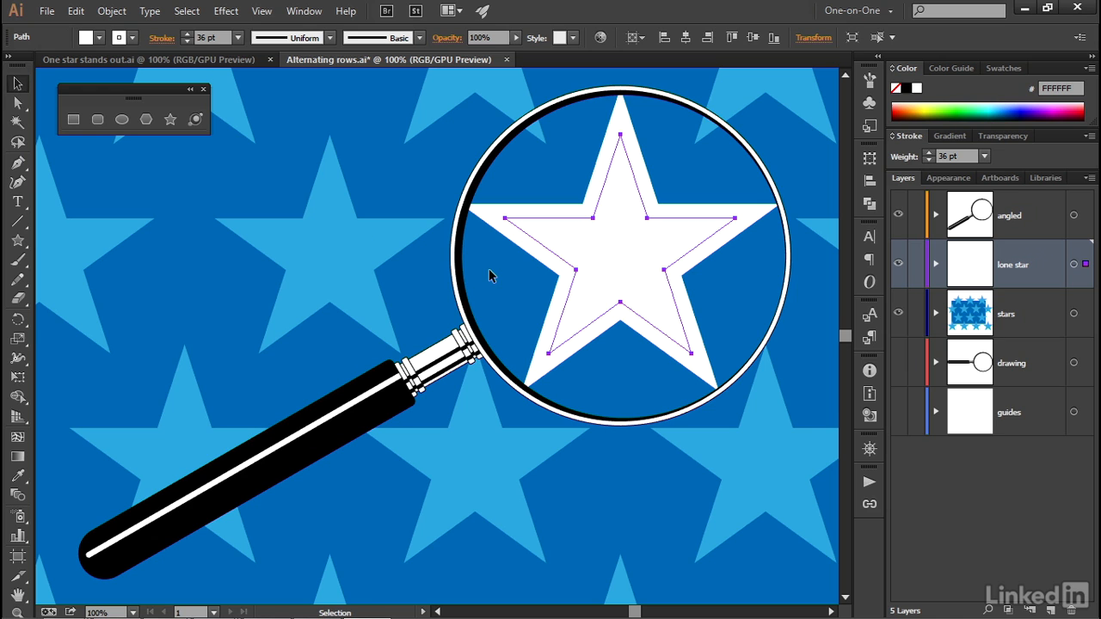
{"action": "mouse_move", "coordinate": [478, 273]}
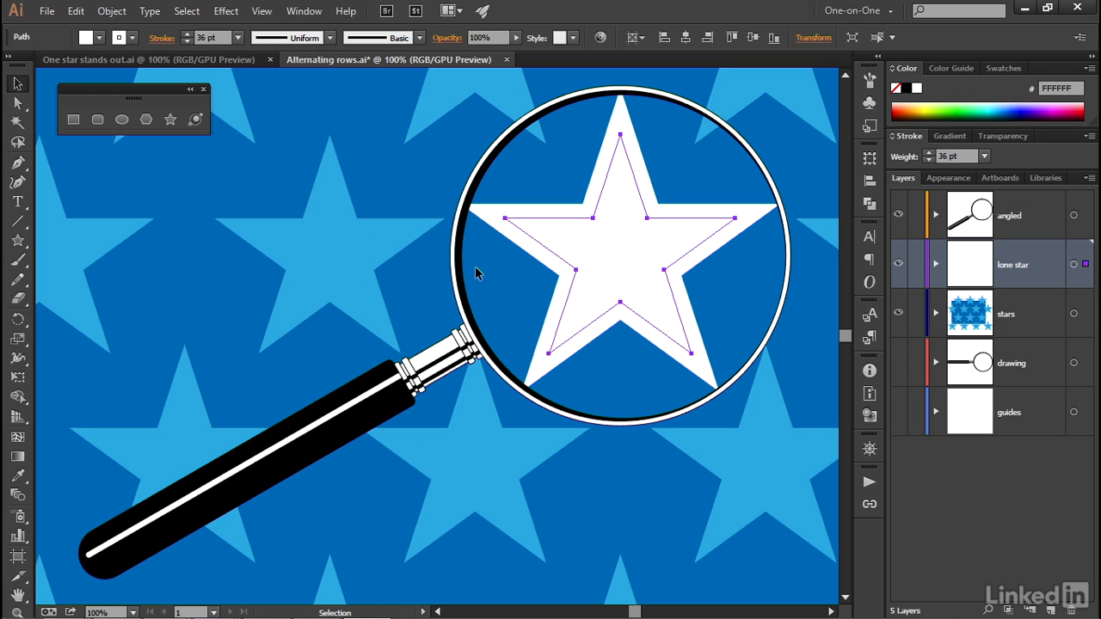
{"action": "mouse_move", "coordinate": [742, 352]}
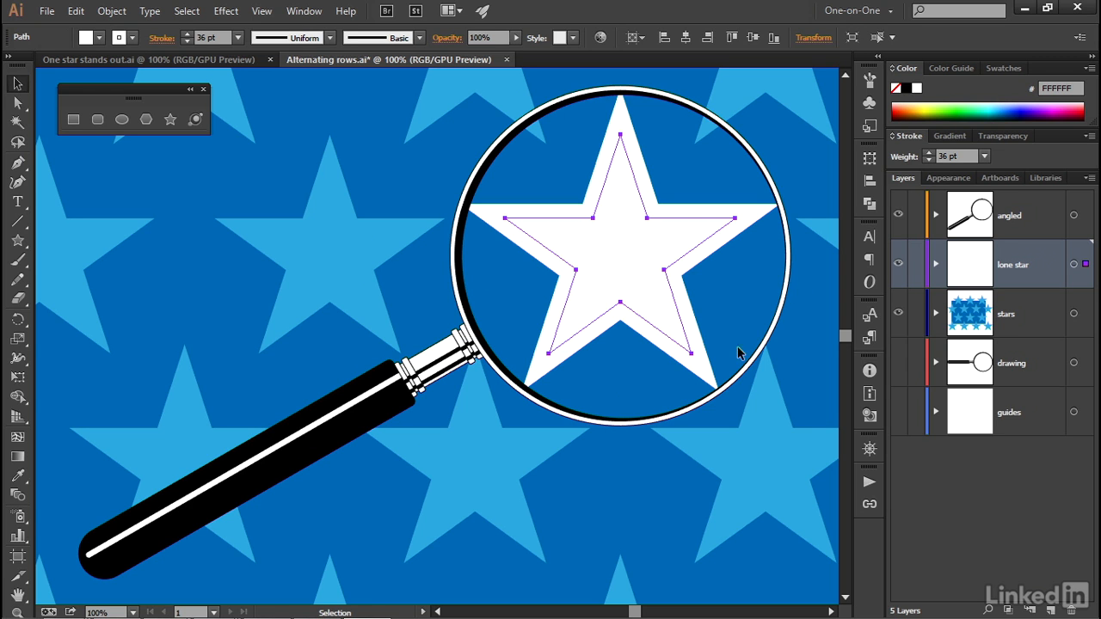
{"action": "mouse_move", "coordinate": [431, 143]}
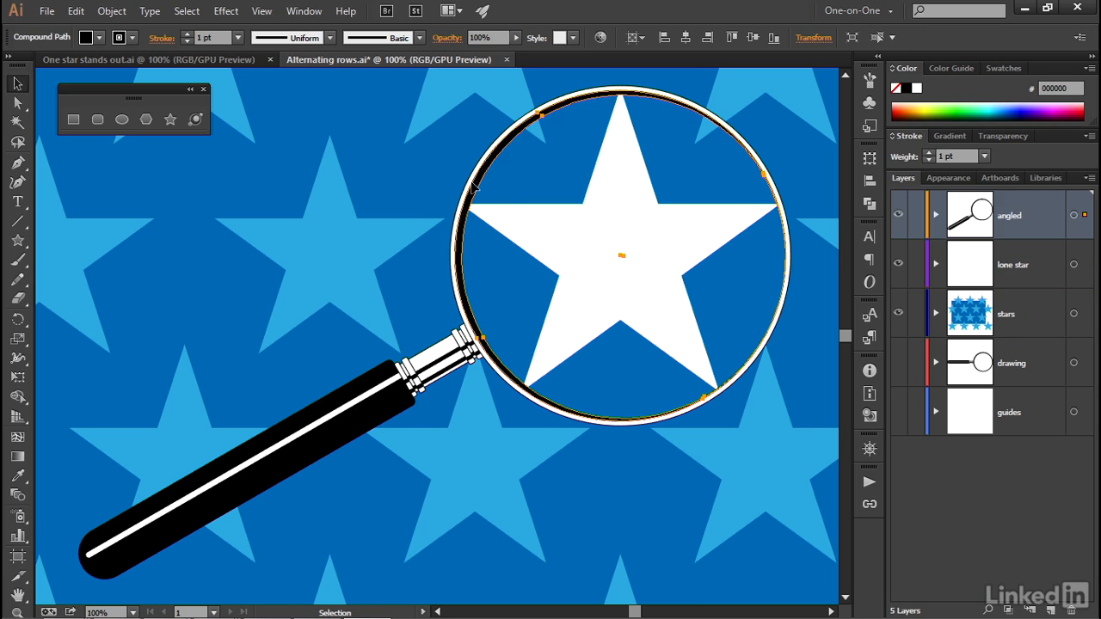
{"action": "mouse_move", "coordinate": [502, 155]}
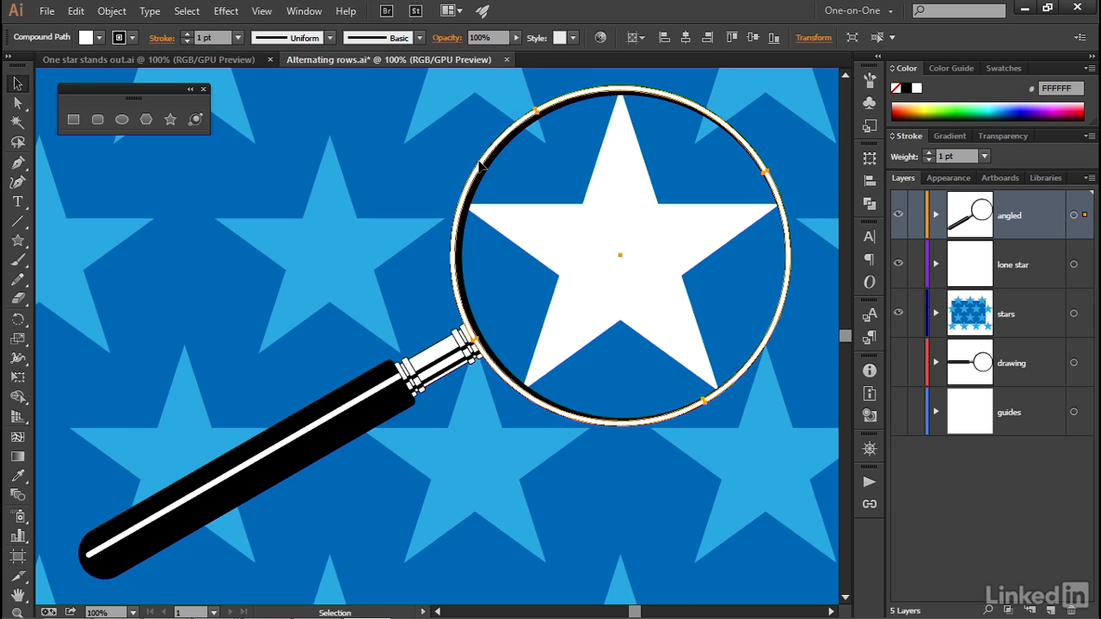
{"action": "mouse_move", "coordinate": [482, 165]}
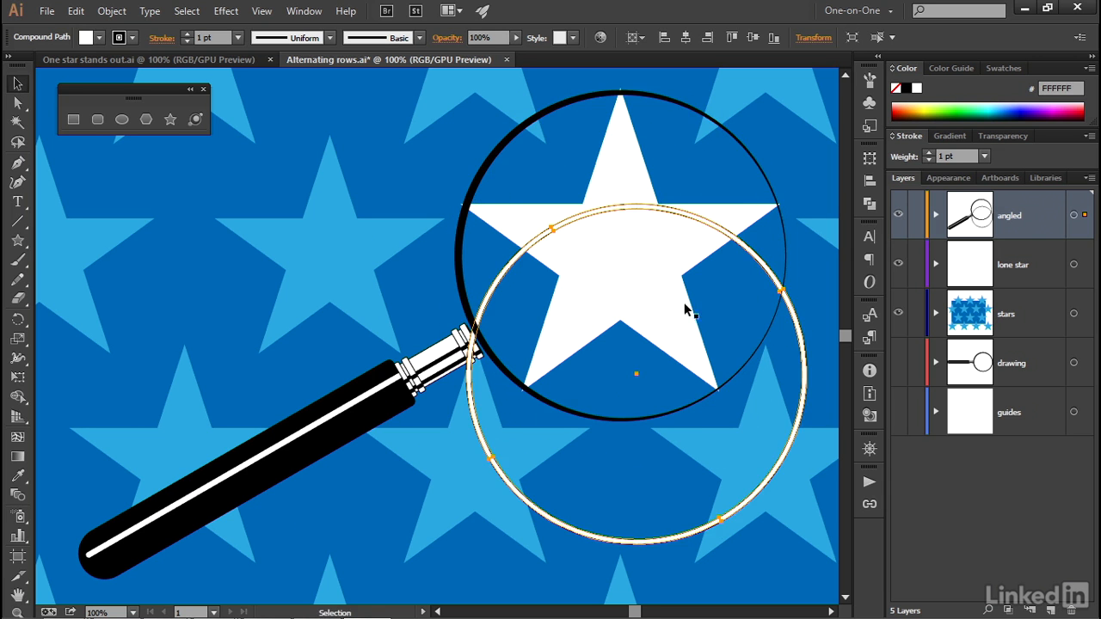
{"action": "mouse_move", "coordinate": [626, 389]}
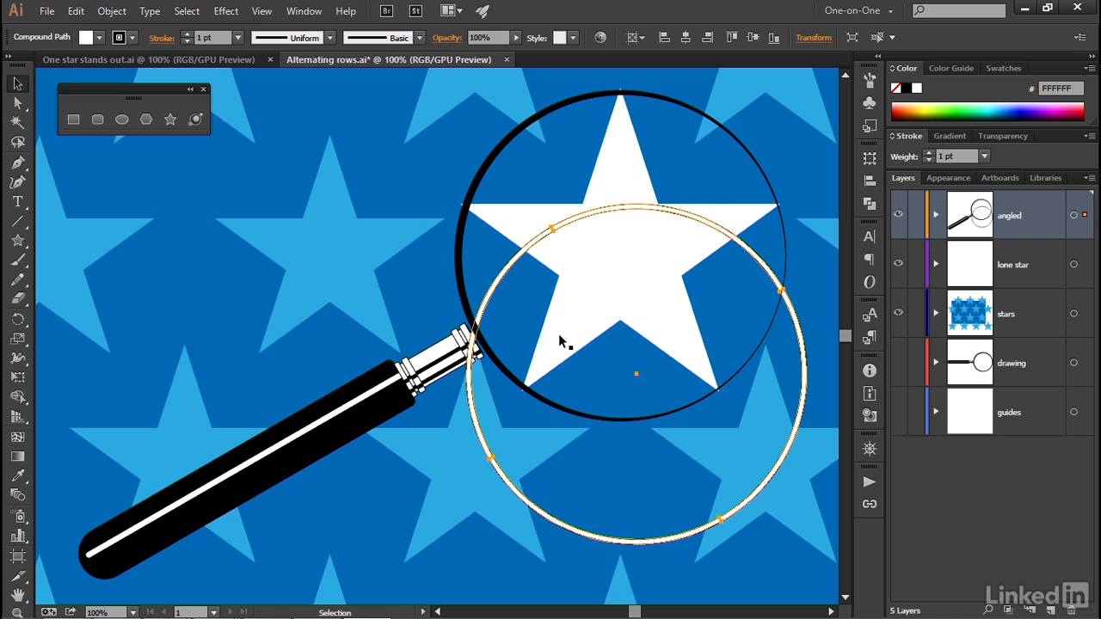
{"action": "mouse_move", "coordinate": [490, 296]}
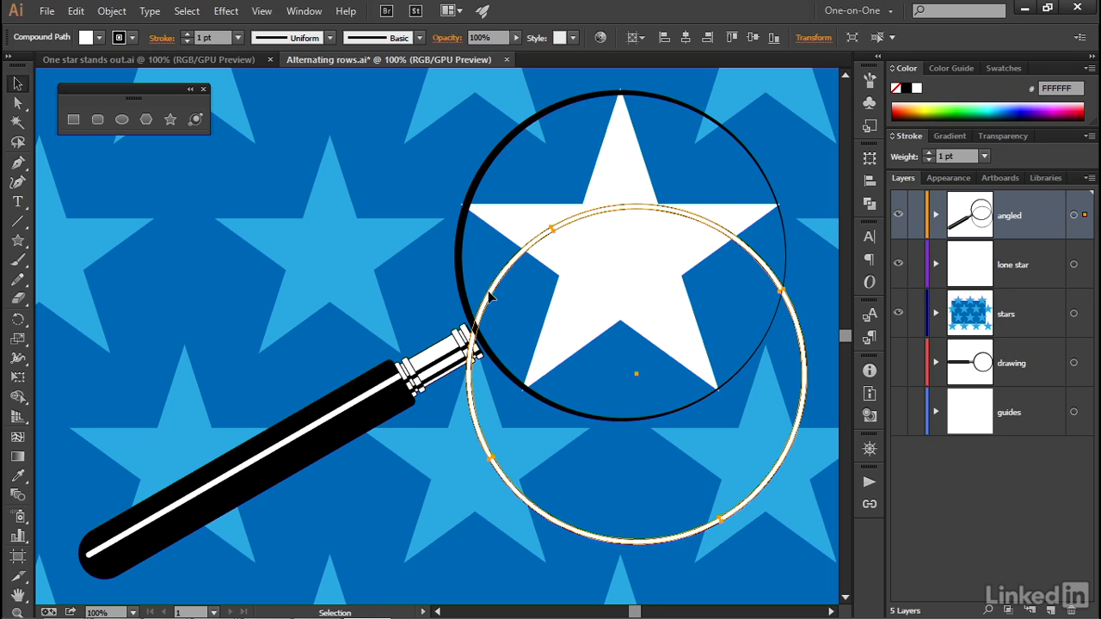
{"action": "mouse_move", "coordinate": [503, 292]}
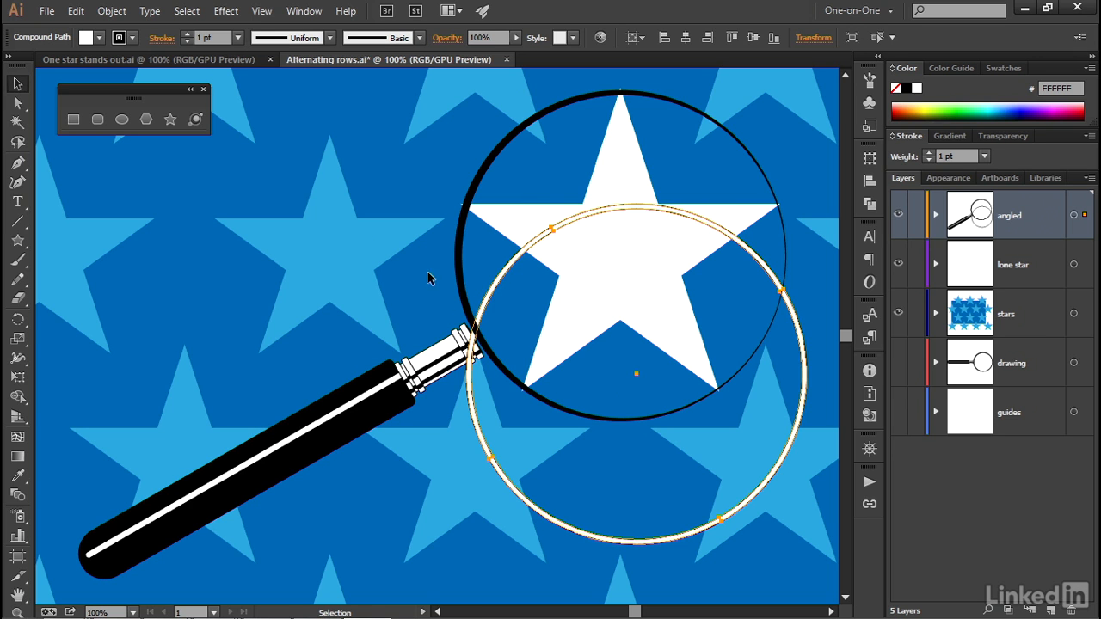
{"action": "mouse_move", "coordinate": [439, 309]}
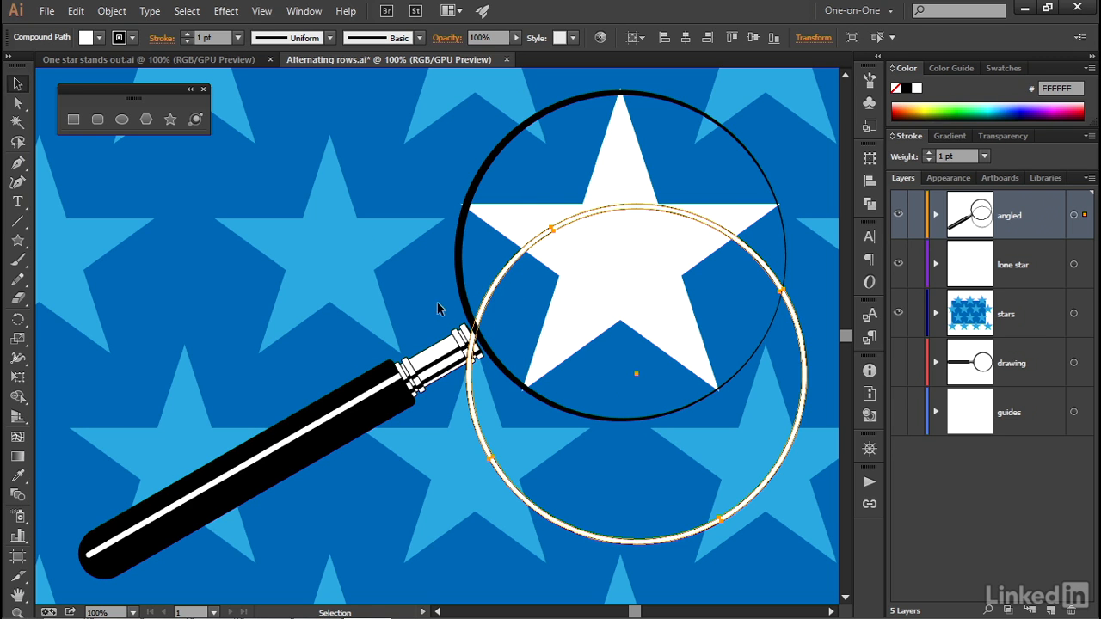
{"action": "mouse_move", "coordinate": [410, 289]}
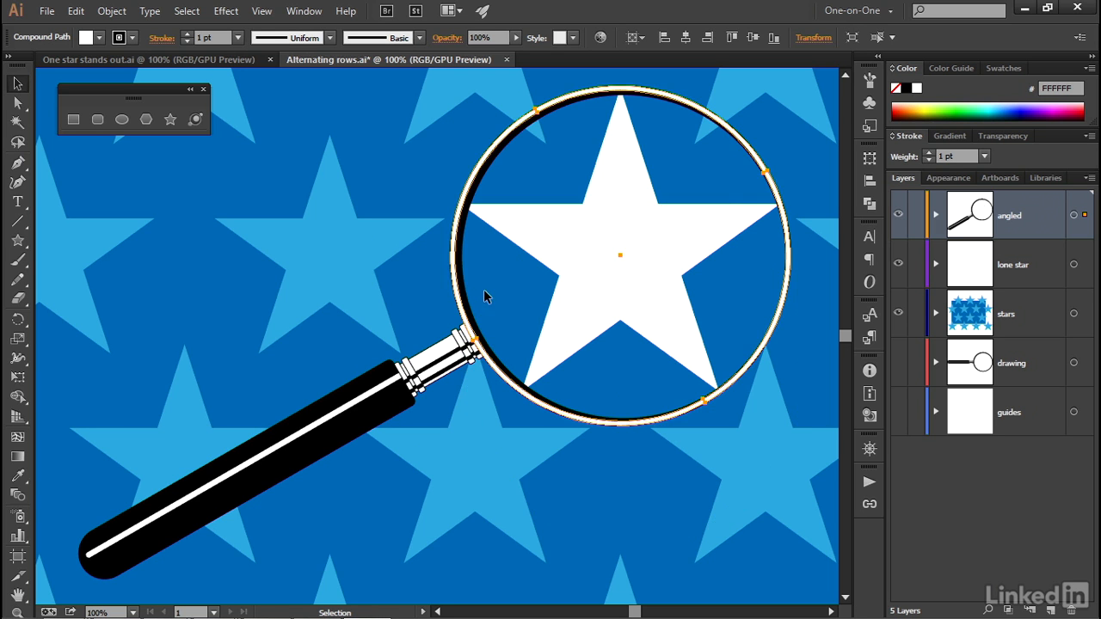
{"action": "mouse_move", "coordinate": [520, 407]}
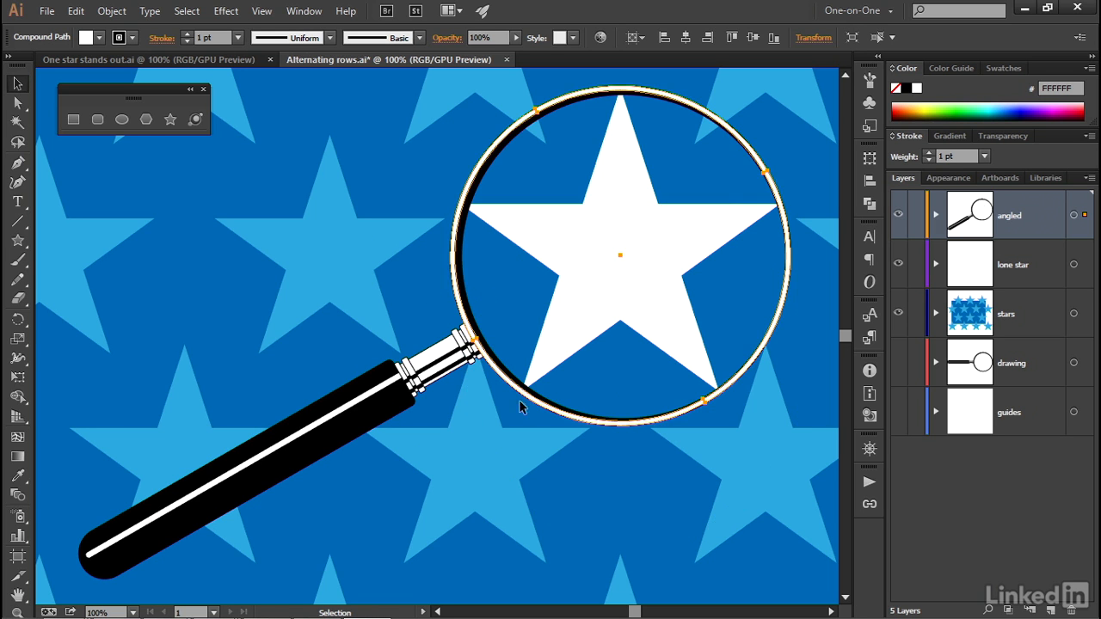
{"action": "mouse_move", "coordinate": [540, 409]}
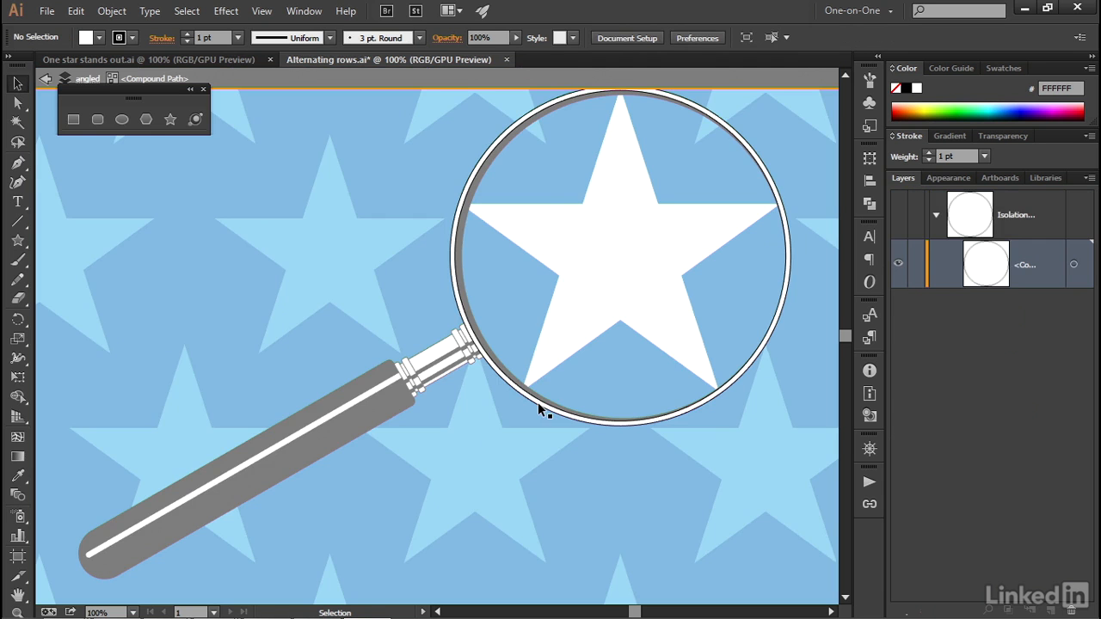
{"action": "mouse_move", "coordinate": [337, 296]}
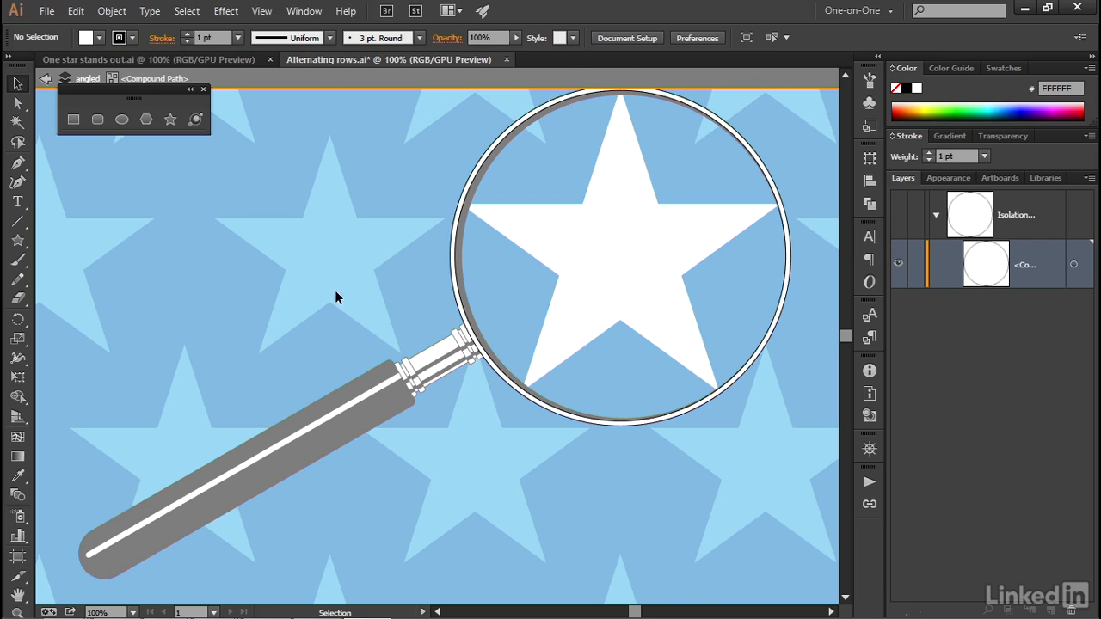
{"action": "mouse_move", "coordinate": [457, 289]}
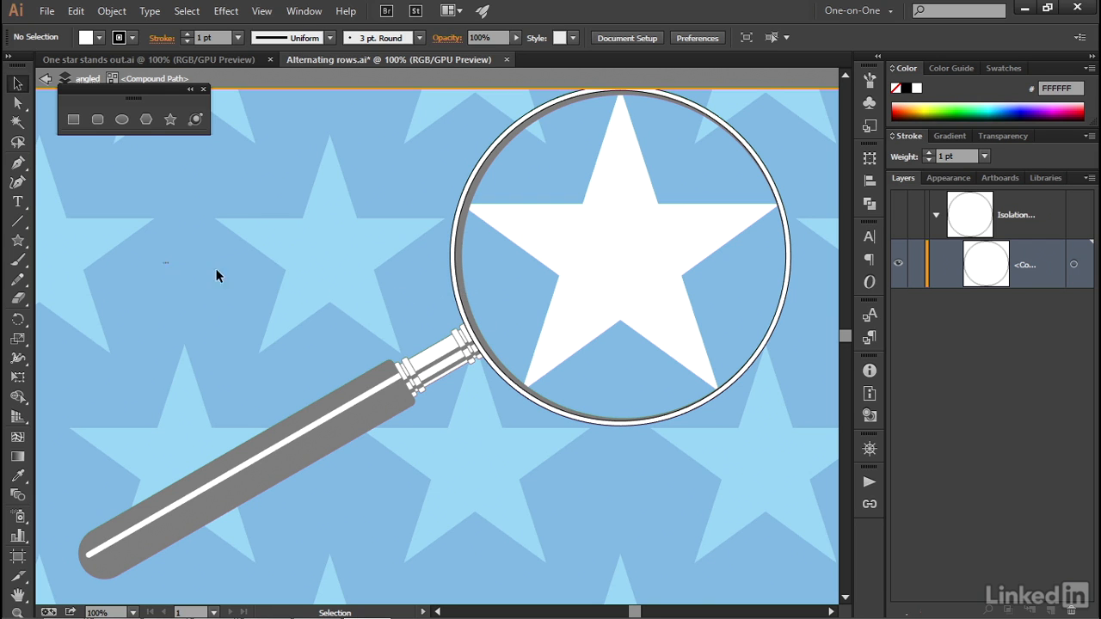
{"action": "mouse_move", "coordinate": [382, 423]}
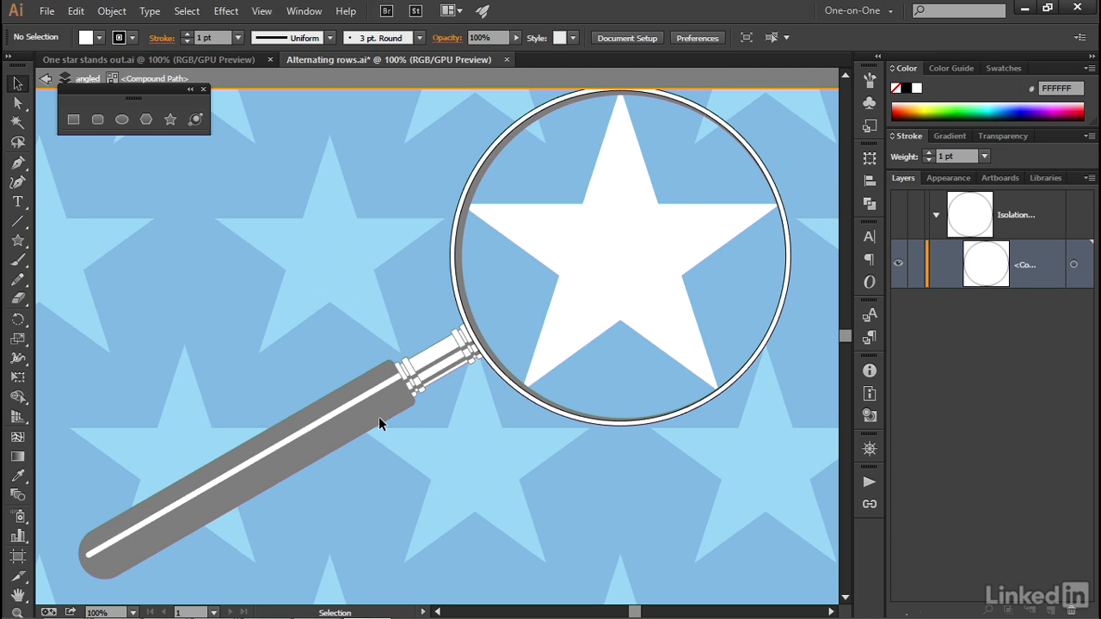
{"action": "mouse_move", "coordinate": [349, 313]}
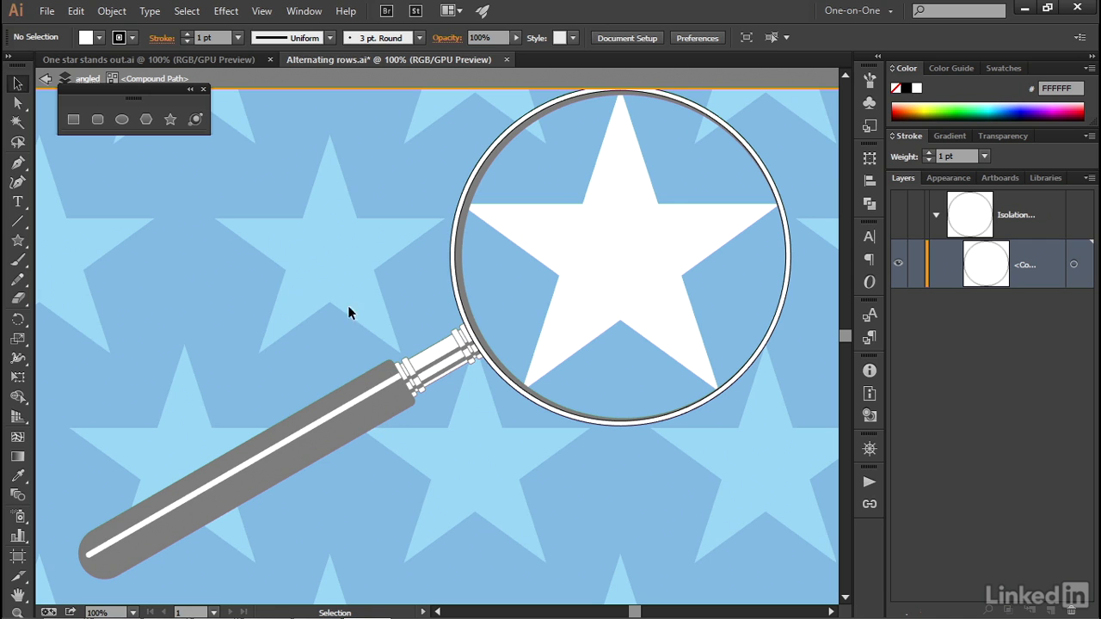
{"action": "mouse_move", "coordinate": [404, 301]}
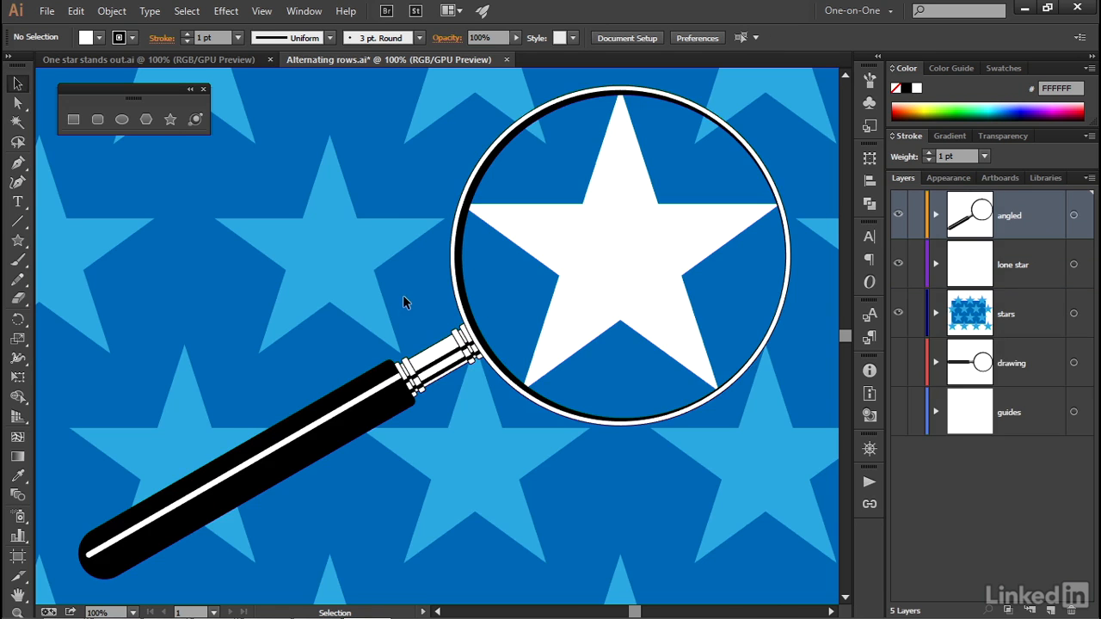
{"action": "left_click", "coordinate": [335, 271]}
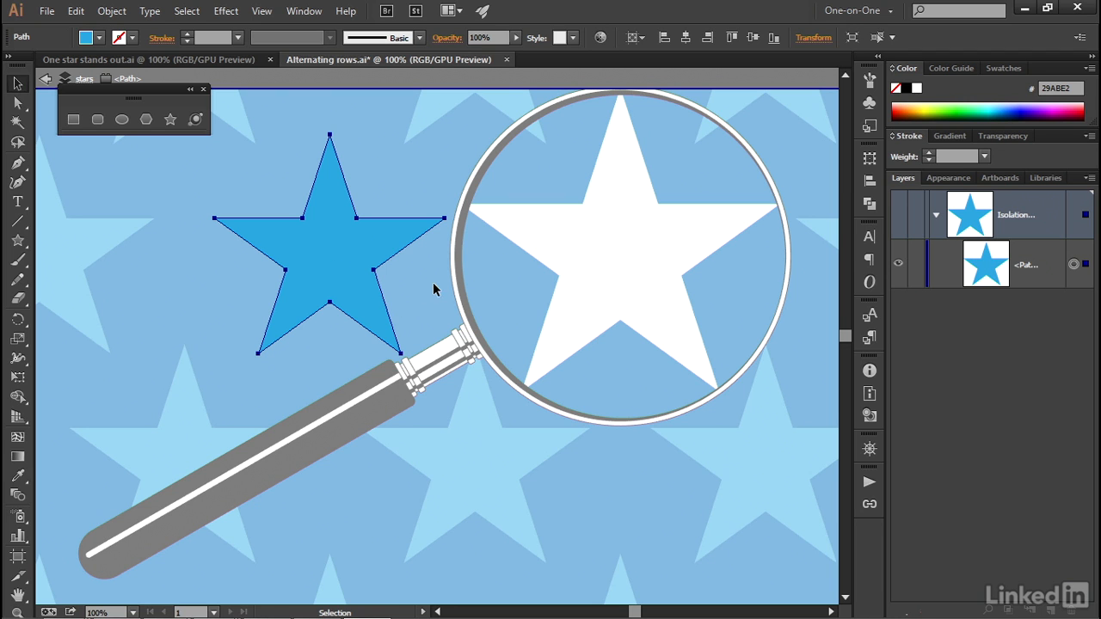
{"action": "mouse_move", "coordinate": [261, 244]}
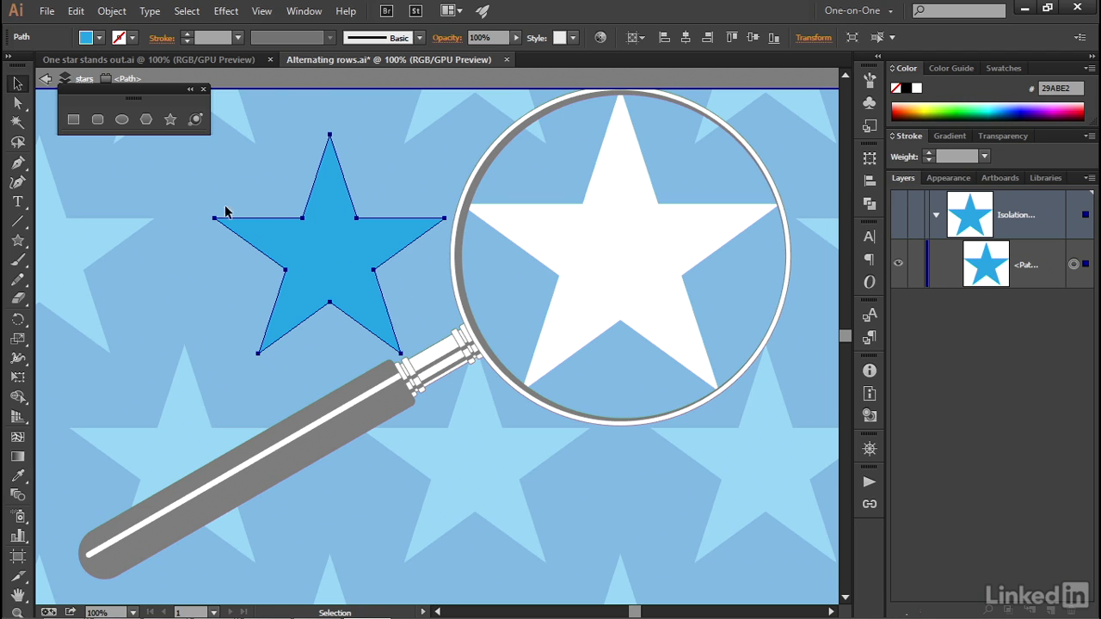
{"action": "mouse_move", "coordinate": [241, 199]}
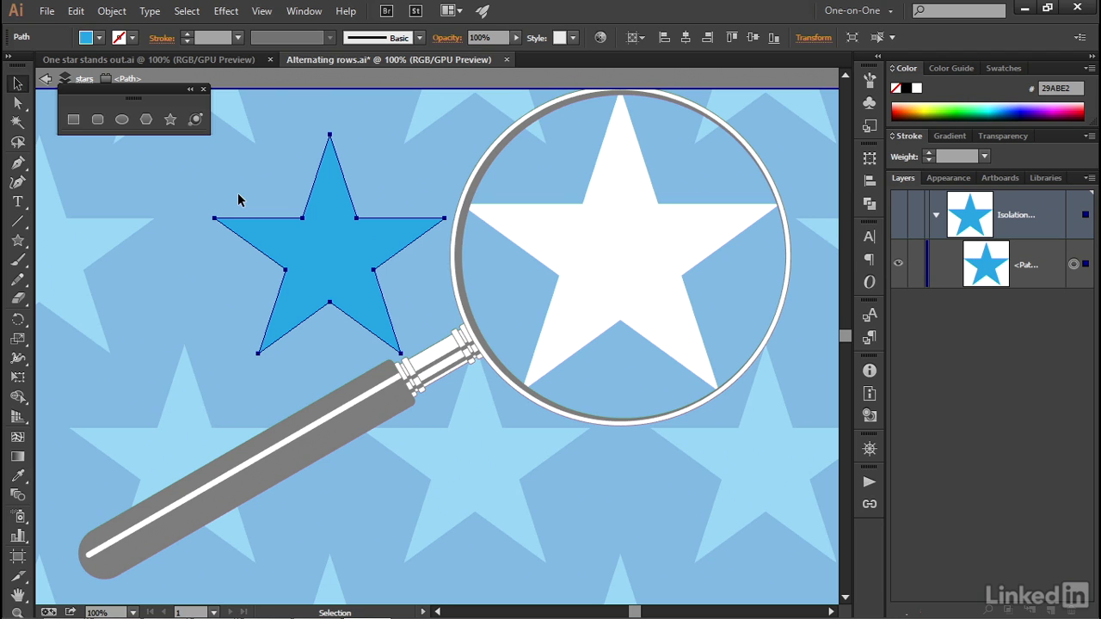
{"action": "mouse_move", "coordinate": [292, 251]}
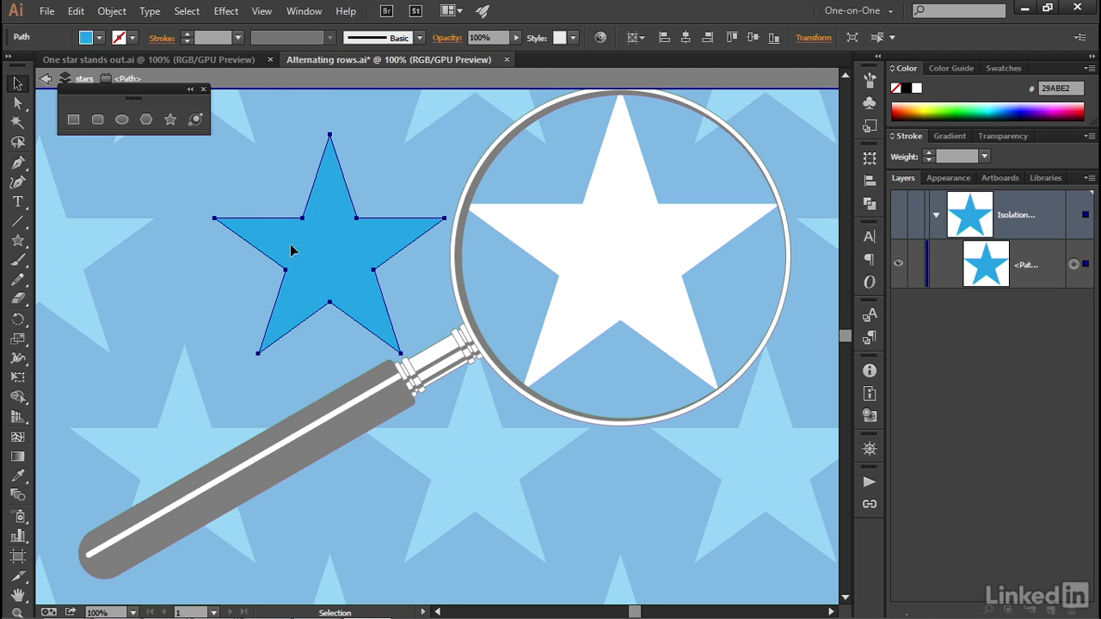
{"action": "mouse_move", "coordinate": [244, 185]}
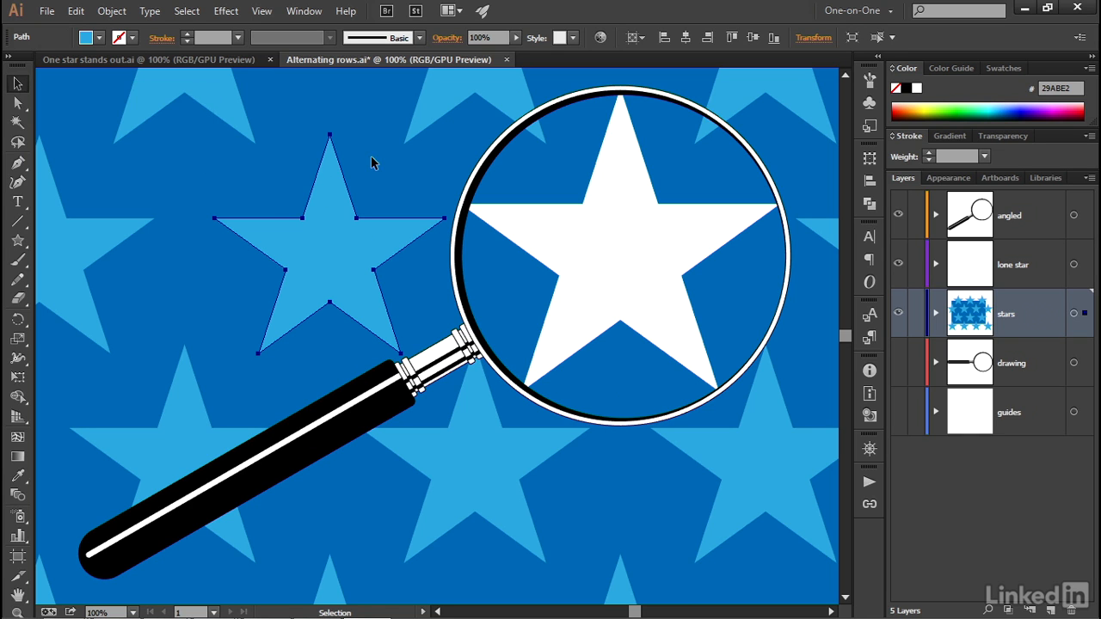
{"action": "mouse_move", "coordinate": [451, 247]}
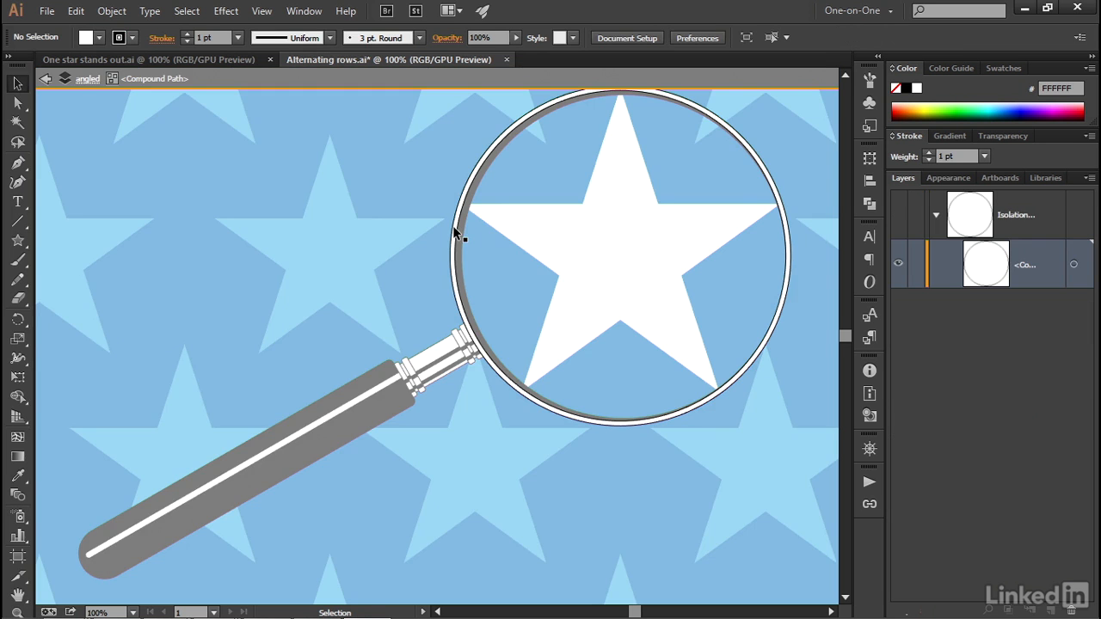
{"action": "mouse_move", "coordinate": [365, 183]}
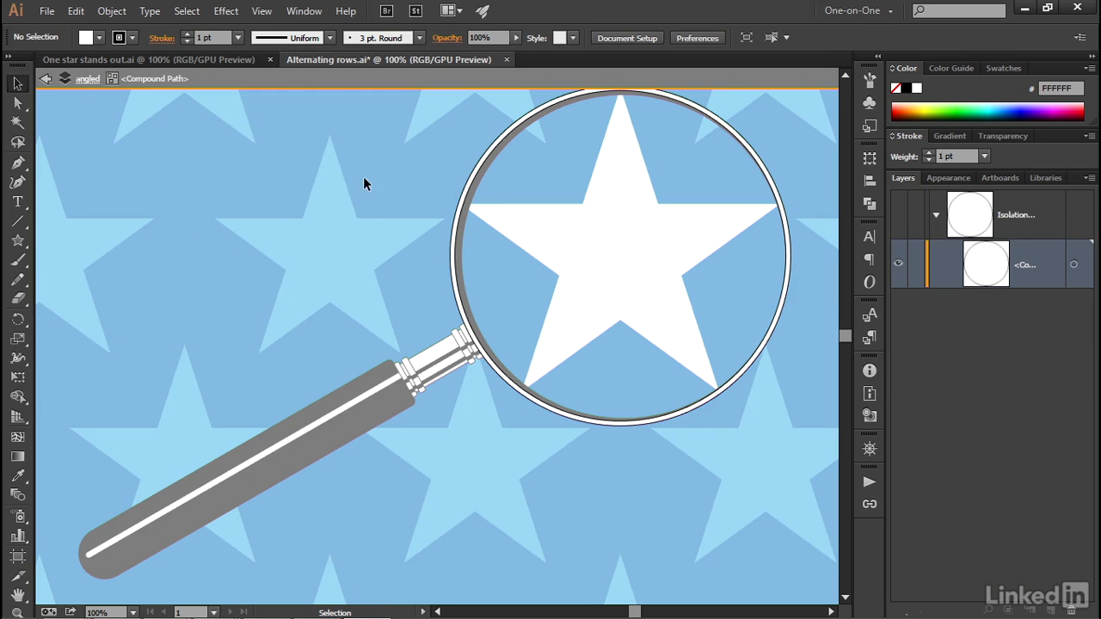
{"action": "mouse_move", "coordinate": [136, 100]}
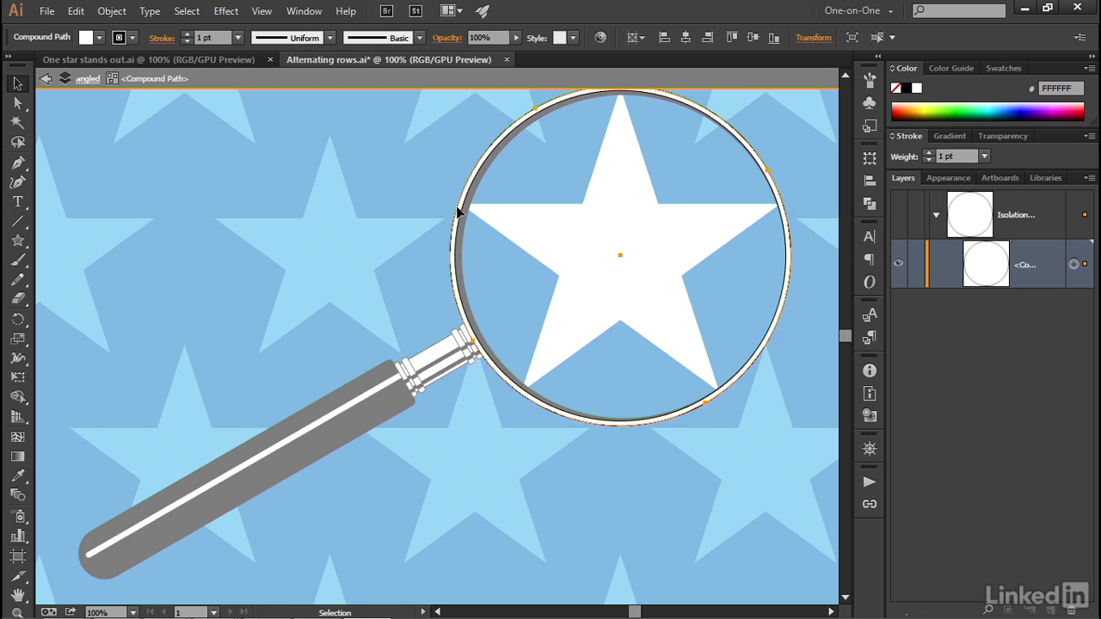
- Marquee-select the lens's inner circle compound path in isolation mode
{"action": "left_click_drag", "start_coordinate": [461, 213], "coordinate": [588, 299]}
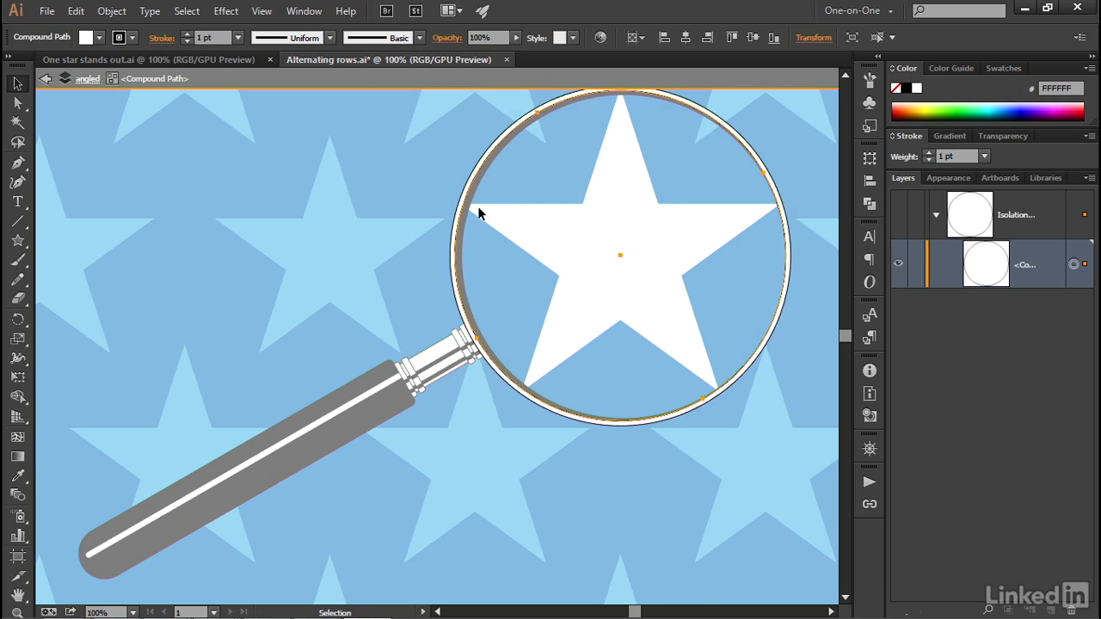
{"action": "mouse_move", "coordinate": [409, 149]}
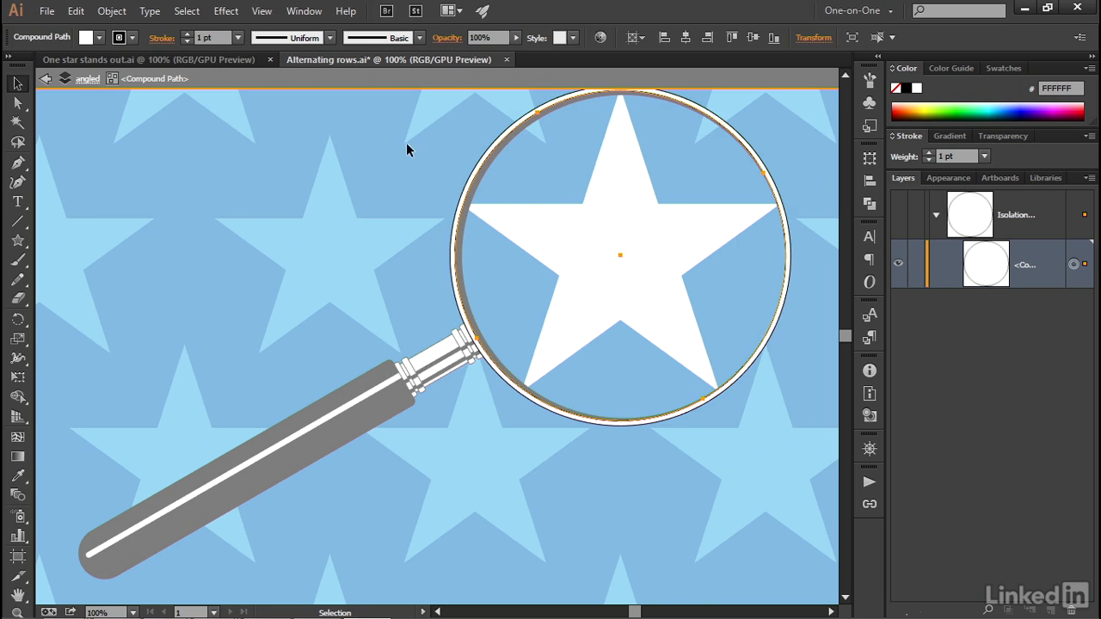
{"action": "left_click", "coordinate": [76, 11]}
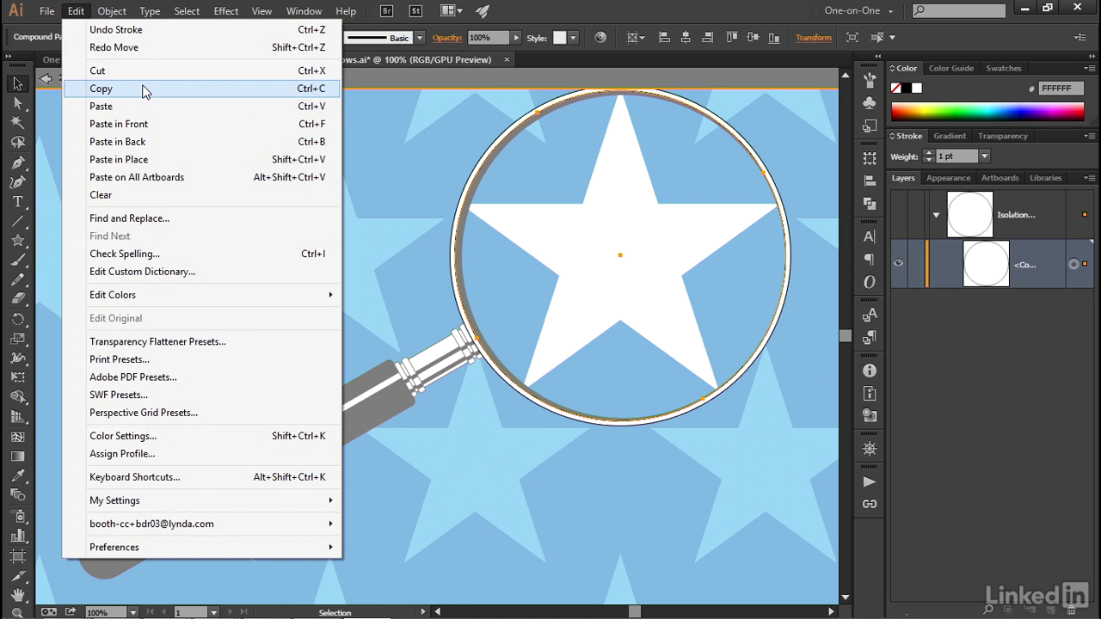
- Copy the lens circle and exit isolation back to the full artwork
{"action": "left_click", "coordinate": [100, 89]}
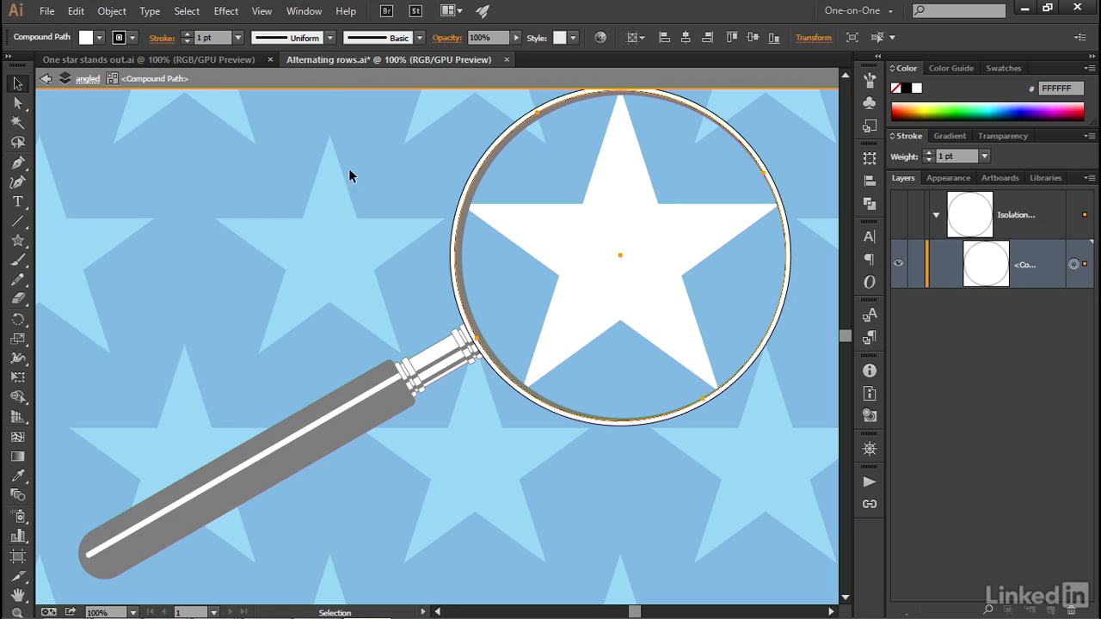
{"action": "mouse_move", "coordinate": [412, 175]}
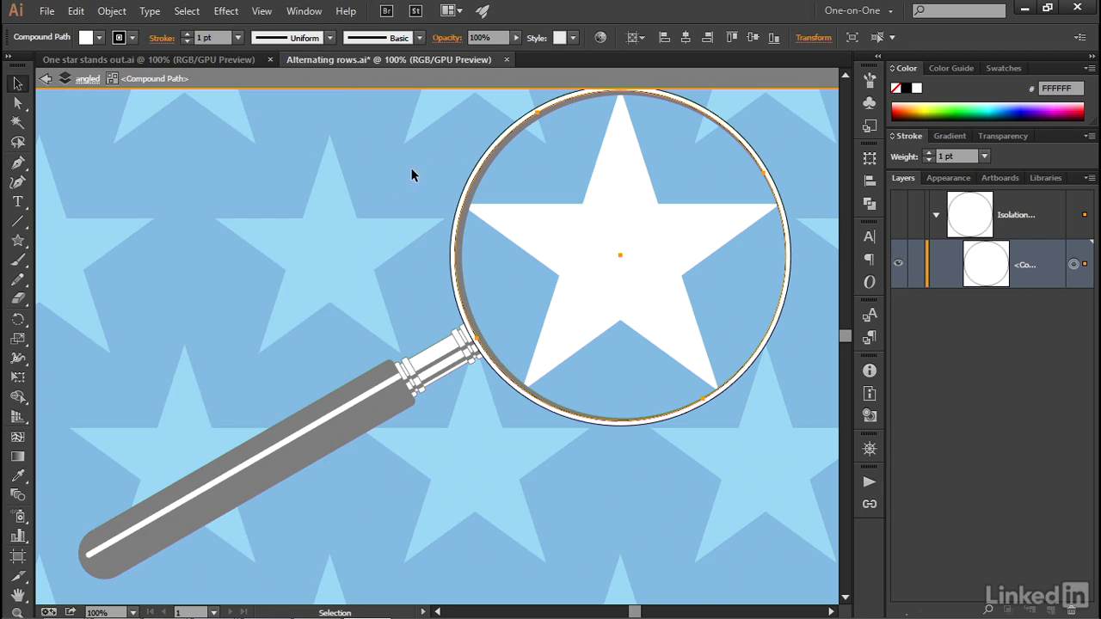
{"action": "mouse_move", "coordinate": [163, 93]}
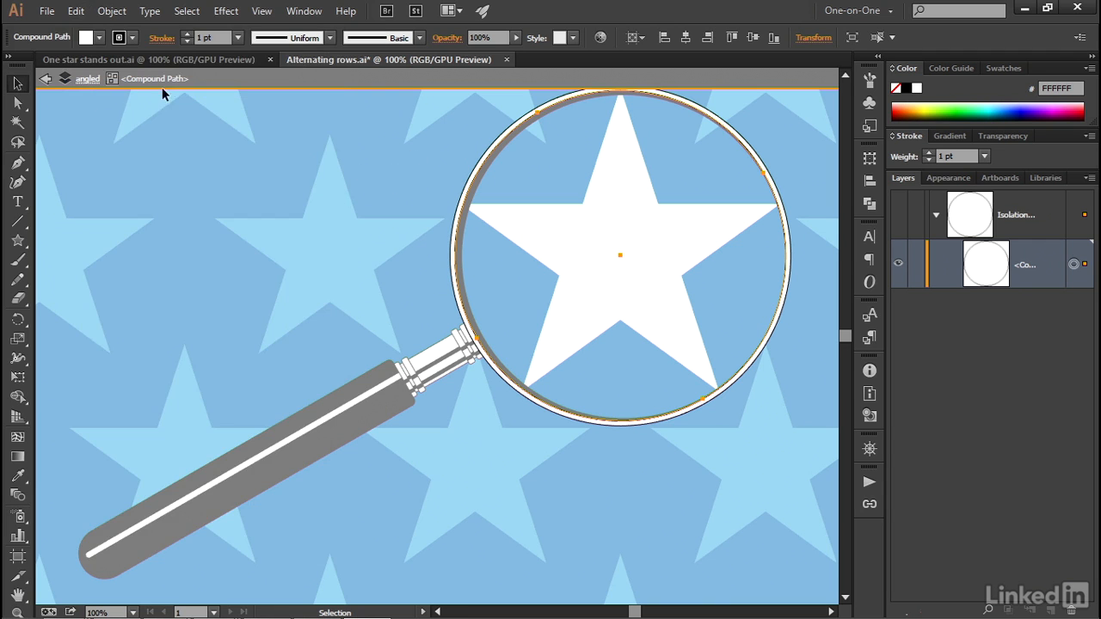
{"action": "mouse_move", "coordinate": [158, 90]}
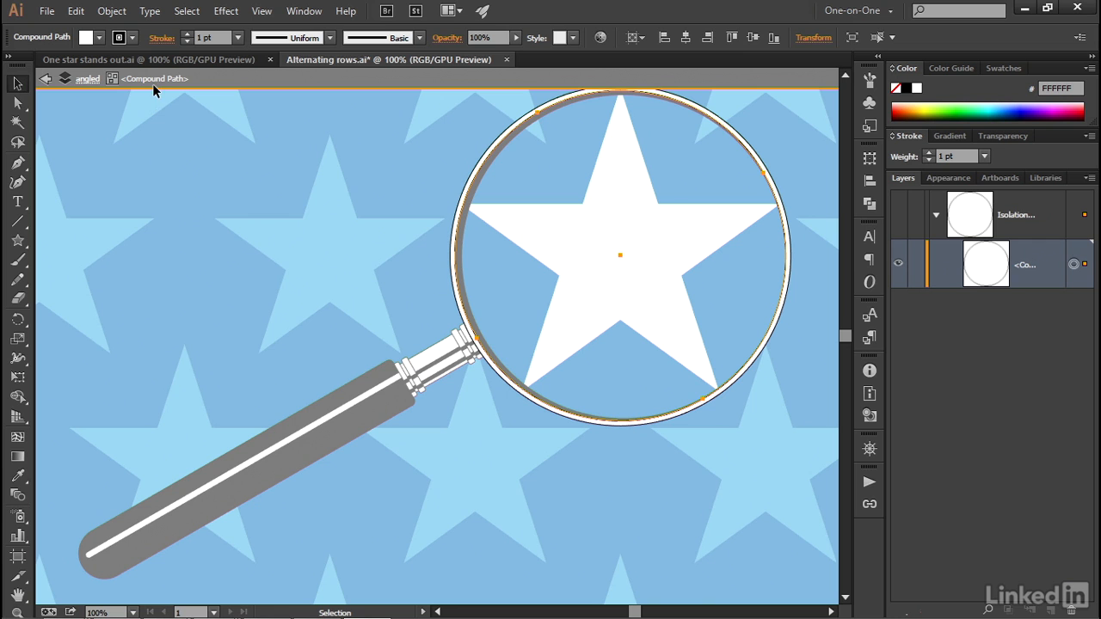
{"action": "mouse_move", "coordinate": [182, 90]}
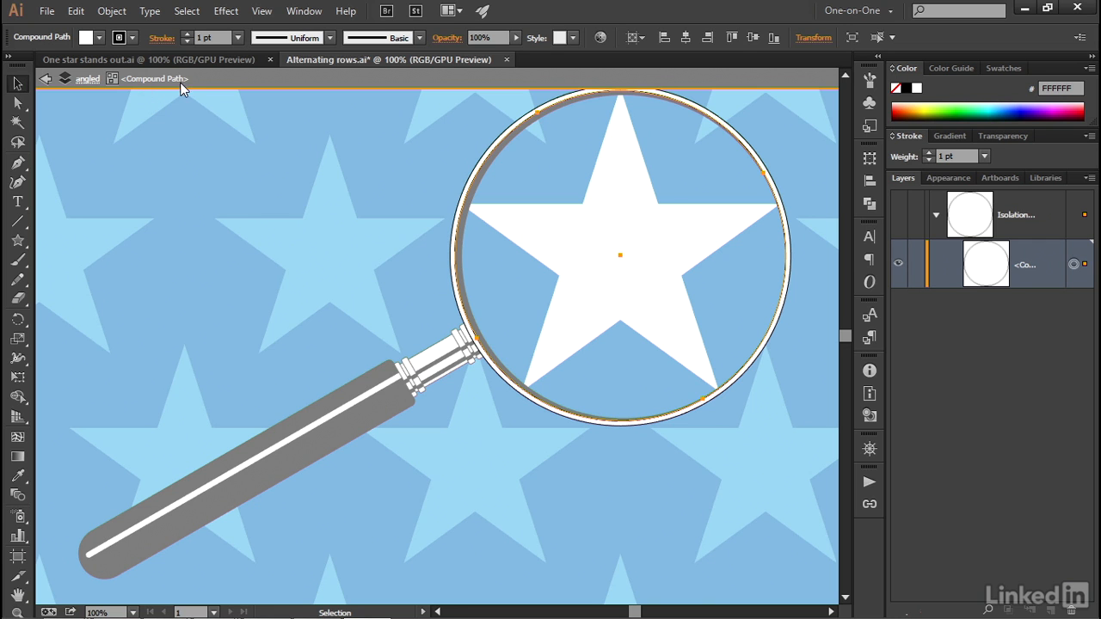
{"action": "mouse_move", "coordinate": [112, 95]}
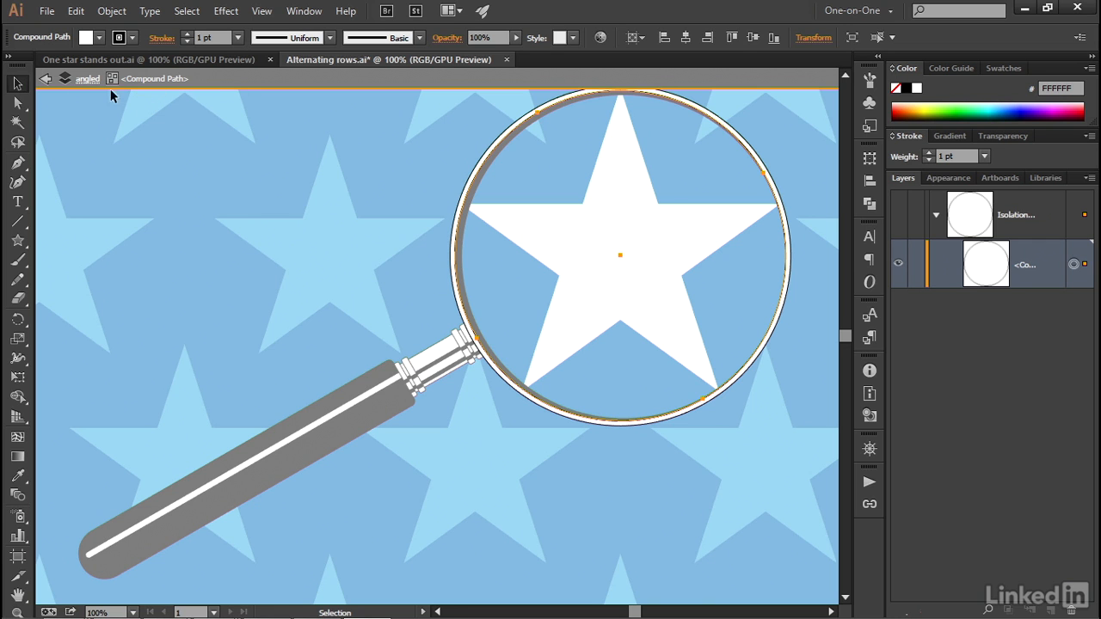
{"action": "mouse_move", "coordinate": [83, 86]}
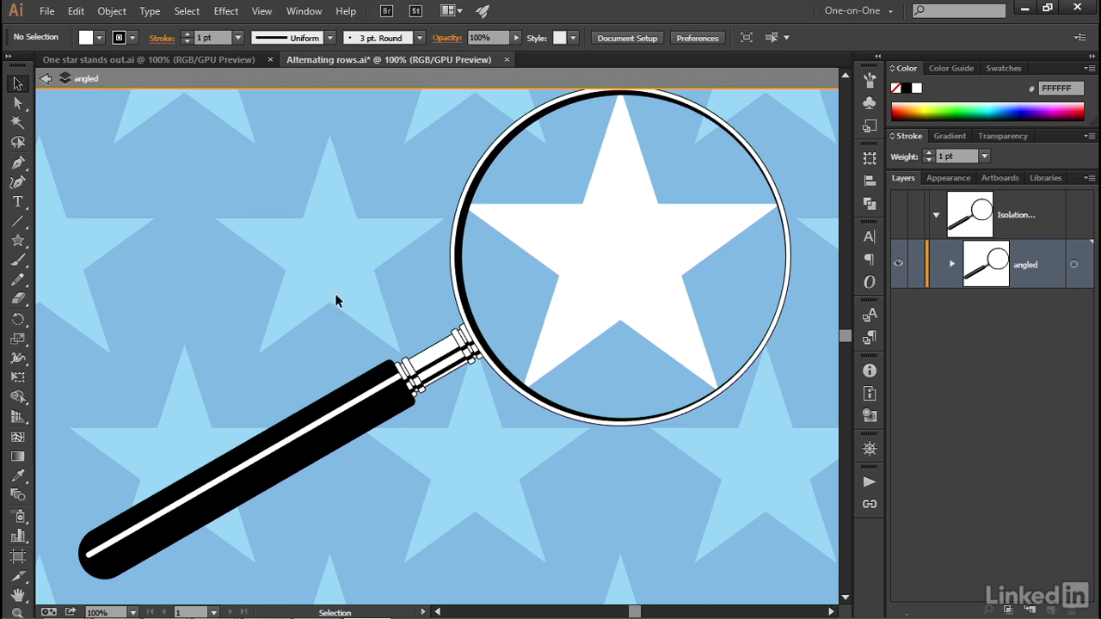
{"action": "mouse_move", "coordinate": [529, 299]}
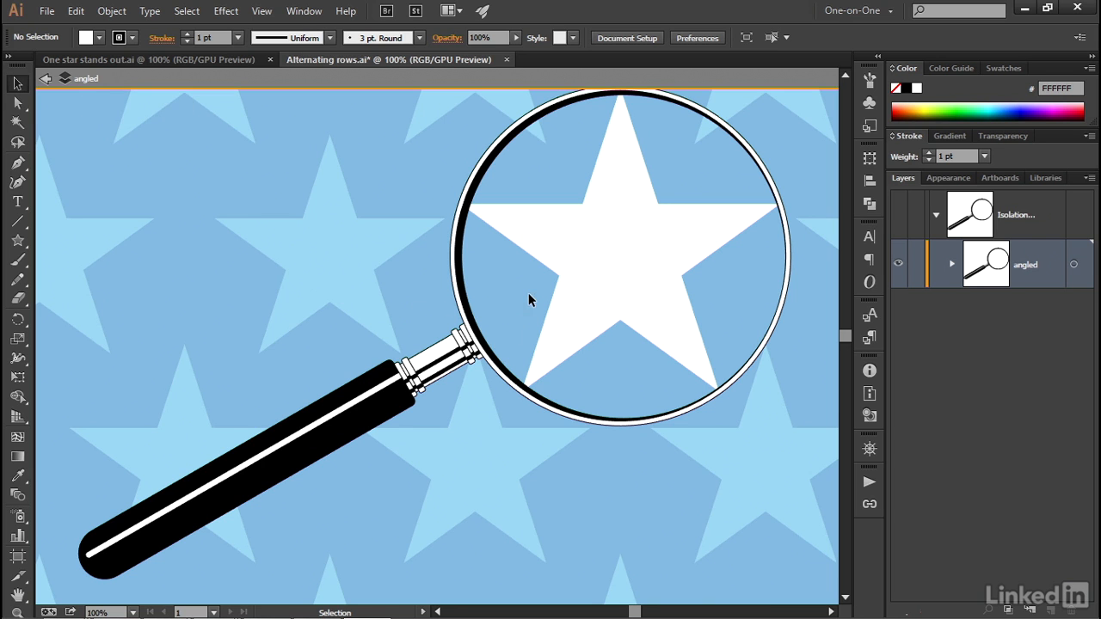
{"action": "mouse_move", "coordinate": [606, 114]}
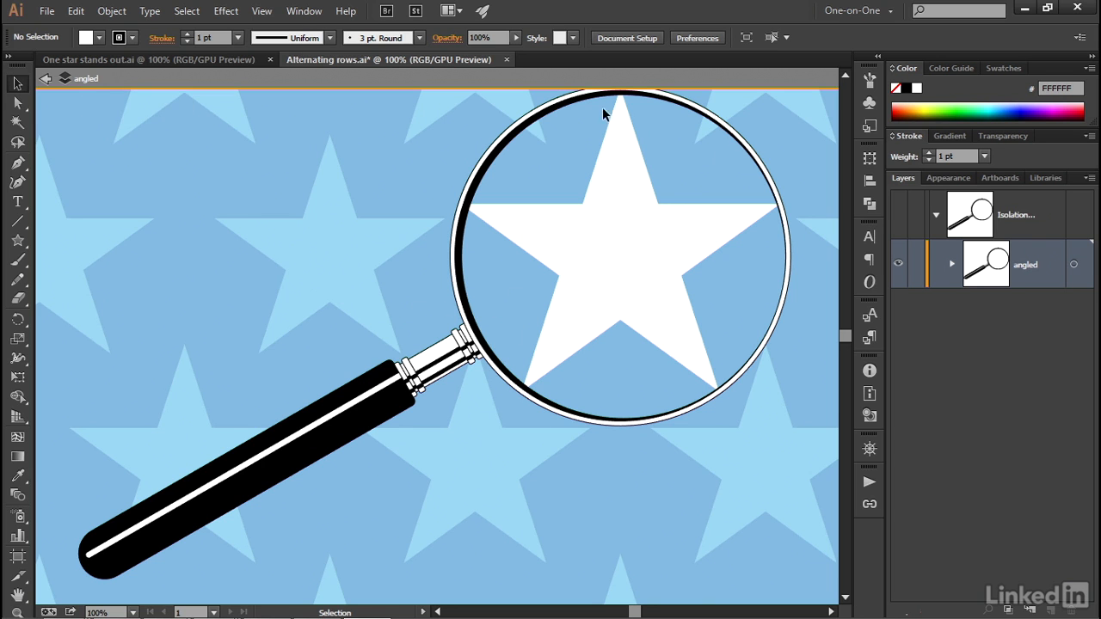
{"action": "left_click", "coordinate": [382, 412]}
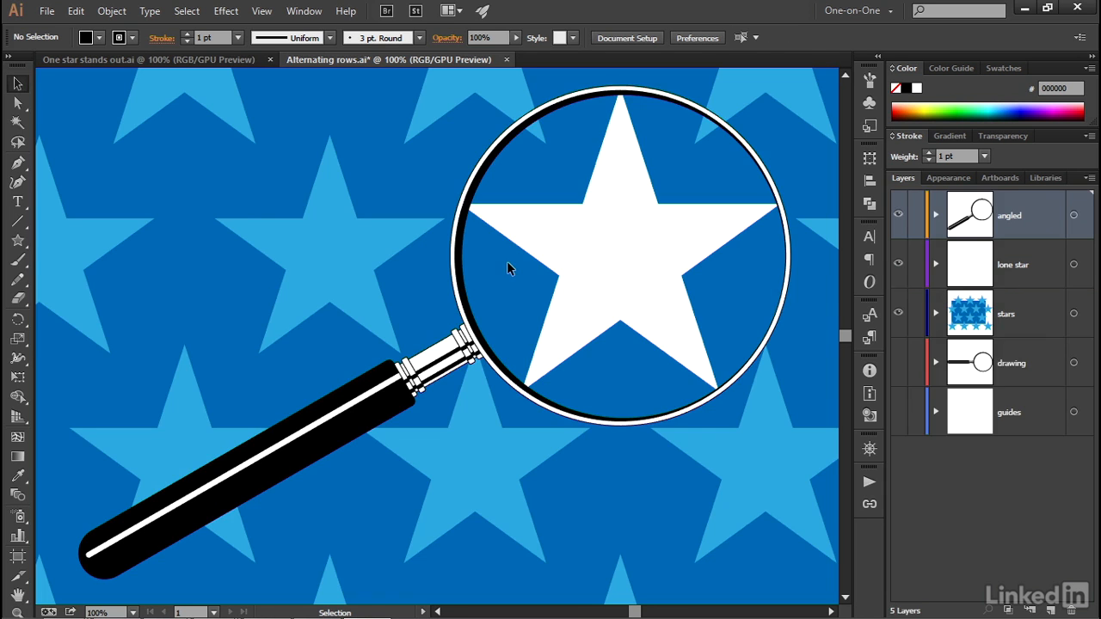
{"action": "mouse_move", "coordinate": [519, 257]}
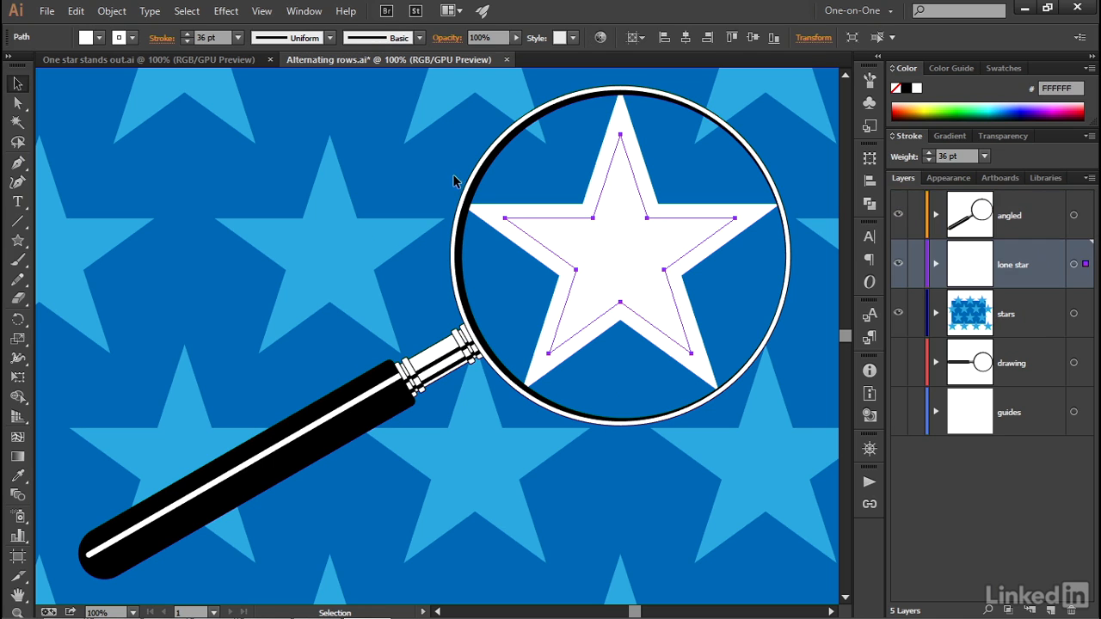
{"action": "mouse_move", "coordinate": [310, 139]}
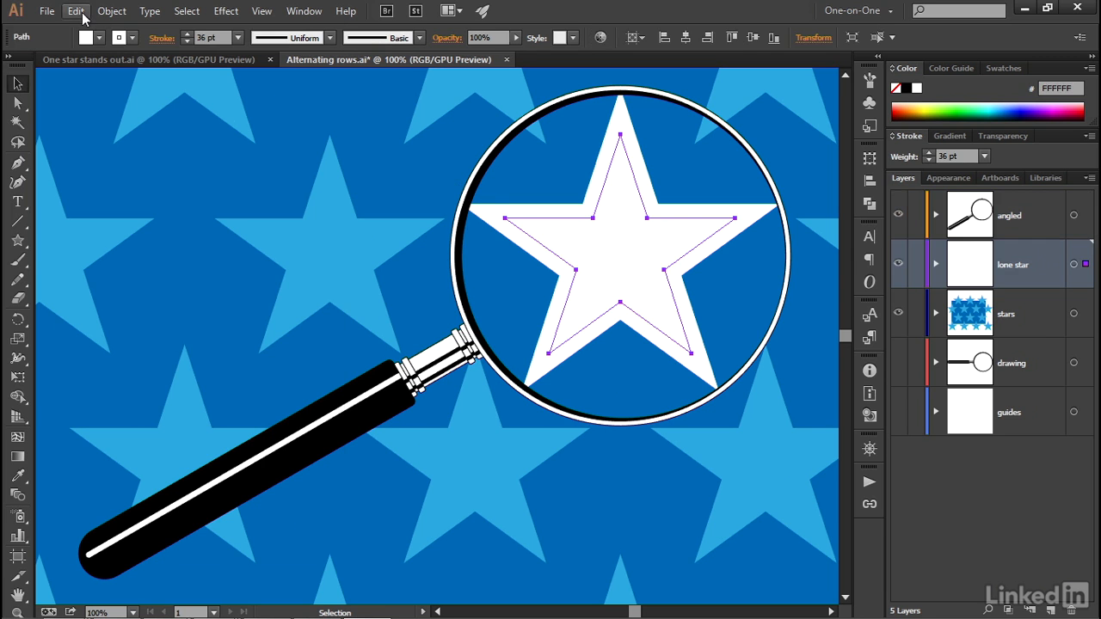
- Paste the copied lens circle in back, directly behind the white star
{"action": "left_click", "coordinate": [75, 10]}
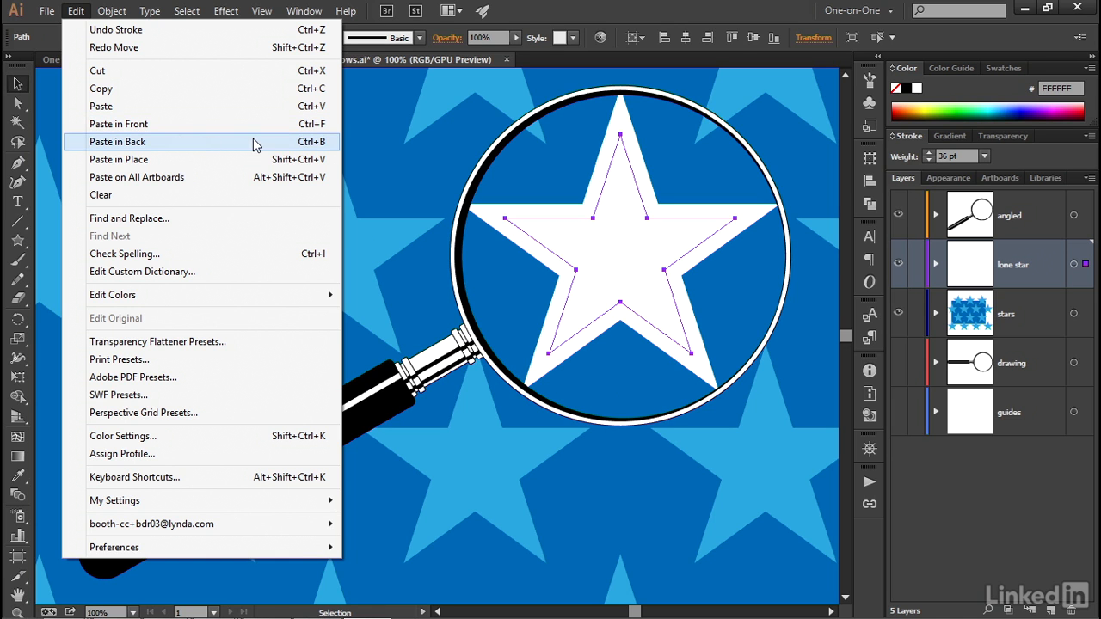
{"action": "mouse_move", "coordinate": [285, 146]}
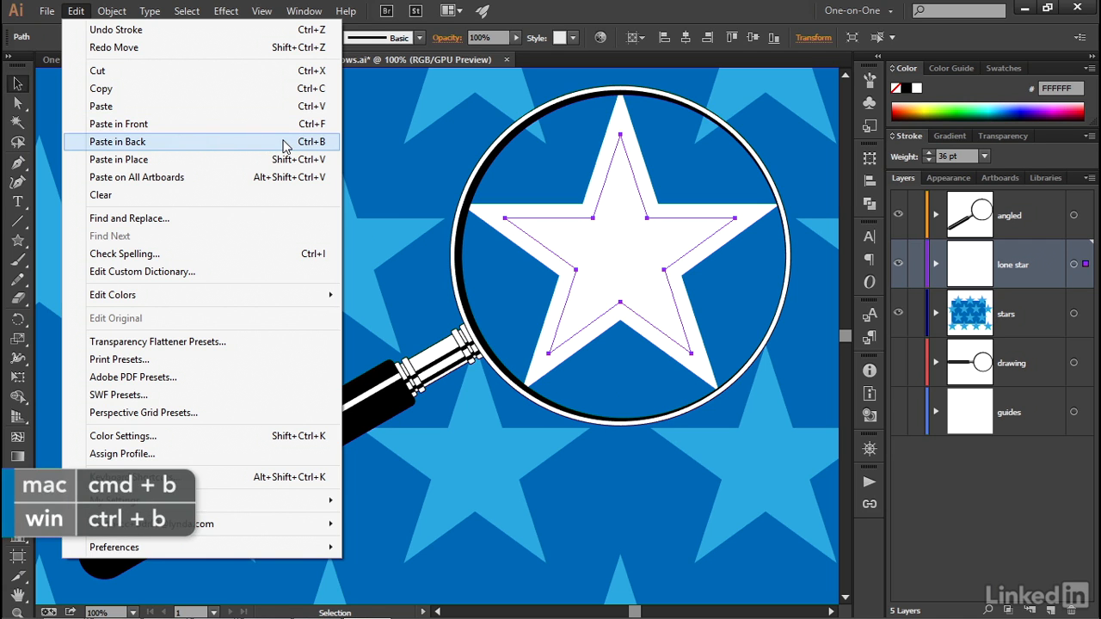
{"action": "left_click", "coordinate": [117, 141]}
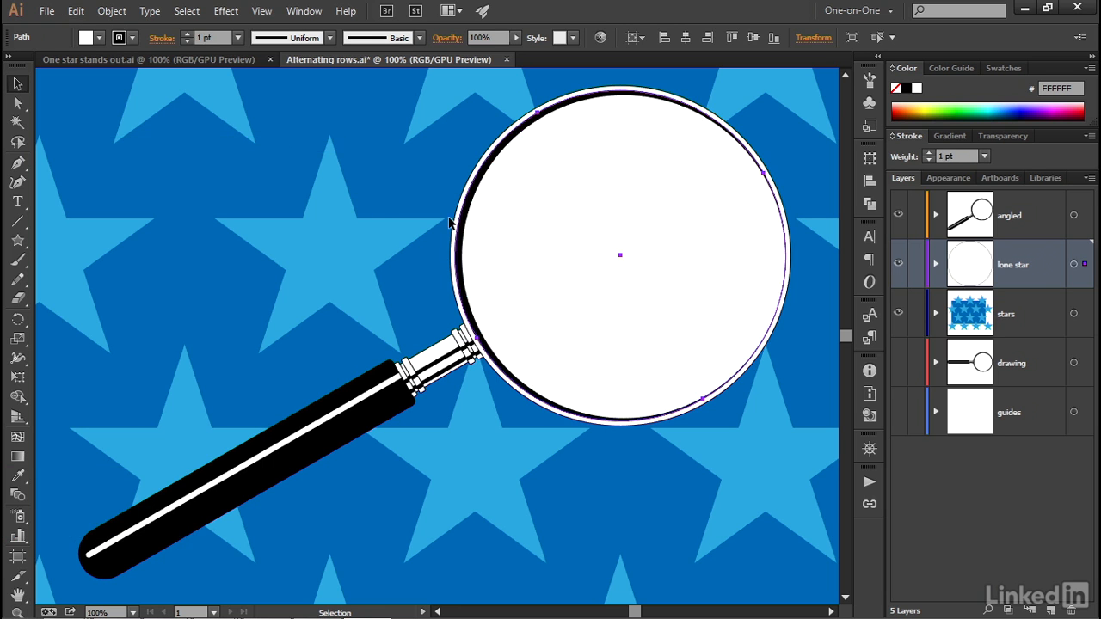
{"action": "mouse_move", "coordinate": [322, 153]}
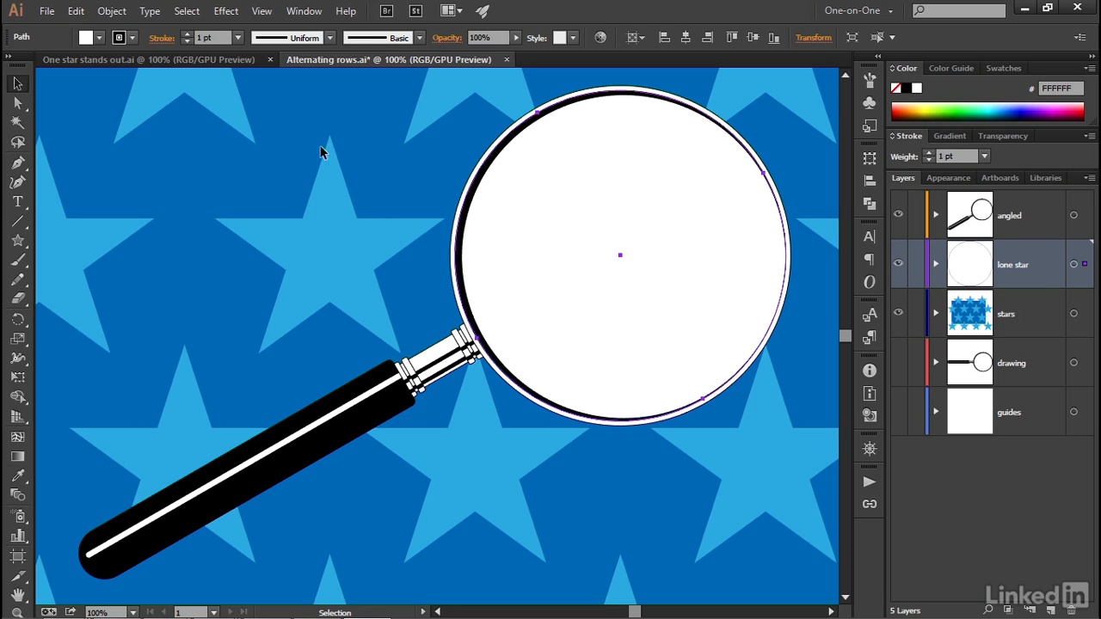
{"action": "mouse_move", "coordinate": [239, 98]}
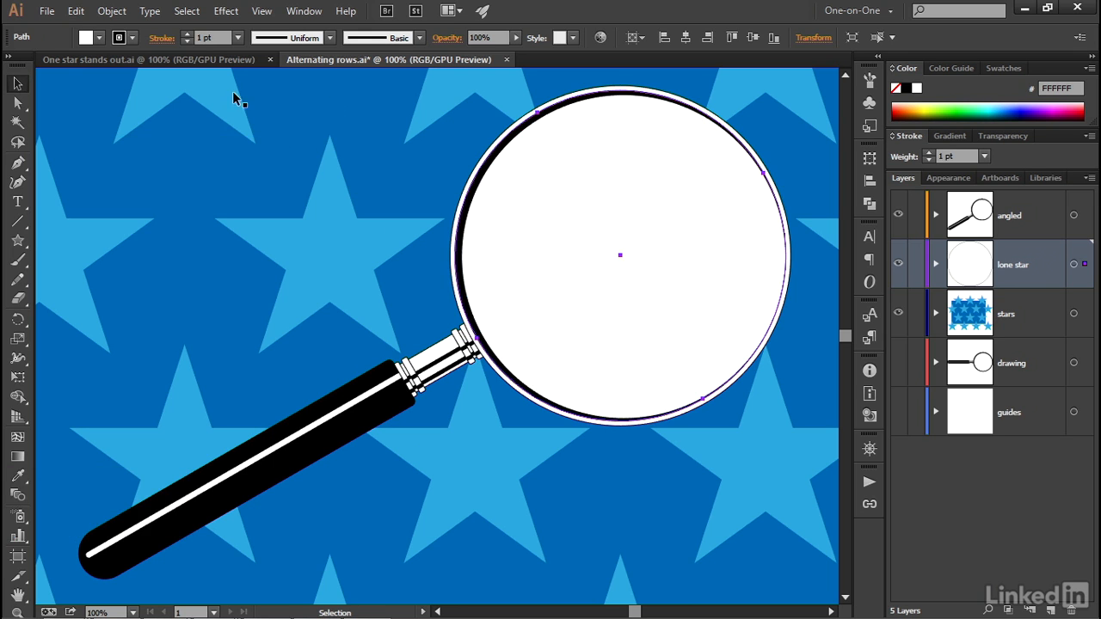
- Fill the selected lens circle red so the white star stands out against it
{"action": "left_click", "coordinate": [97, 38]}
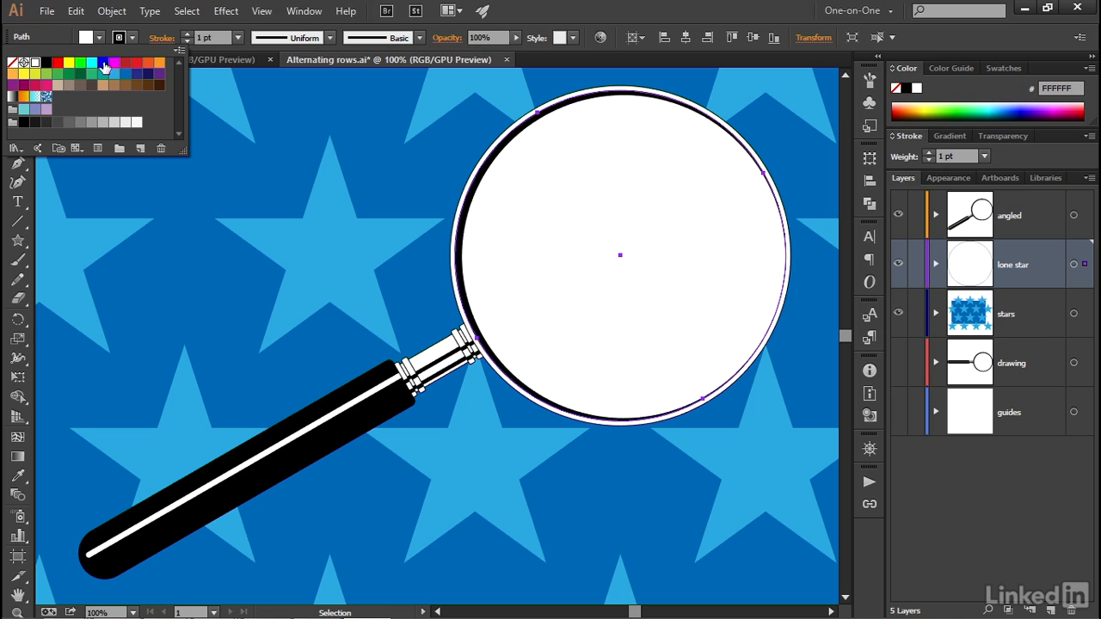
{"action": "mouse_move", "coordinate": [124, 69]}
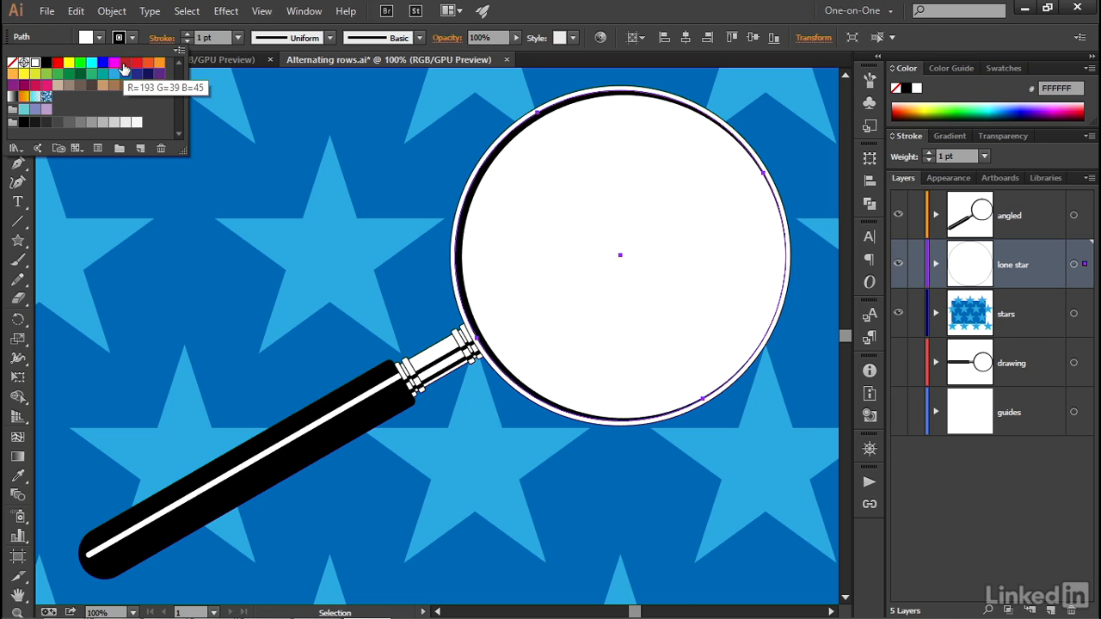
{"action": "left_click", "coordinate": [127, 61]}
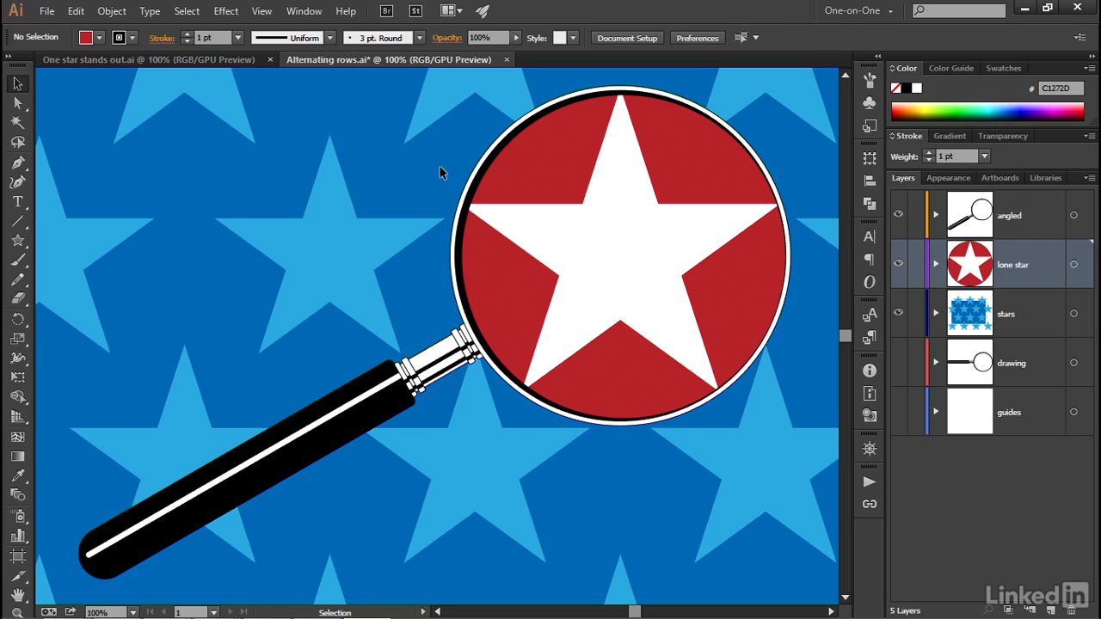
{"action": "mouse_move", "coordinate": [406, 185]}
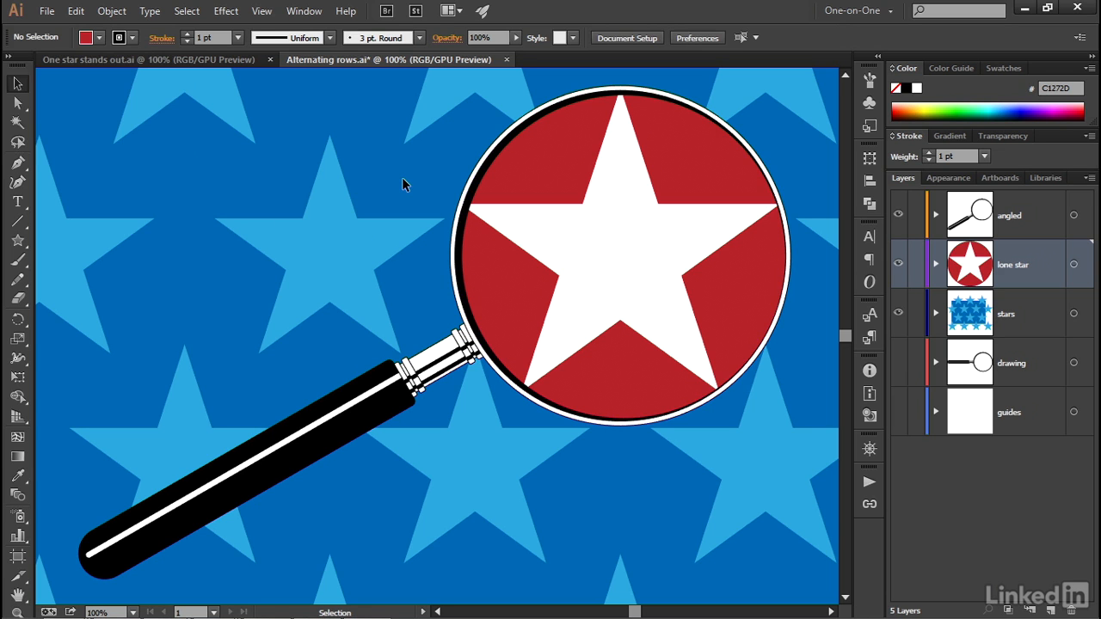